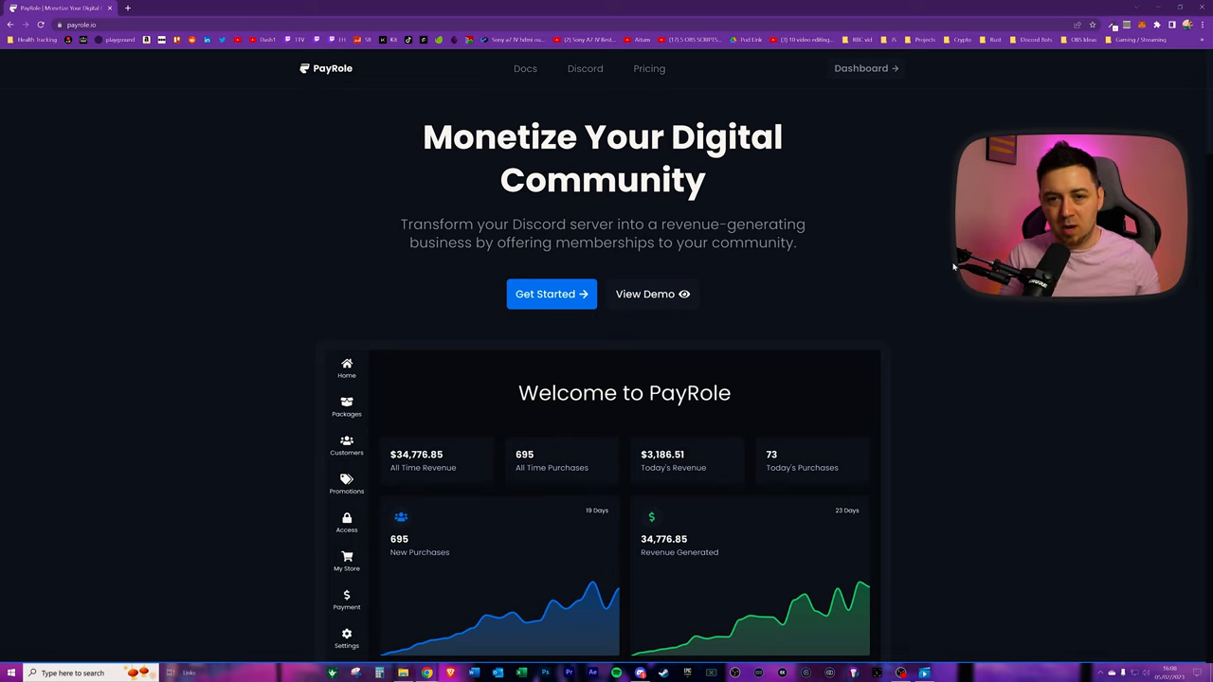
# Start Stripe payment activation and submit the business location and business type.
pyautogui.scroll(-3)
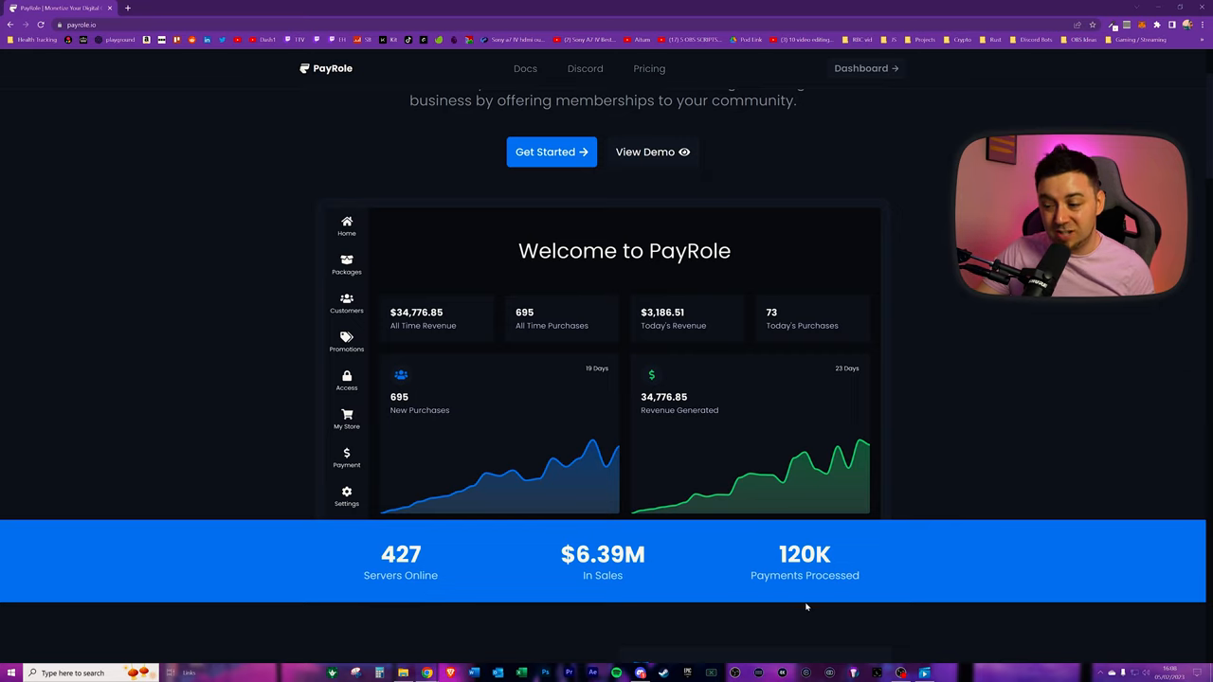
pyautogui.moveTo(933, 498)
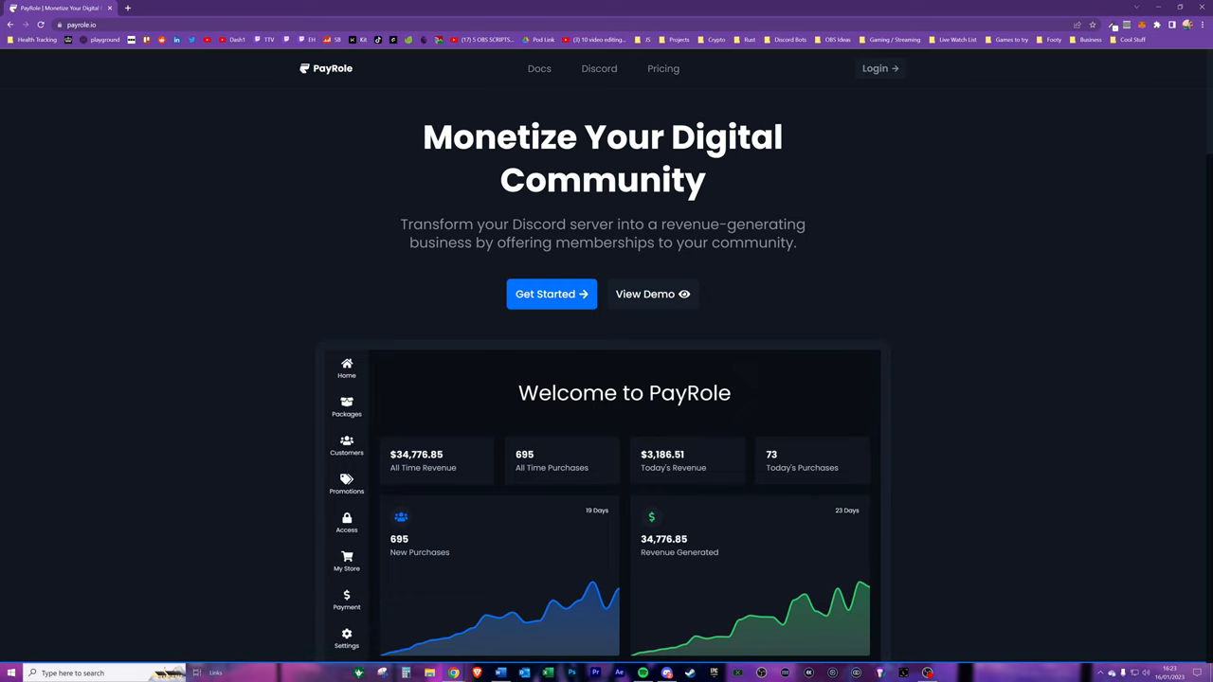
pyautogui.scroll(-3)
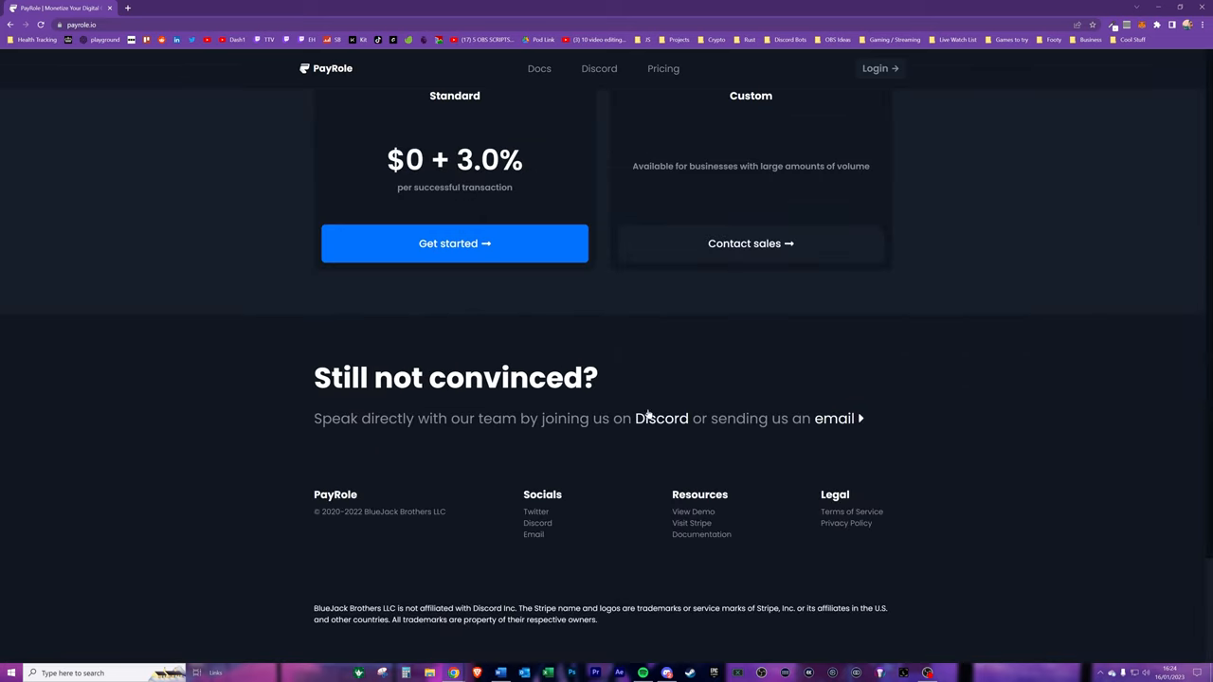
pyautogui.scroll(3)
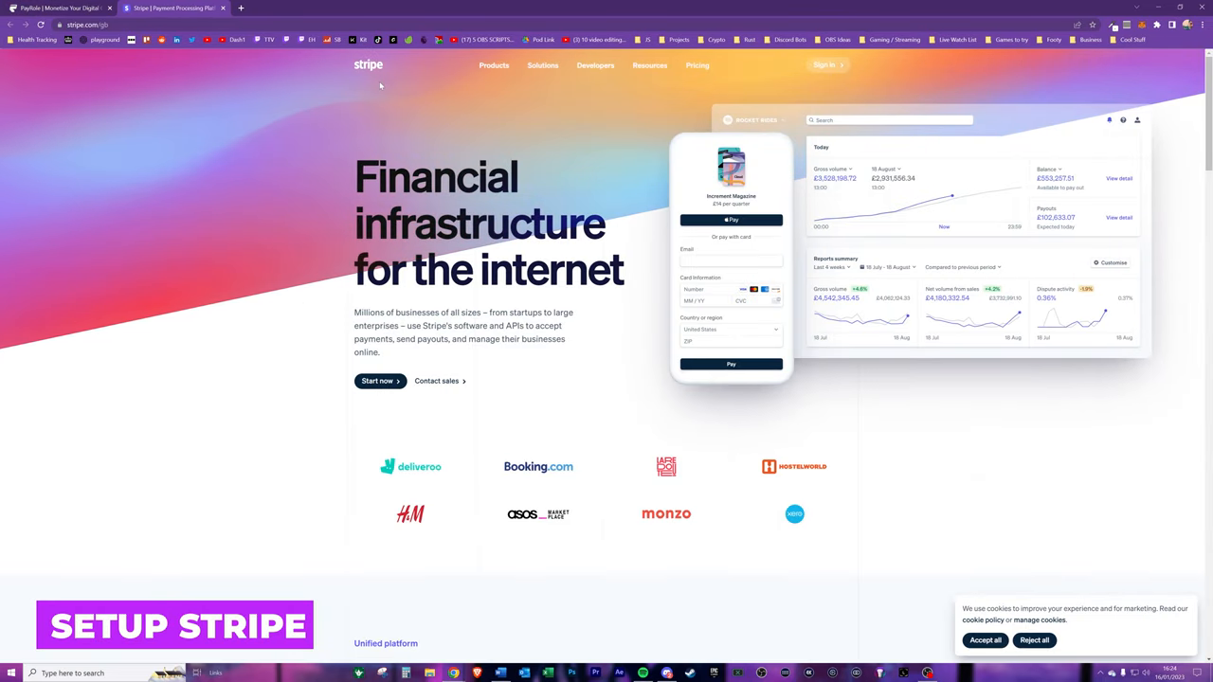
pyautogui.click(824, 64)
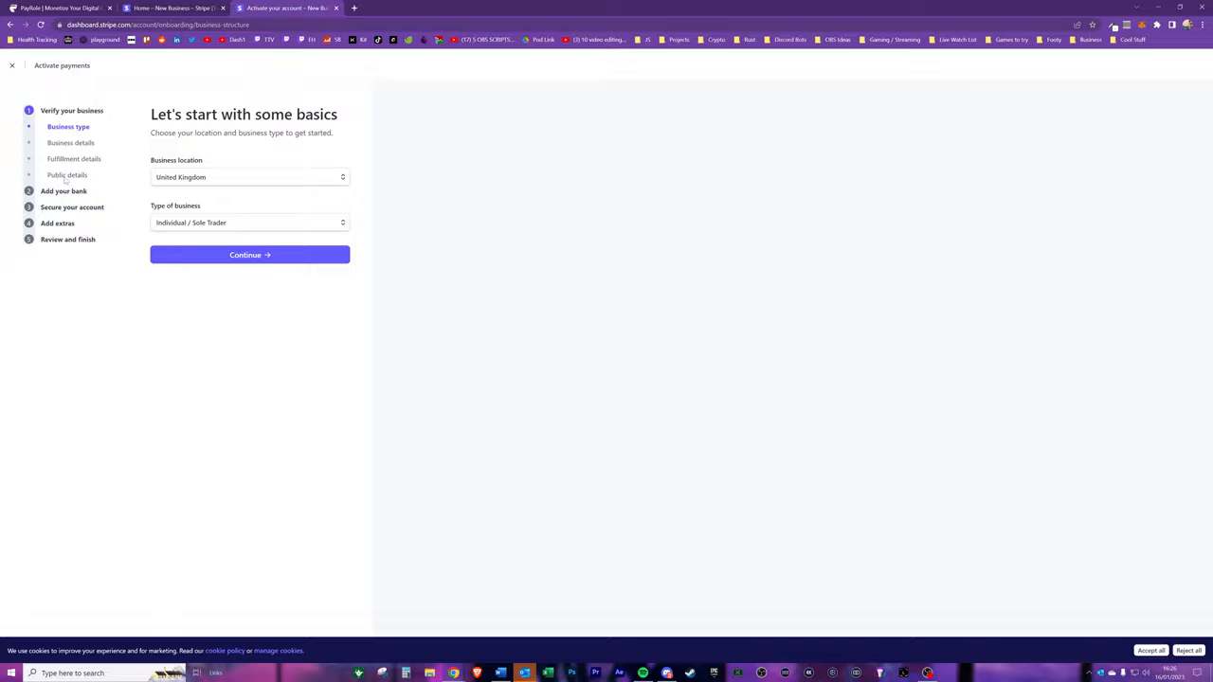
pyautogui.click(250, 254)
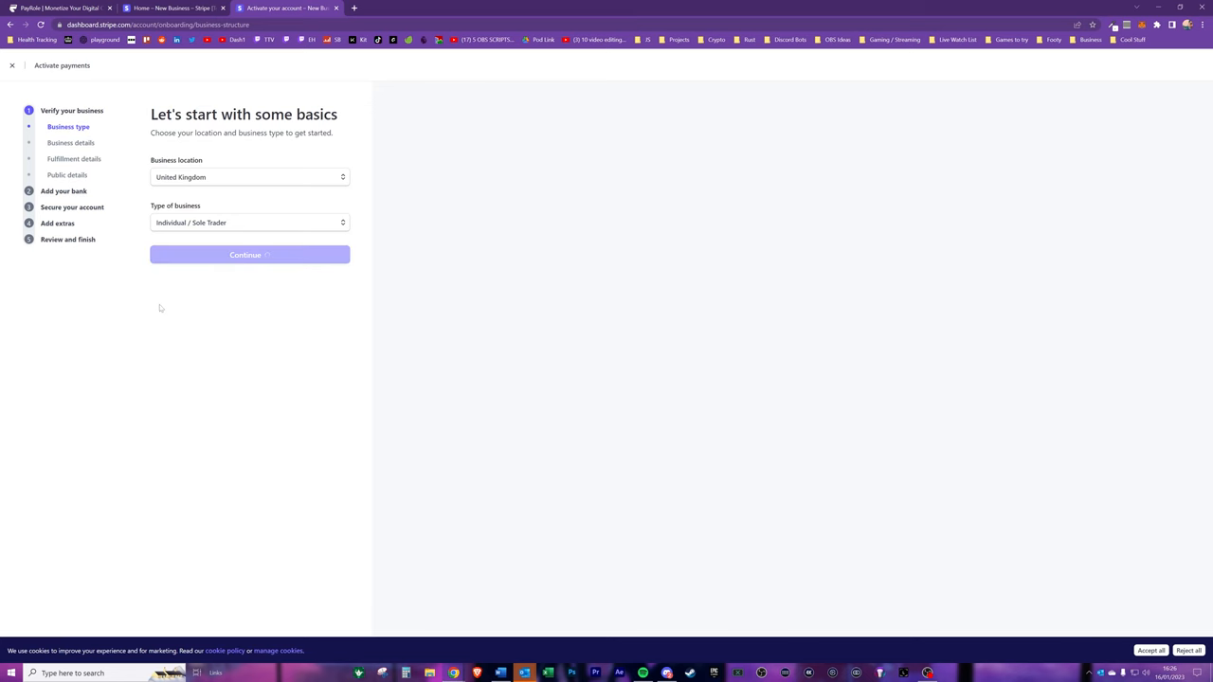
# Set industry to Other digital goods and website youtube.com/c/, then submit the business details.
pyautogui.click(249, 254)
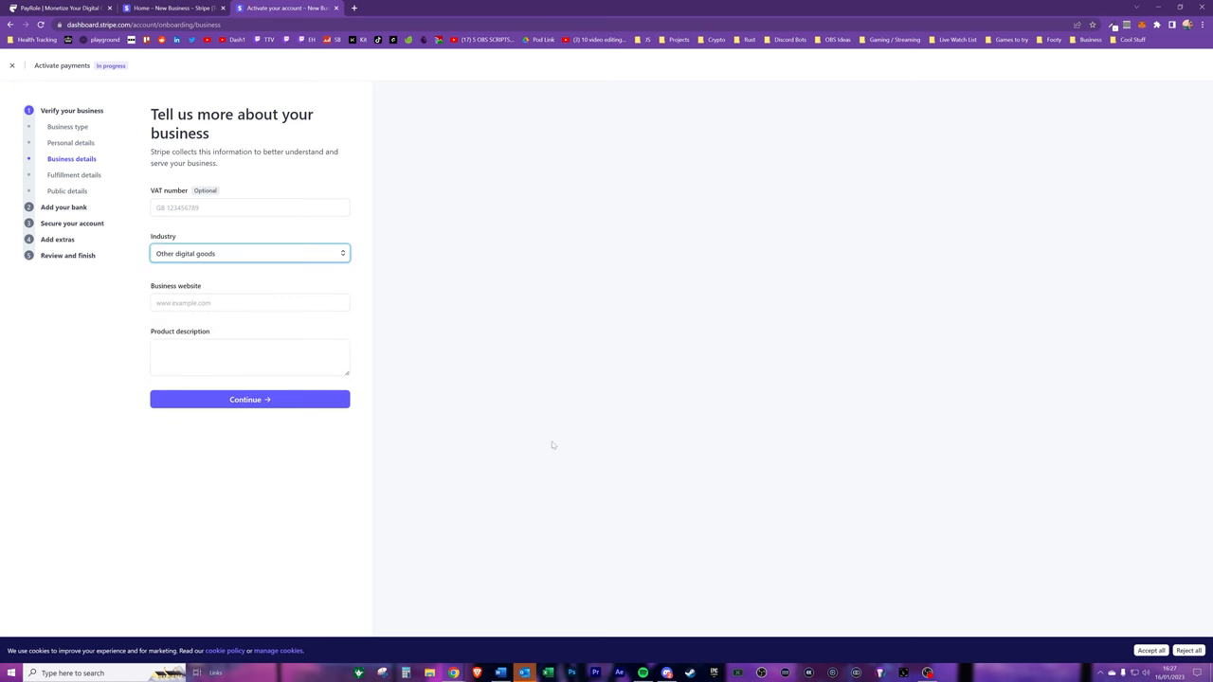
pyautogui.click(249, 253)
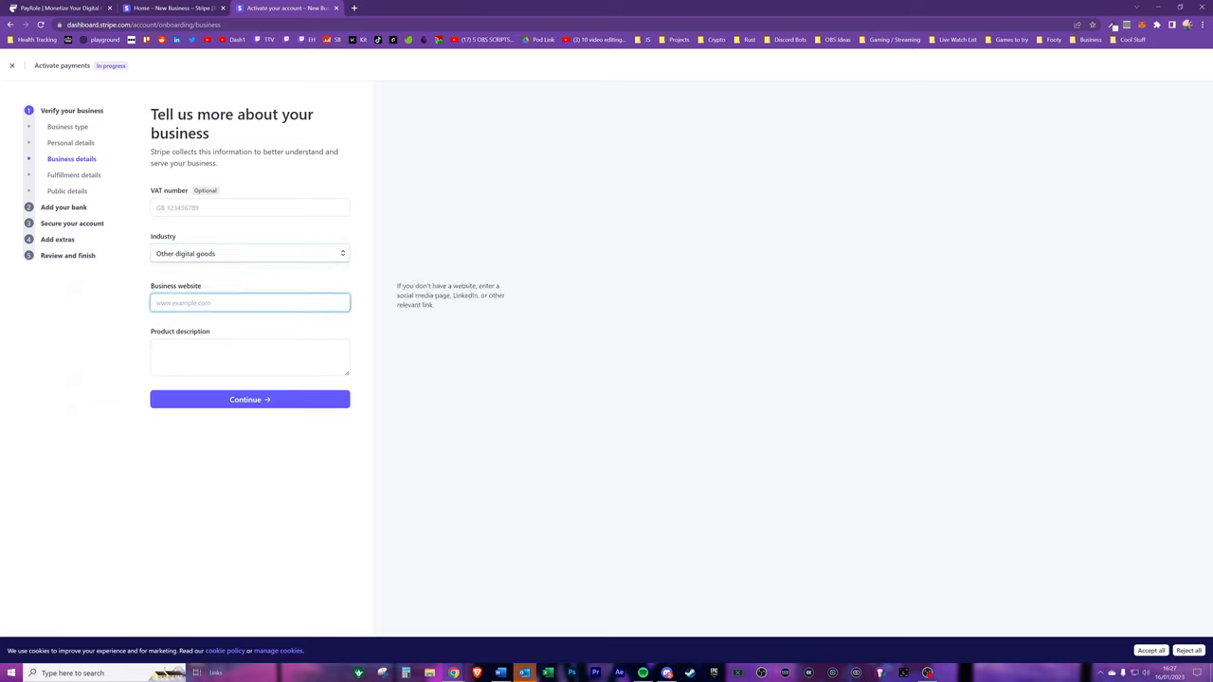
pyautogui.write('youtube.com')
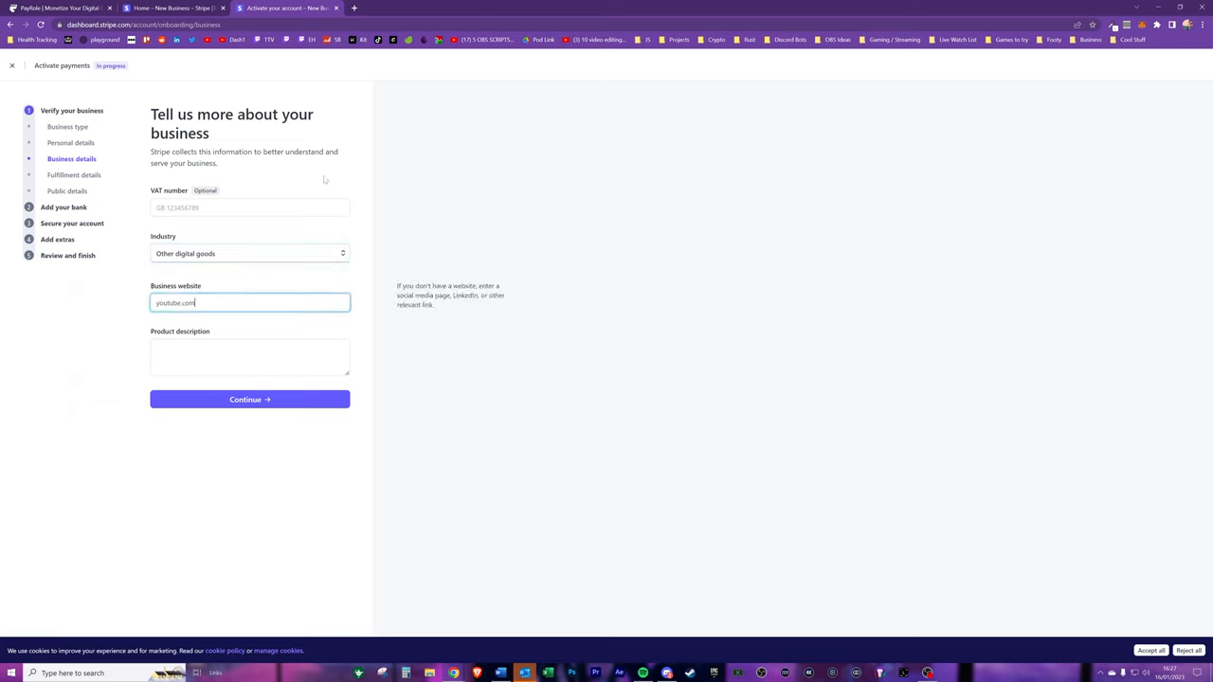
pyautogui.write('/c/')
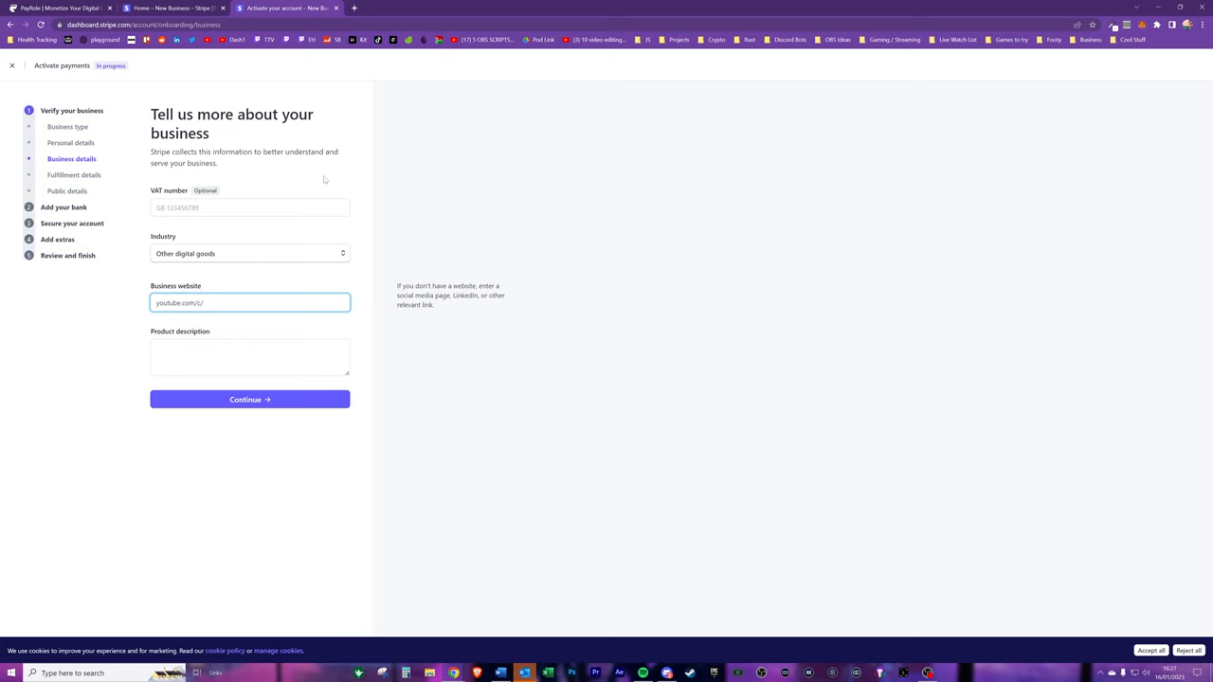
pyautogui.click(249, 399)
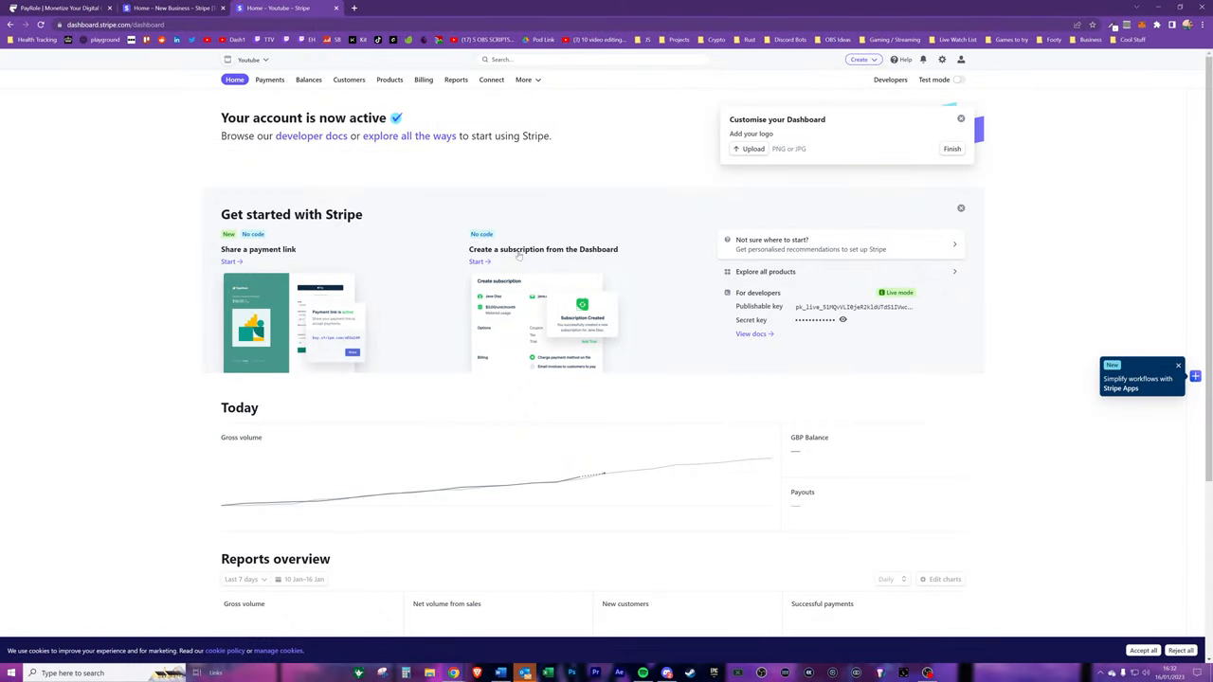
# Log into PayRole with Discord and enter the Seller Dashboard, agreeing to the terms.
pyautogui.click(62, 8)
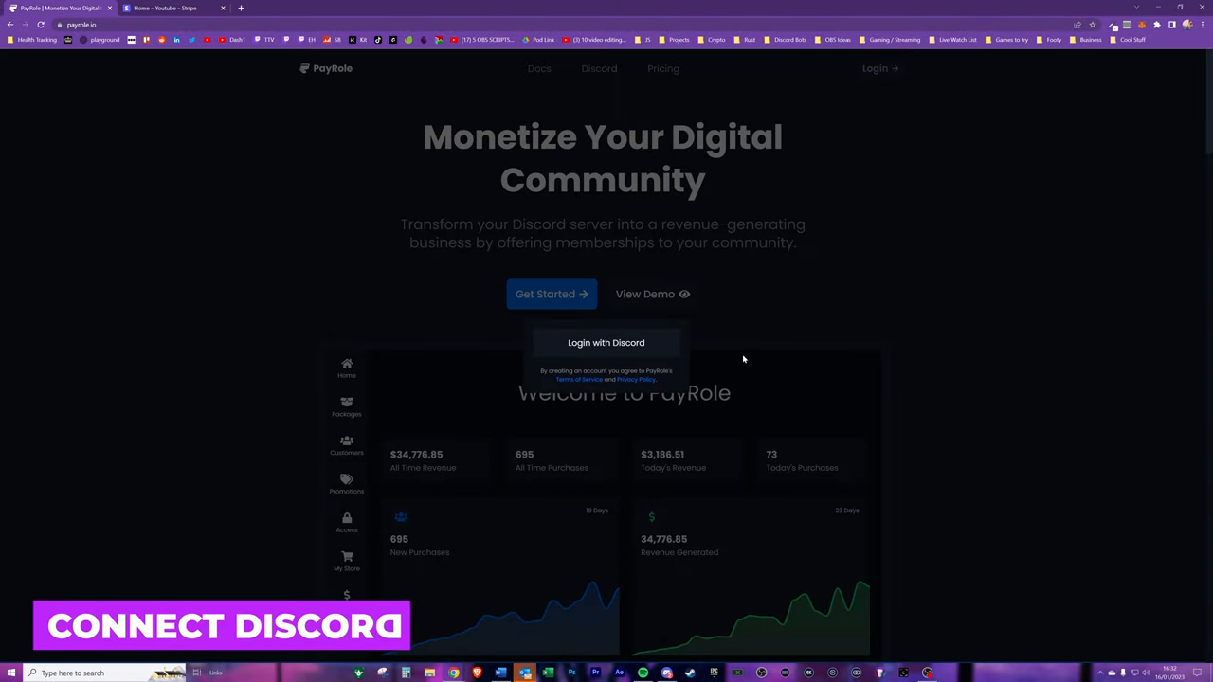
pyautogui.moveTo(606, 346)
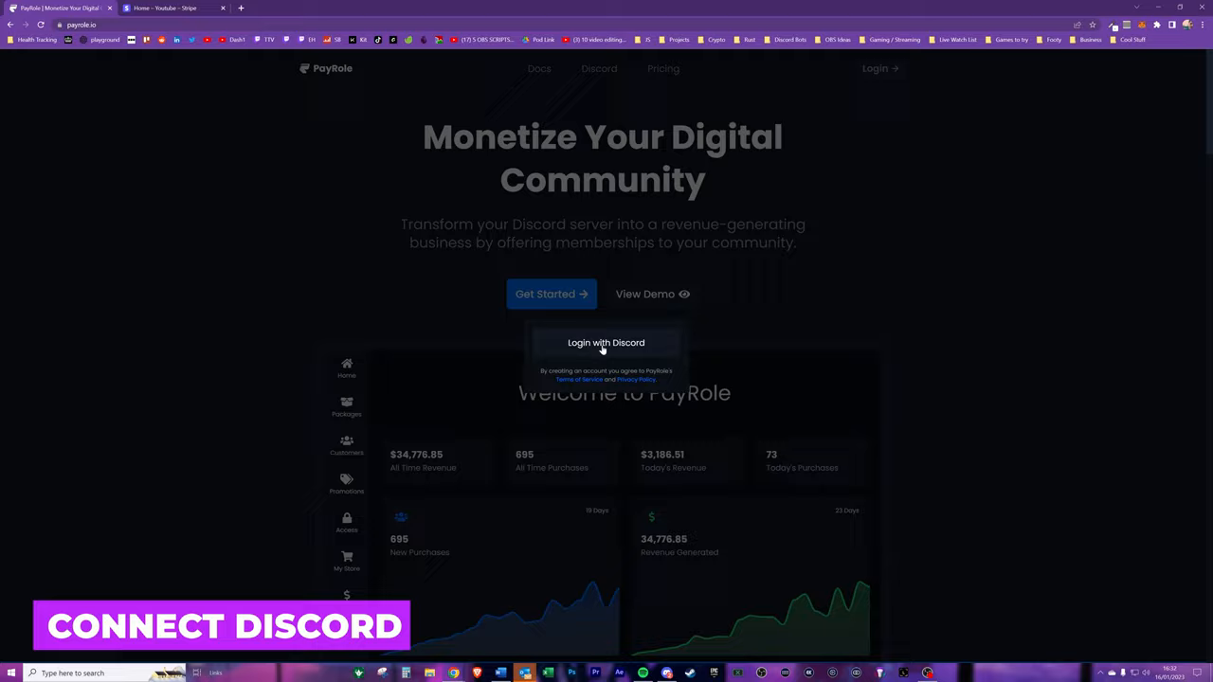
pyautogui.click(606, 343)
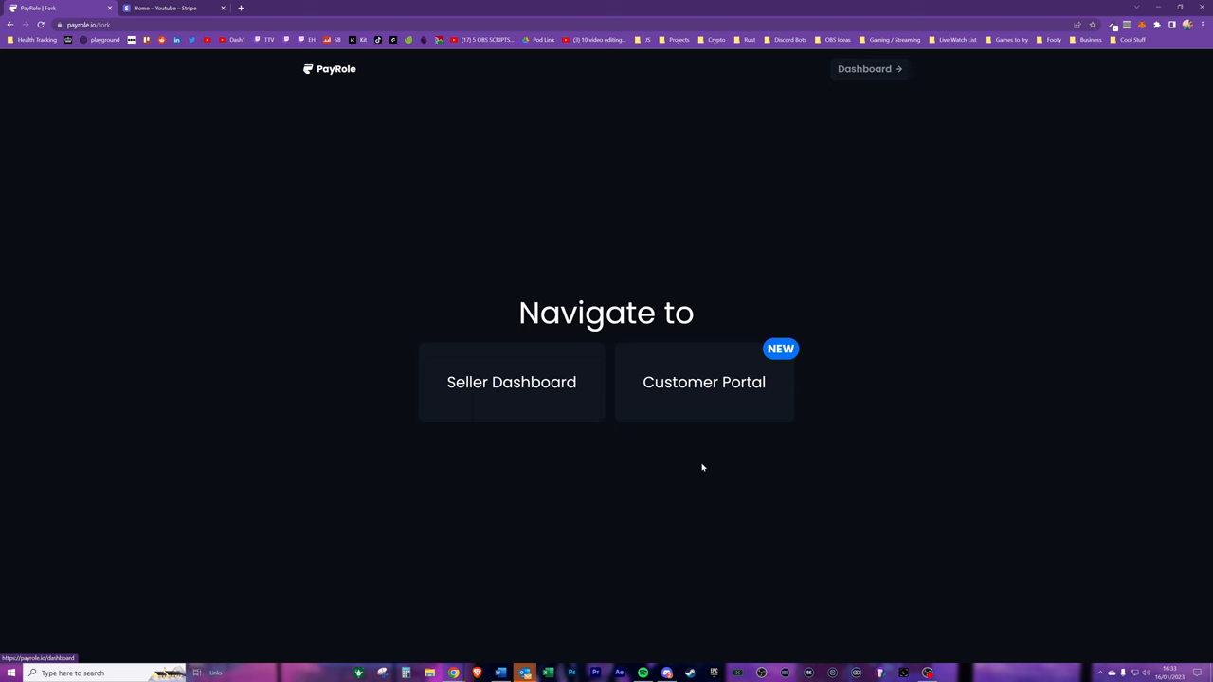
pyautogui.click(511, 382)
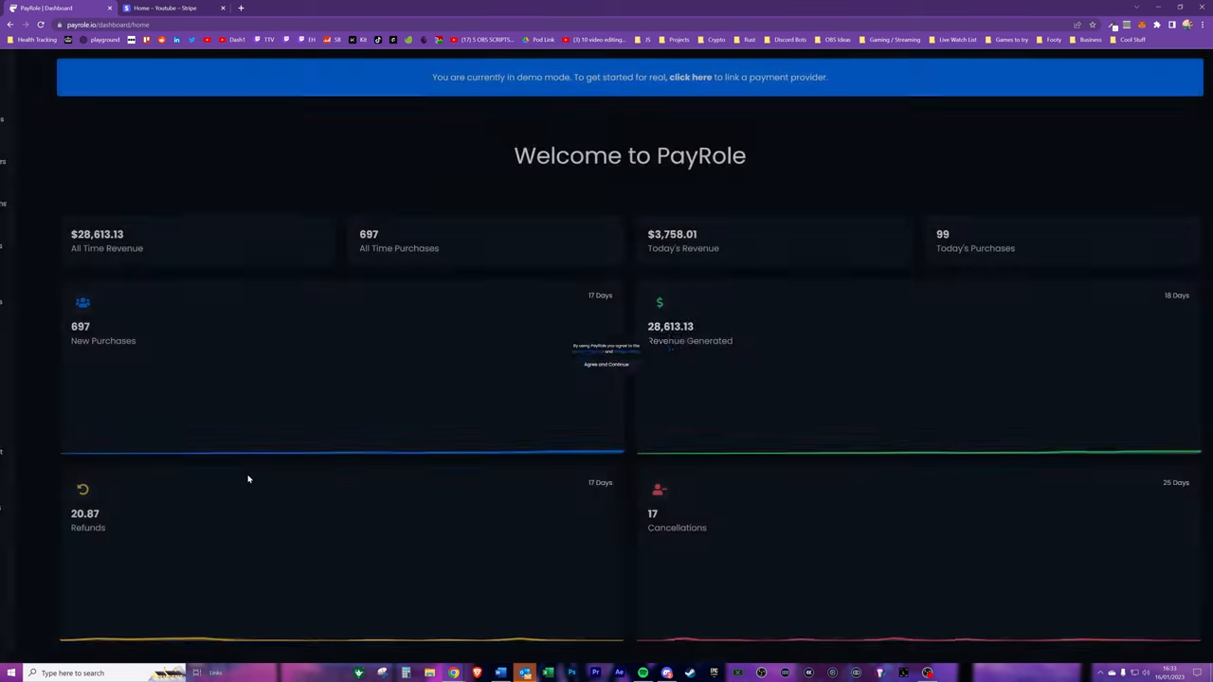
pyautogui.click(606, 365)
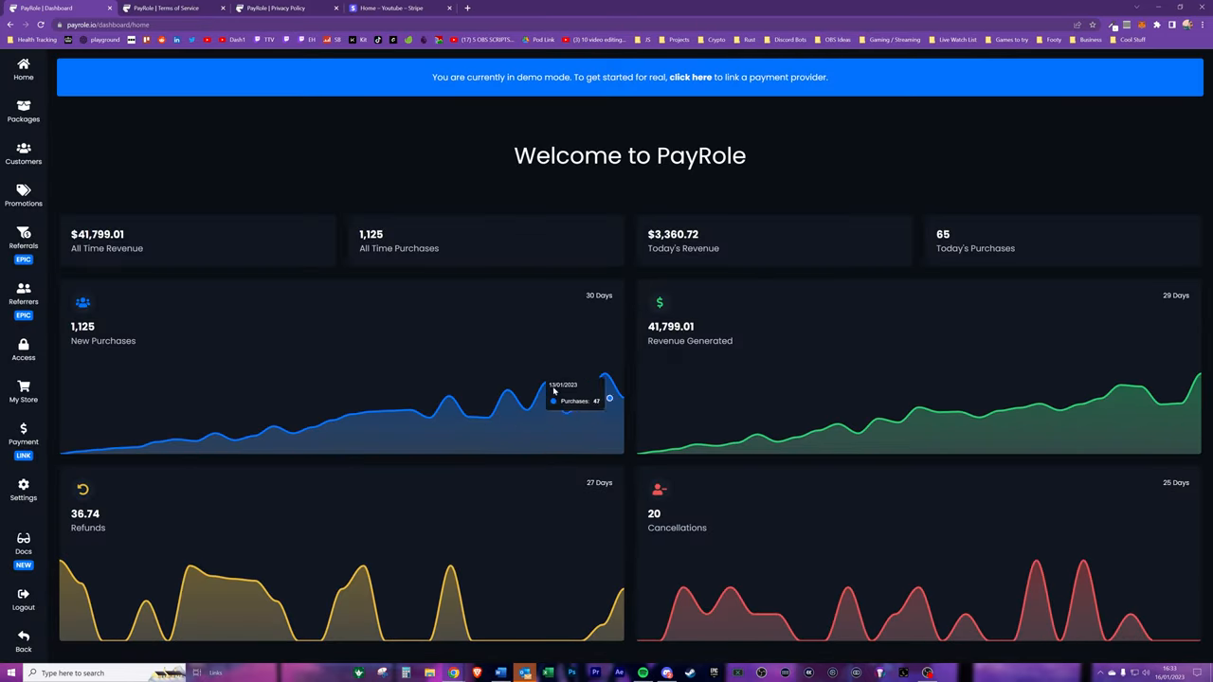
pyautogui.moveTo(555, 198)
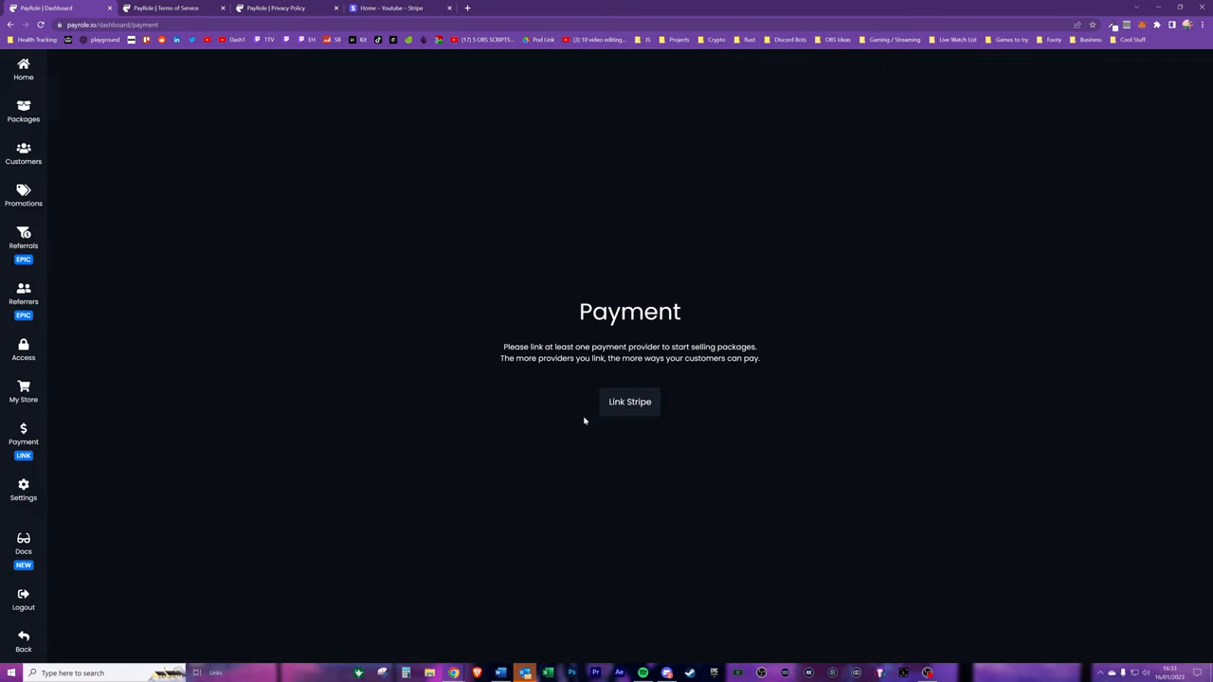
# Connect the Youtube Stripe account and confirm the billing portal setup is complete.
pyautogui.click(630, 401)
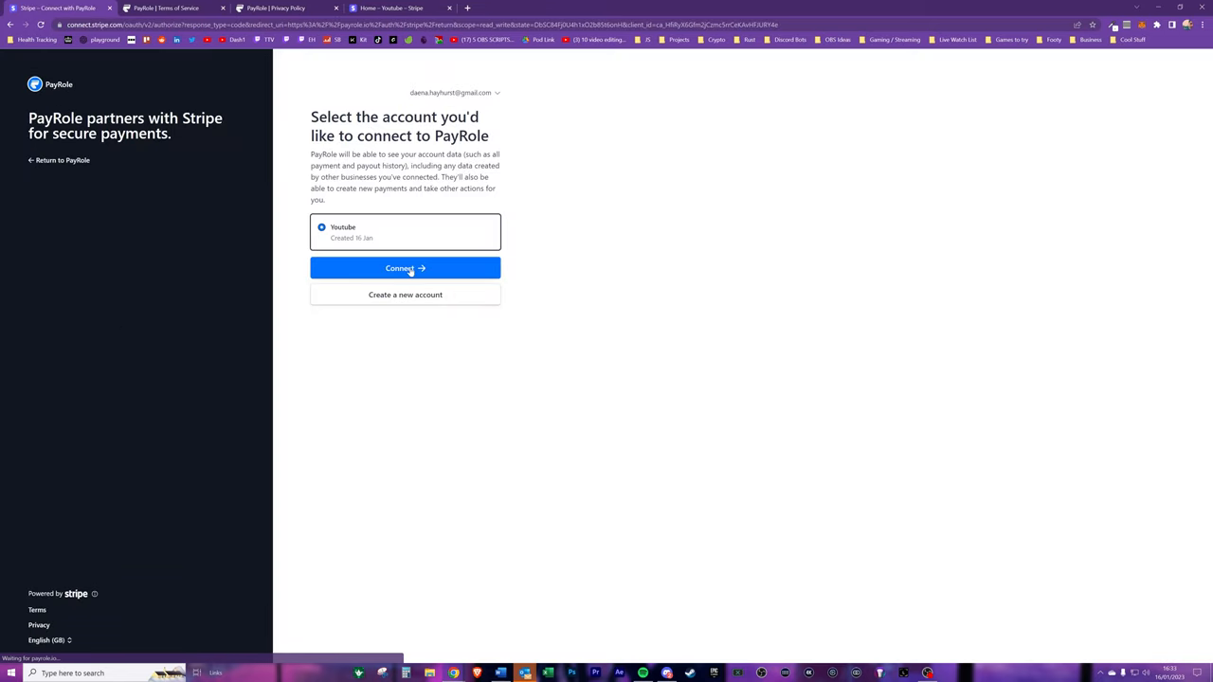
pyautogui.click(405, 268)
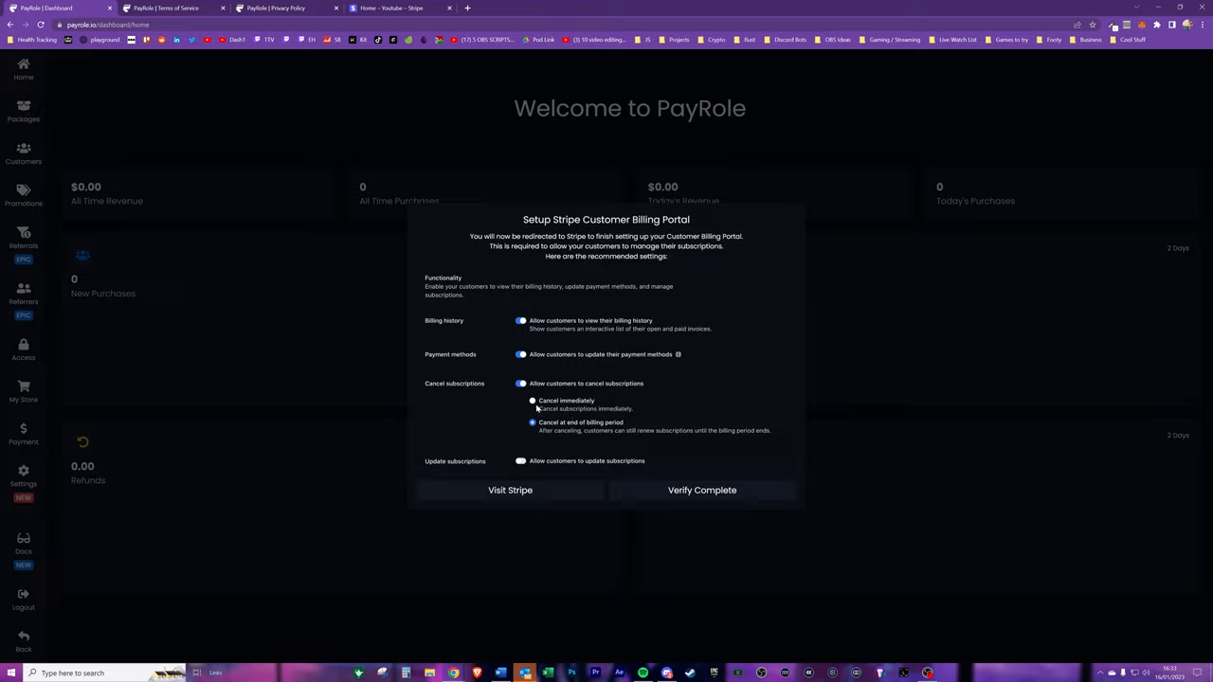
pyautogui.click(701, 490)
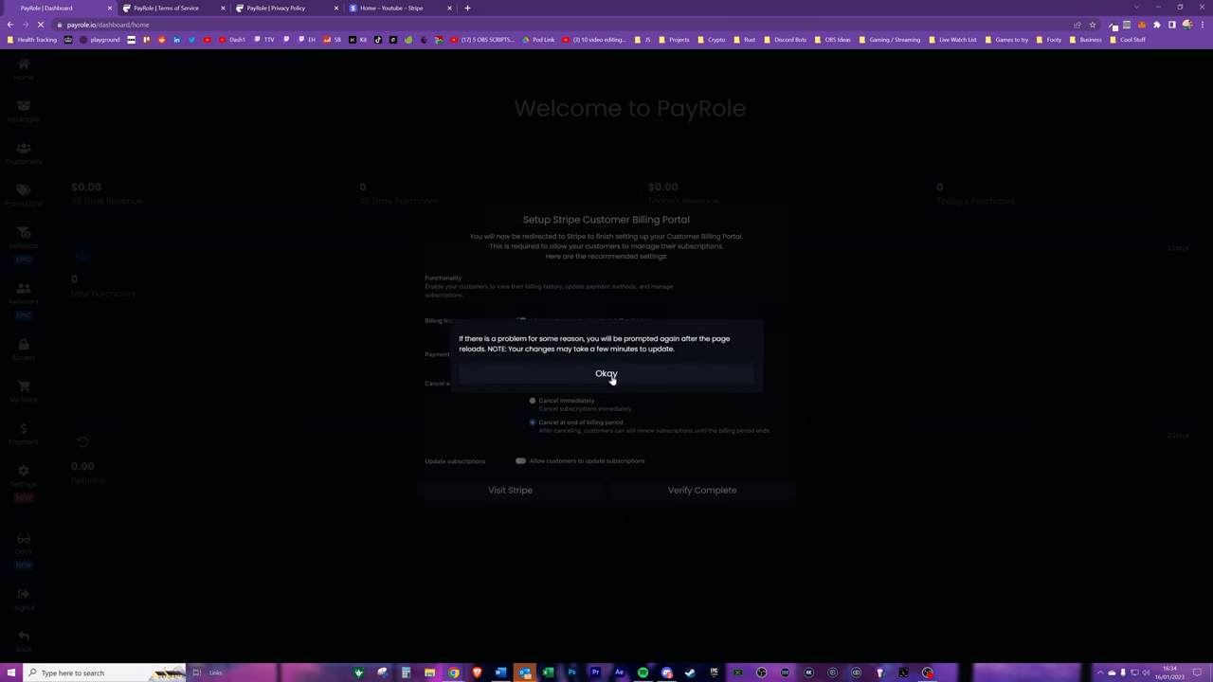
pyautogui.click(607, 373)
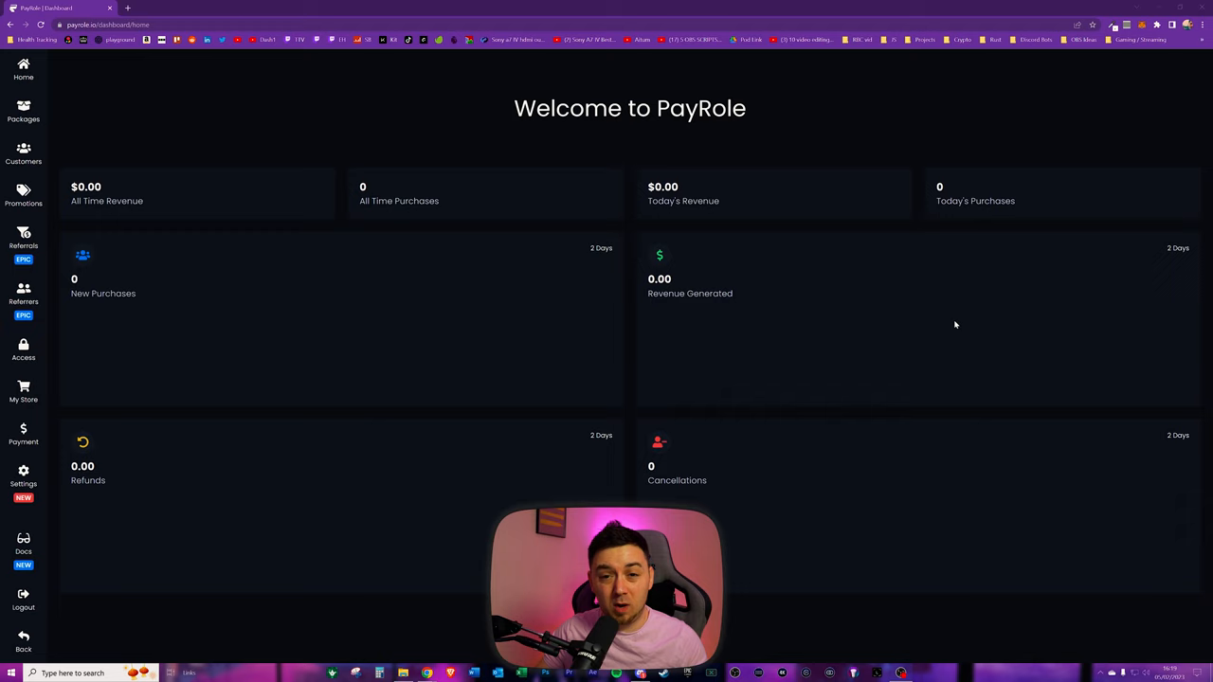
# Go to the Packages page from the dashboard sidebar.
pyautogui.tripleClick(630, 108)
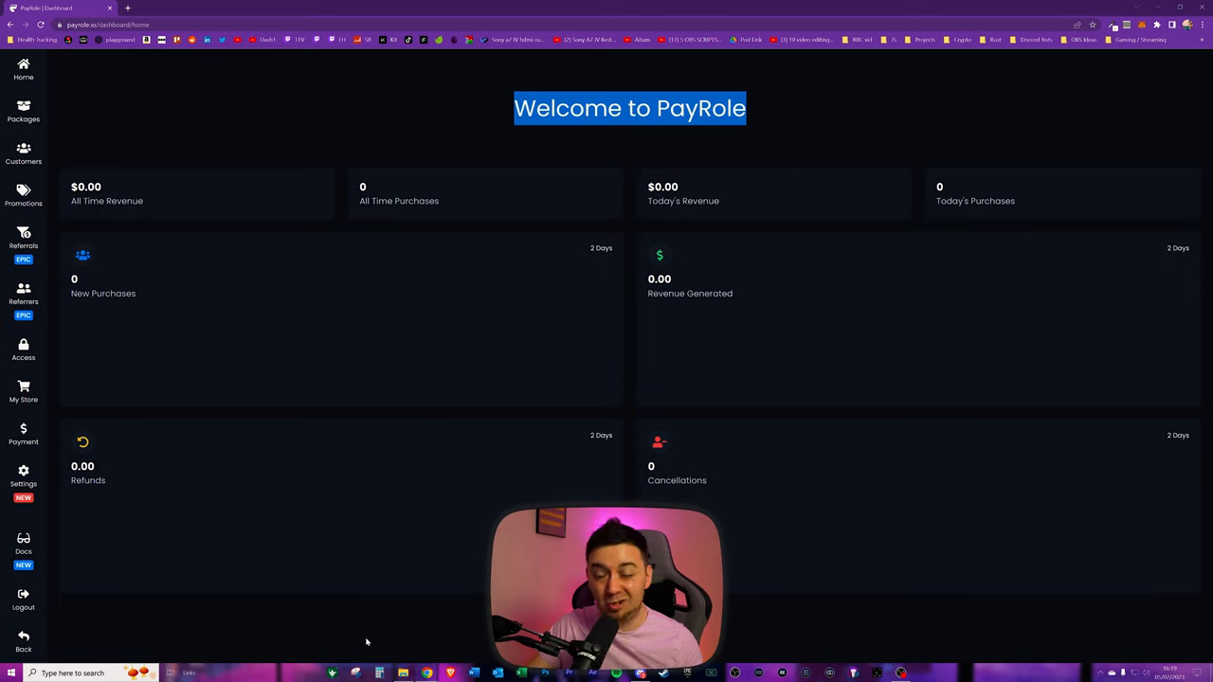
pyautogui.moveTo(23, 70)
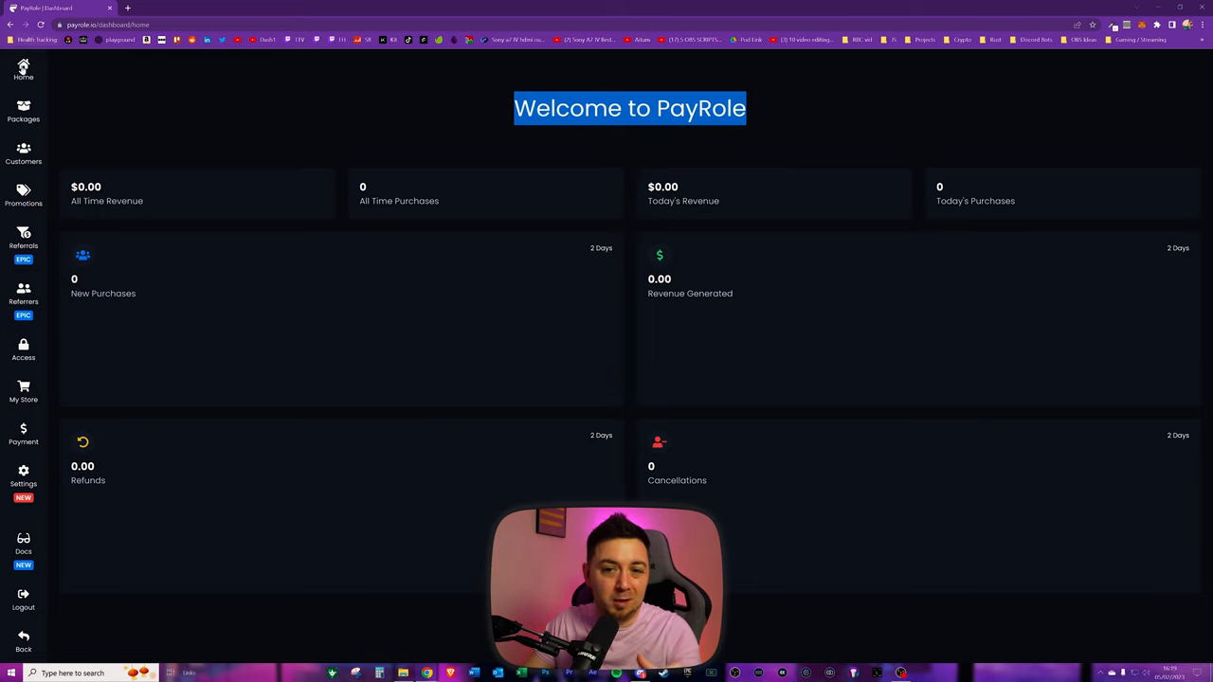
pyautogui.moveTo(40, 194)
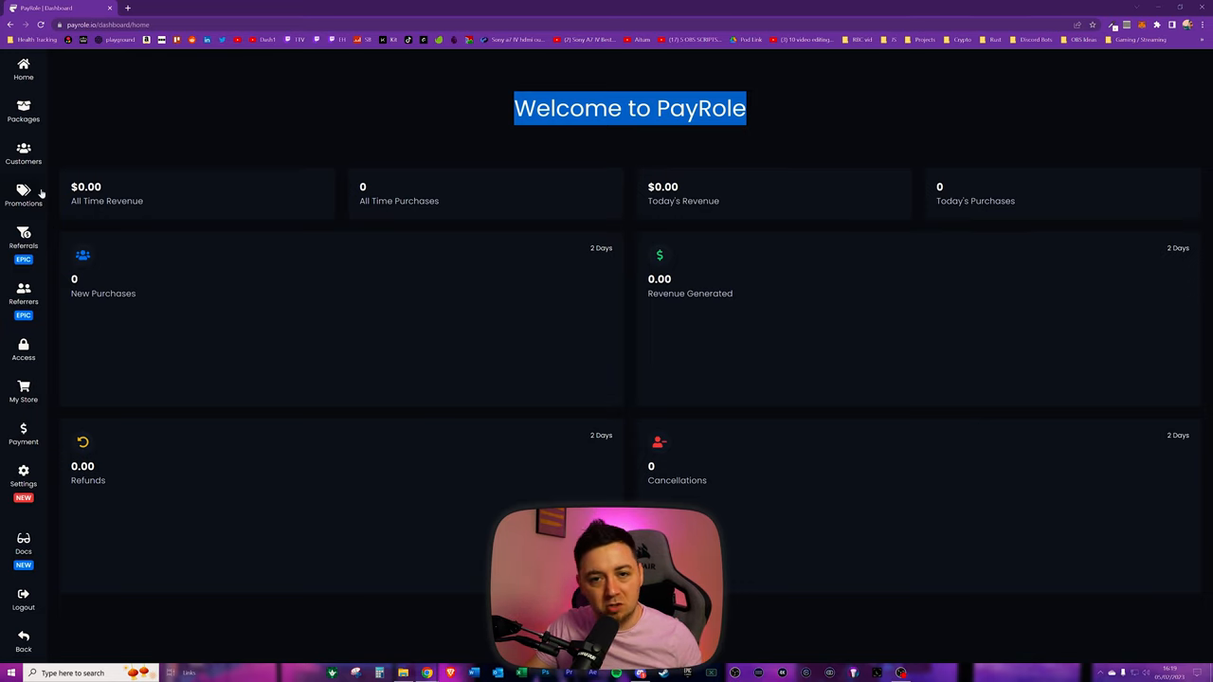
pyautogui.moveTo(54, 333)
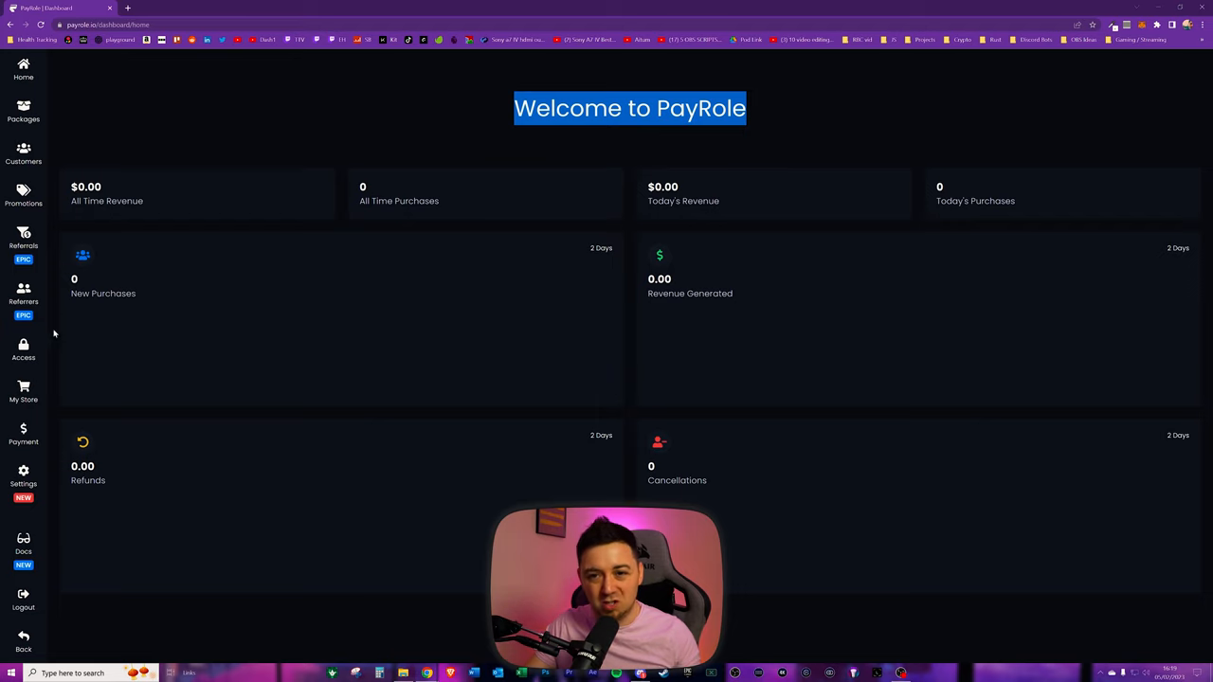
pyautogui.moveTo(80, 310)
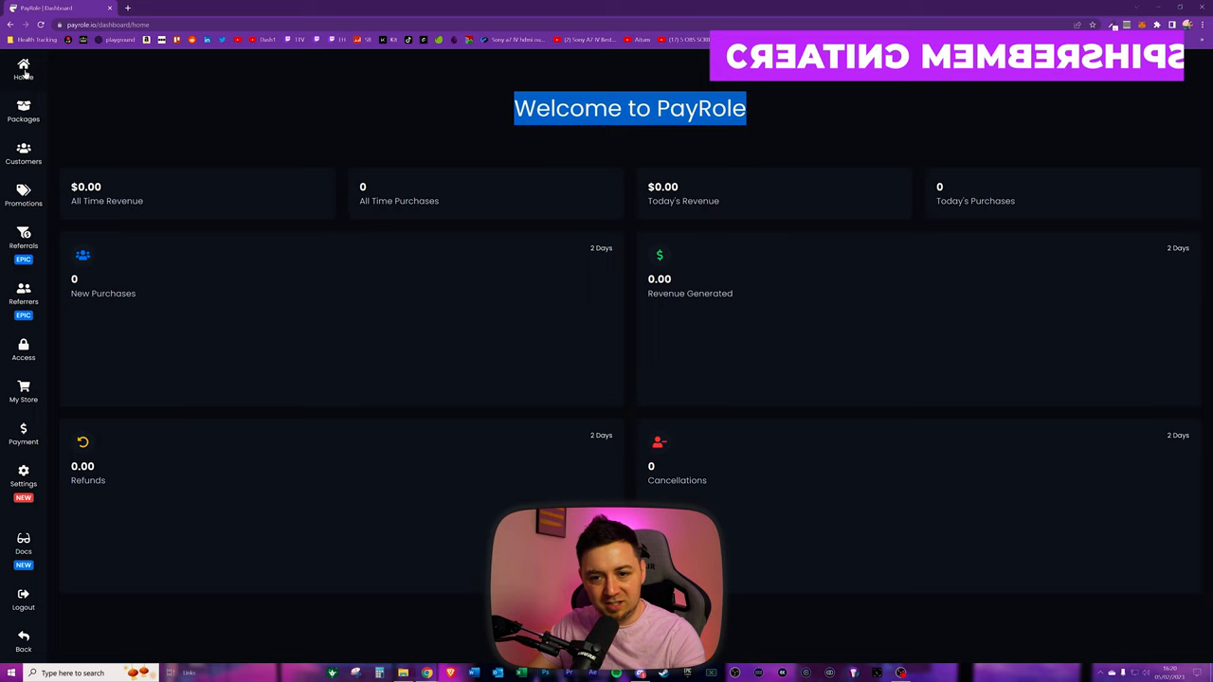
pyautogui.click(23, 109)
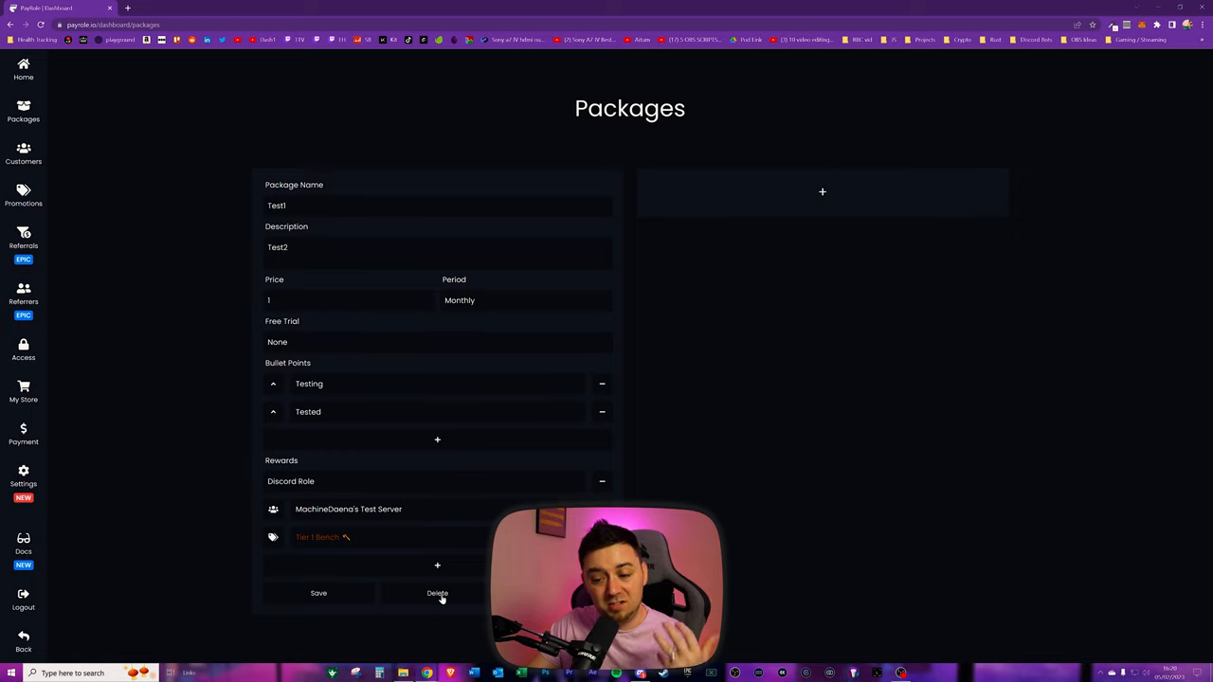
# Delete the Test1 package and create a new blank package.
pyautogui.click(437, 593)
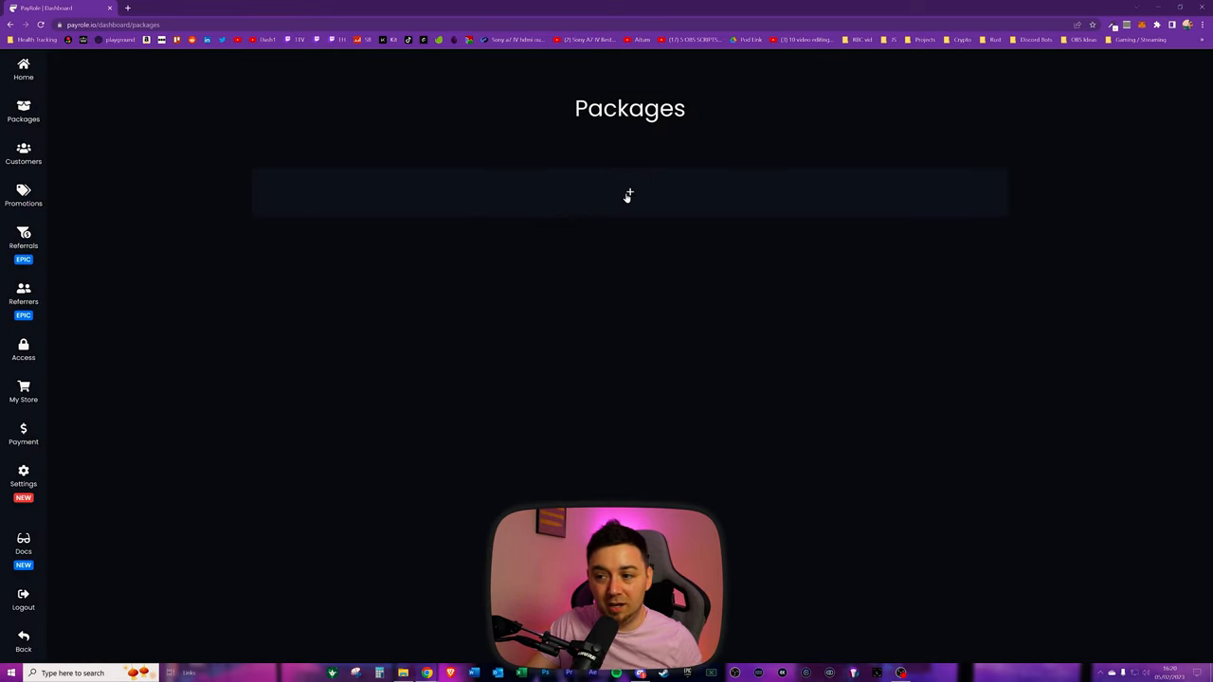
pyautogui.click(629, 193)
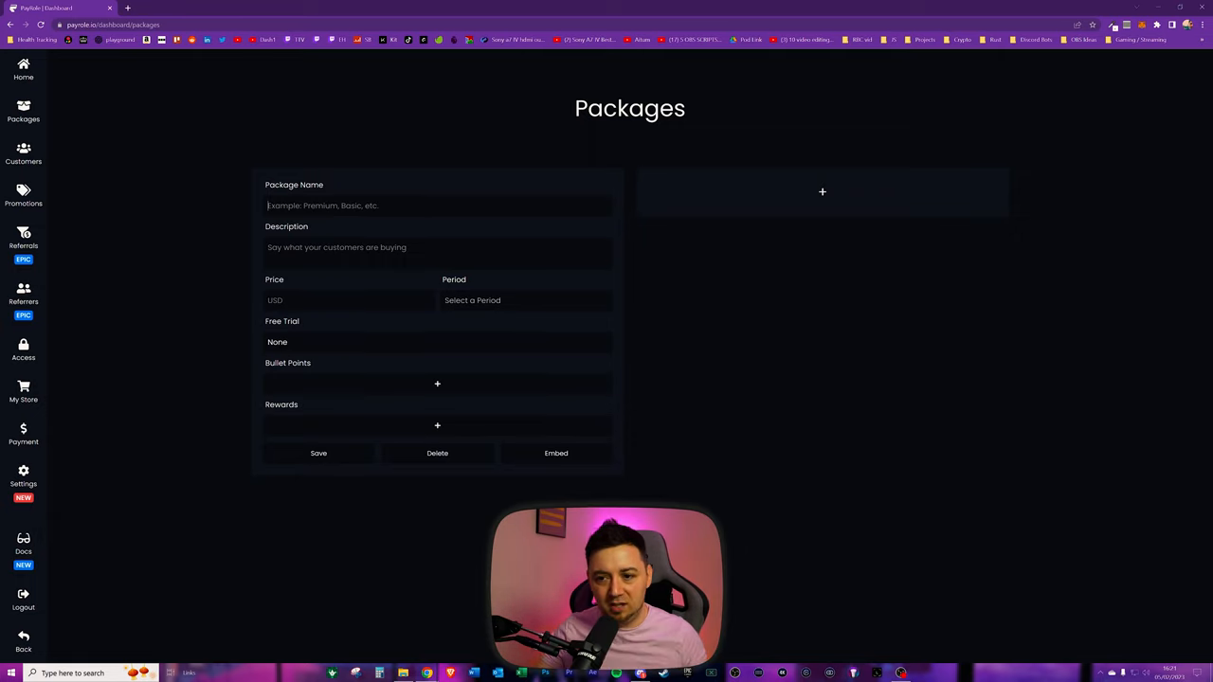
pyautogui.moveTo(512, 221)
pyautogui.write('Tier One BENCHER')
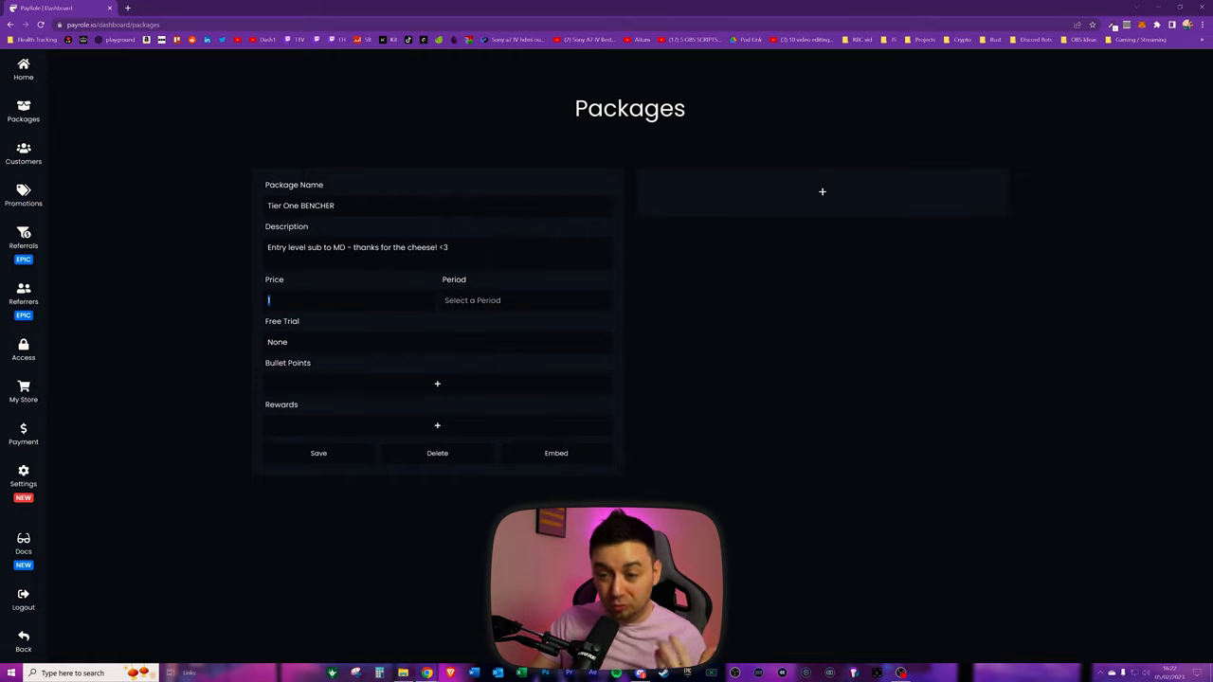
# Set the new package's billing period to Monthly.
pyautogui.click(472, 301)
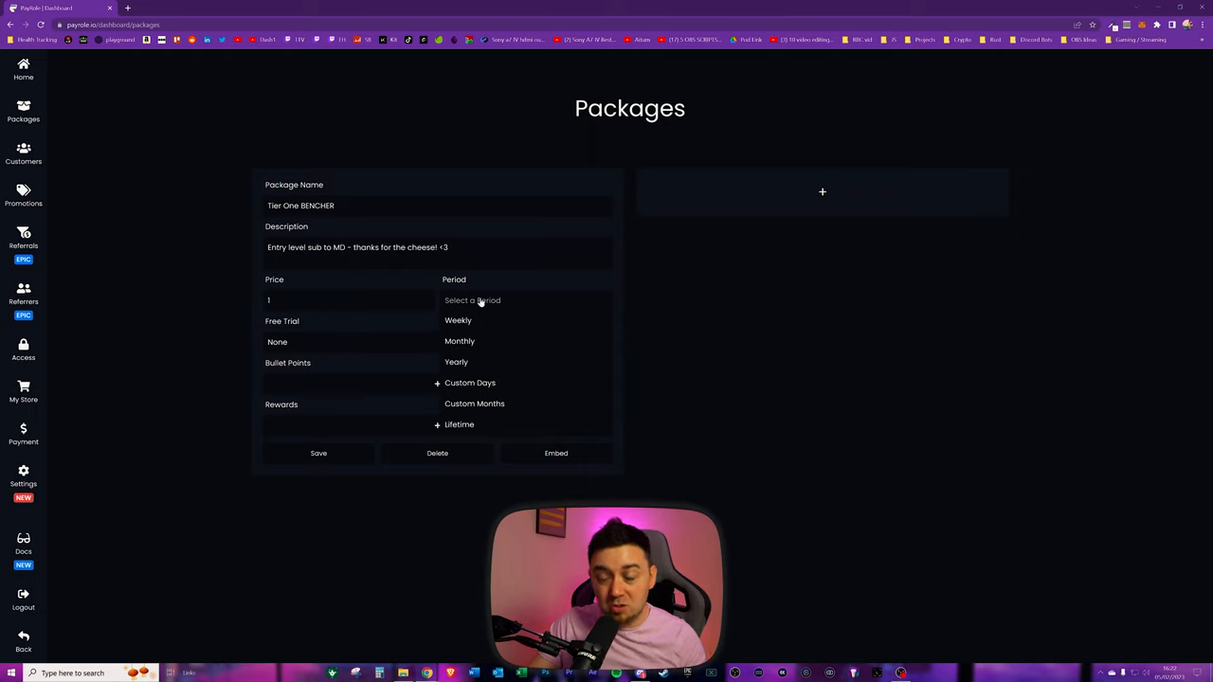
pyautogui.moveTo(463, 411)
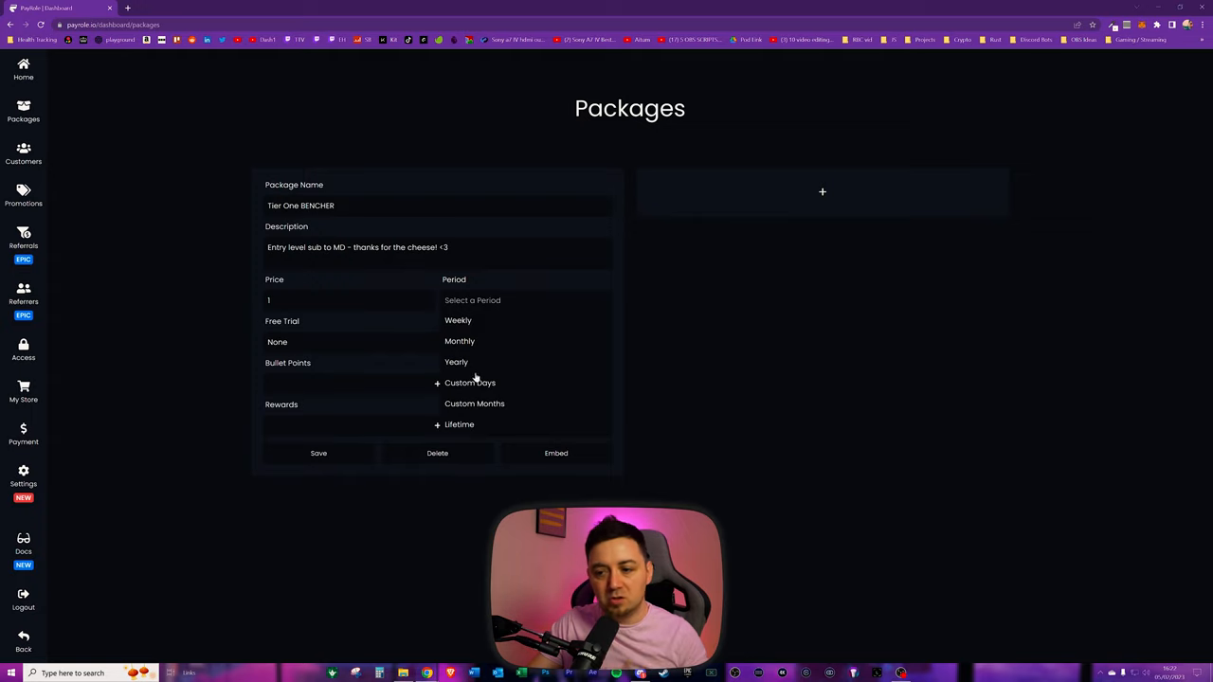
pyautogui.click(460, 341)
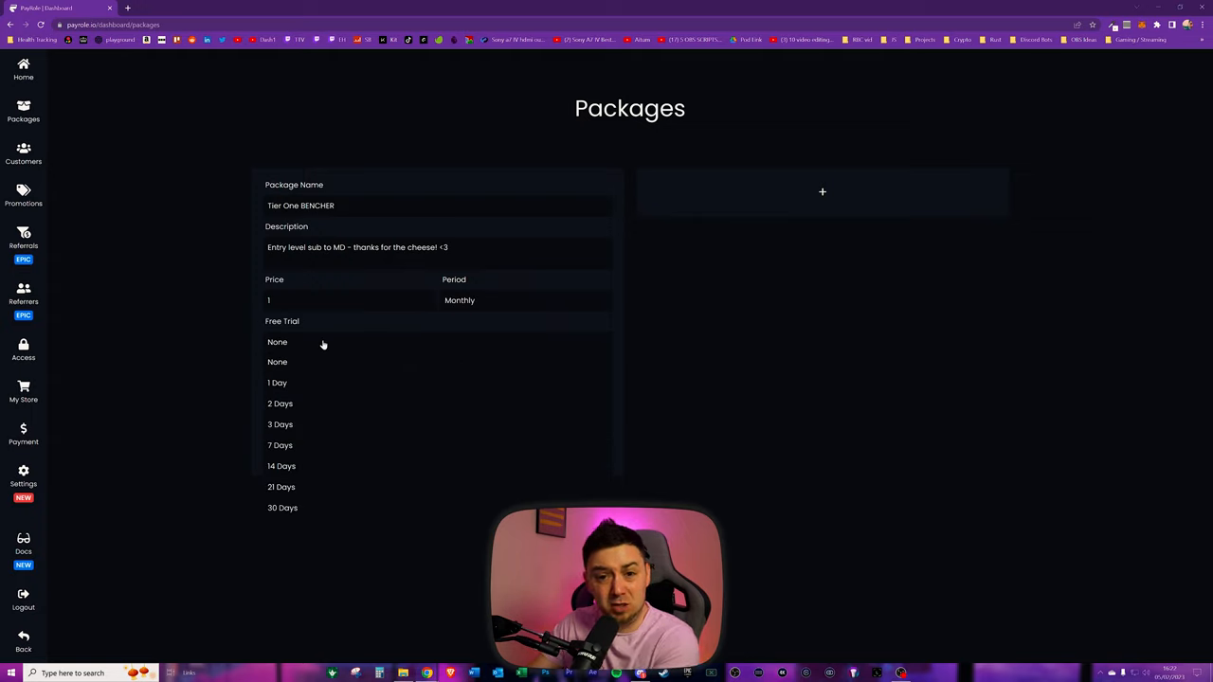
pyautogui.moveTo(293, 416)
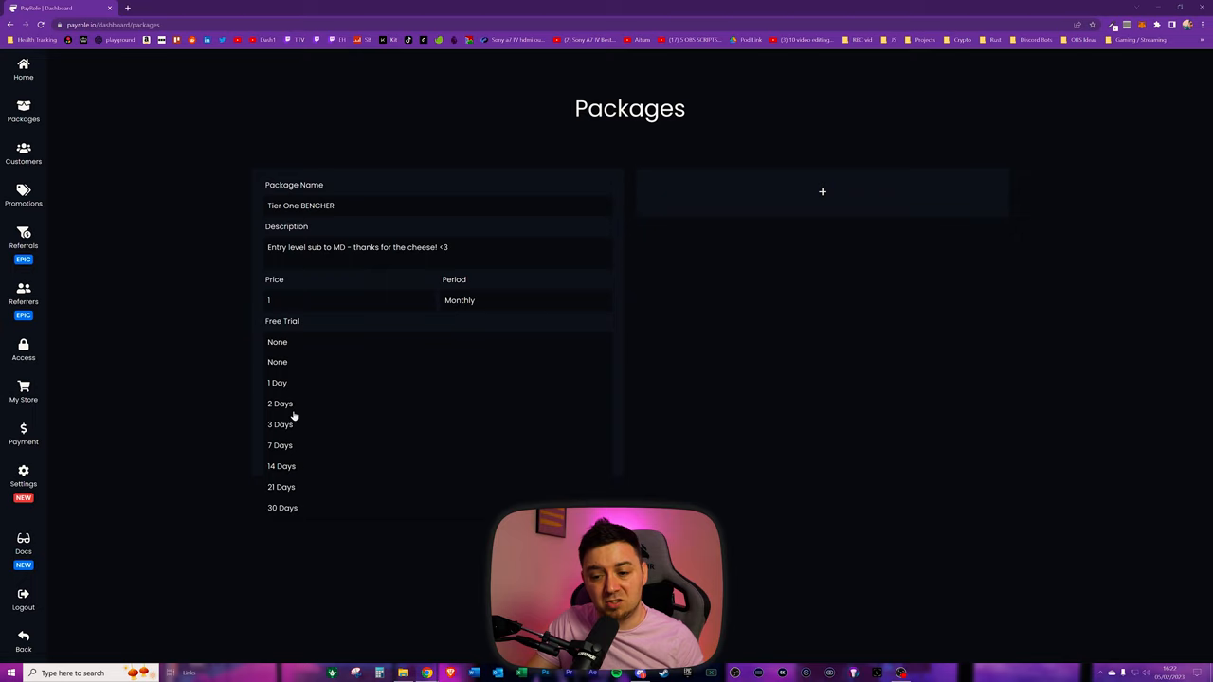
pyautogui.moveTo(301, 427)
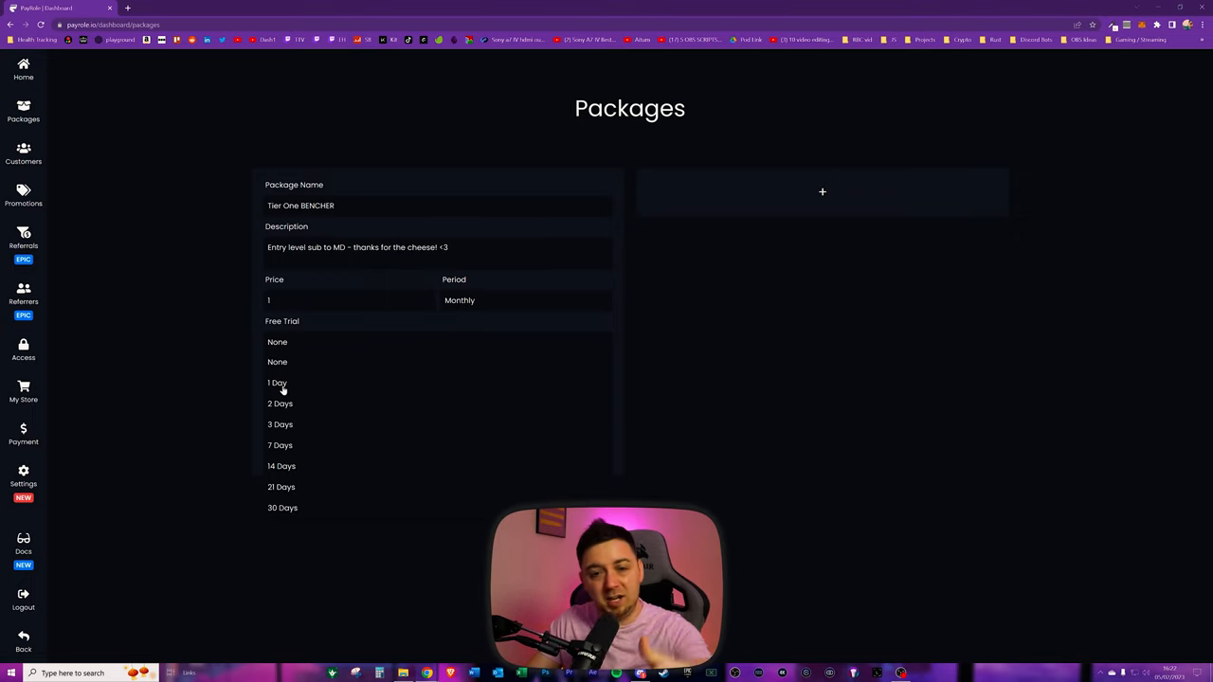
pyautogui.moveTo(303, 472)
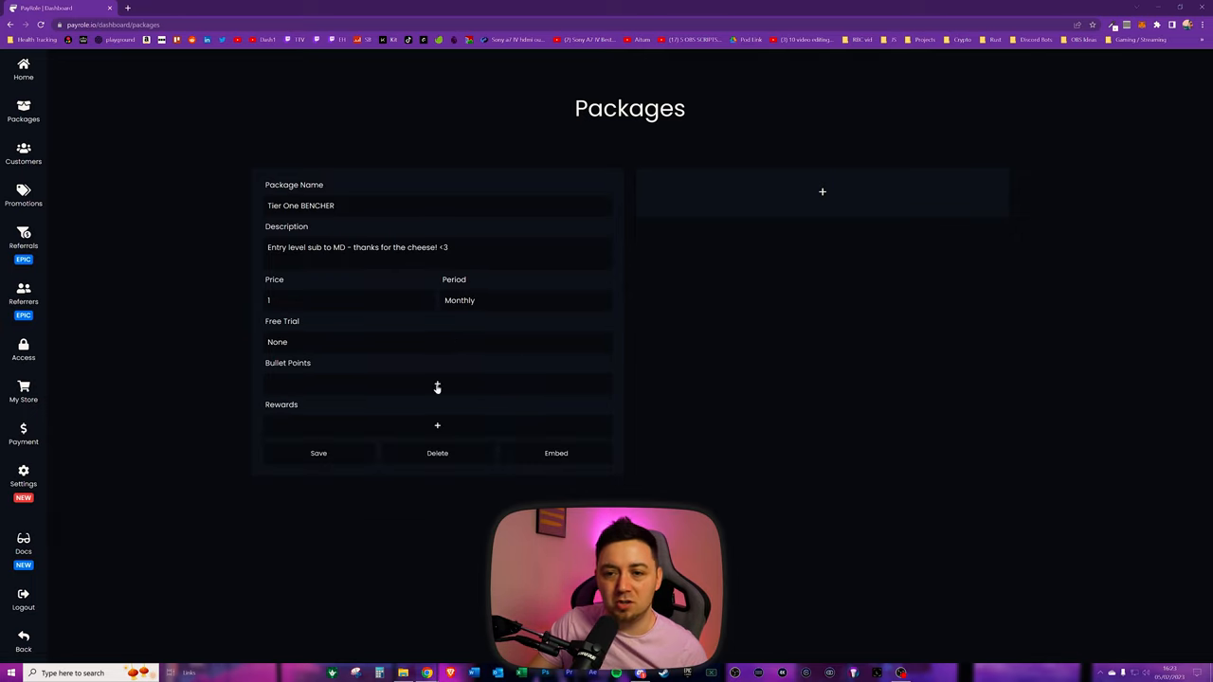
# Add bullet points with a toolbox icon, including 'One Discord Role / Badge'.
pyautogui.click(437, 386)
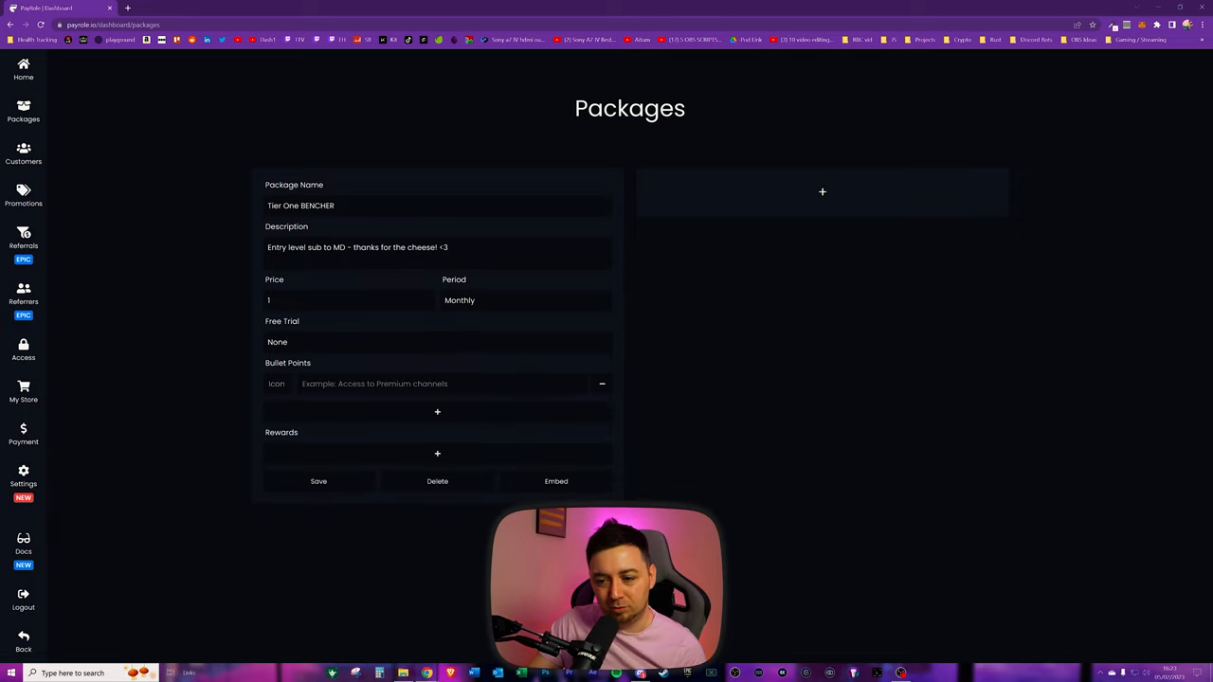
pyautogui.click(276, 384)
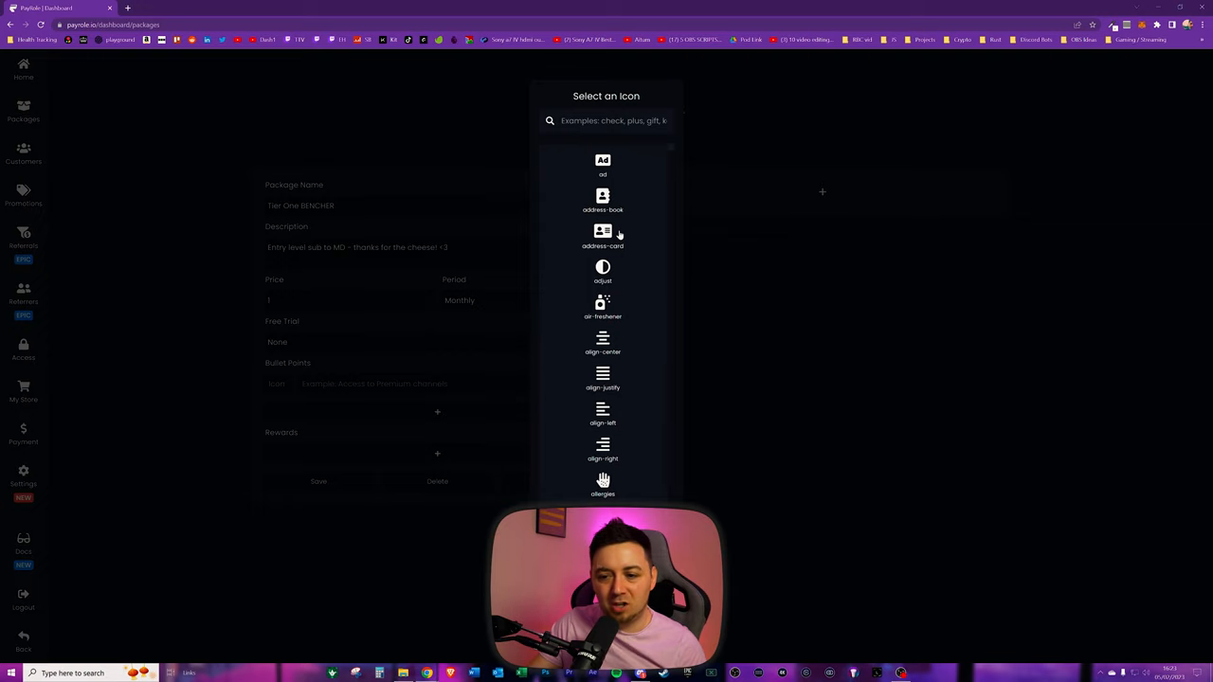
pyautogui.moveTo(595, 277)
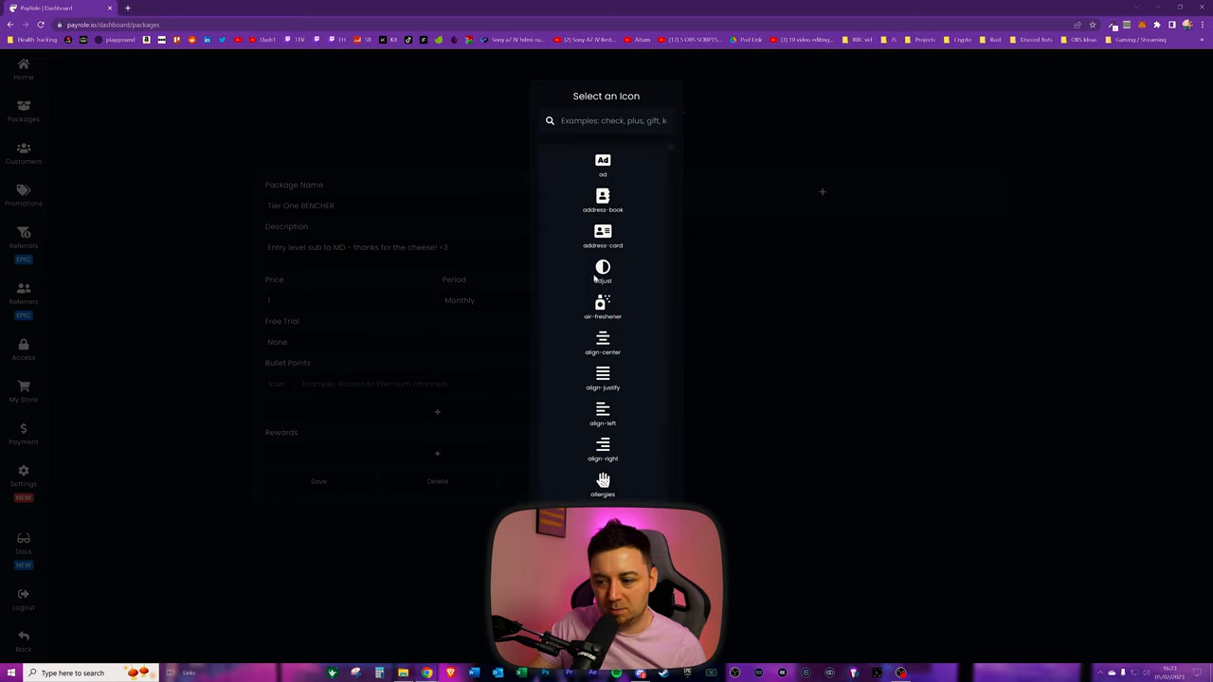
pyautogui.write('tool')
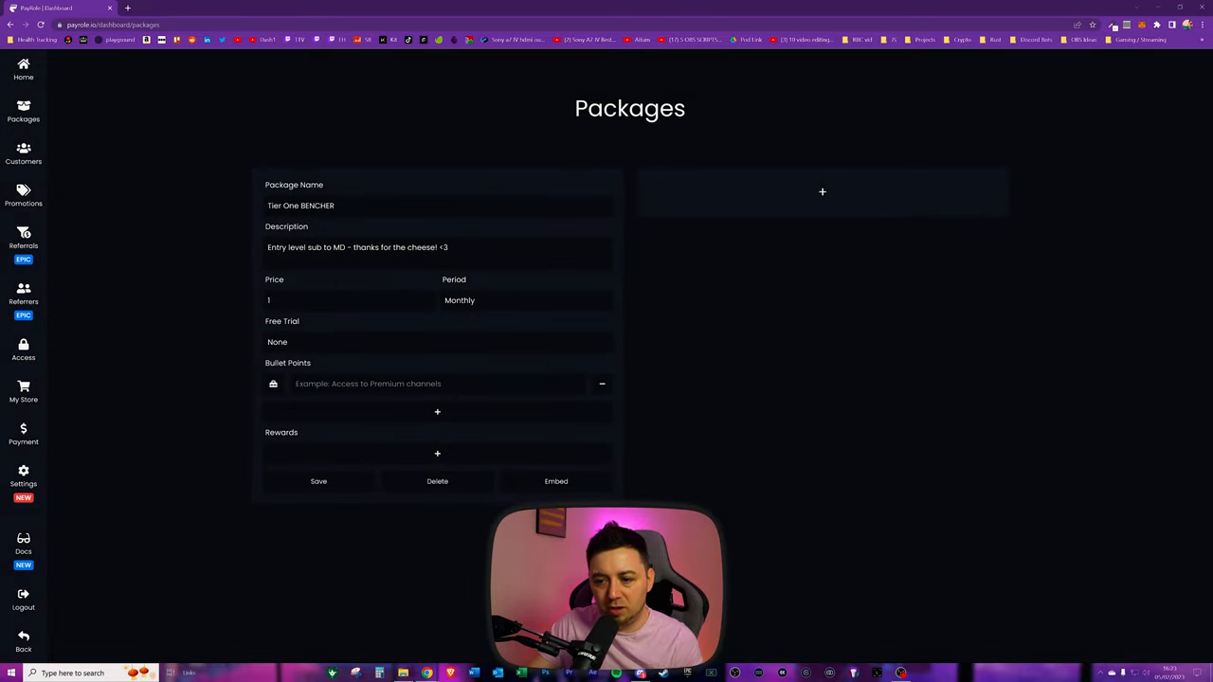
pyautogui.click(436, 384)
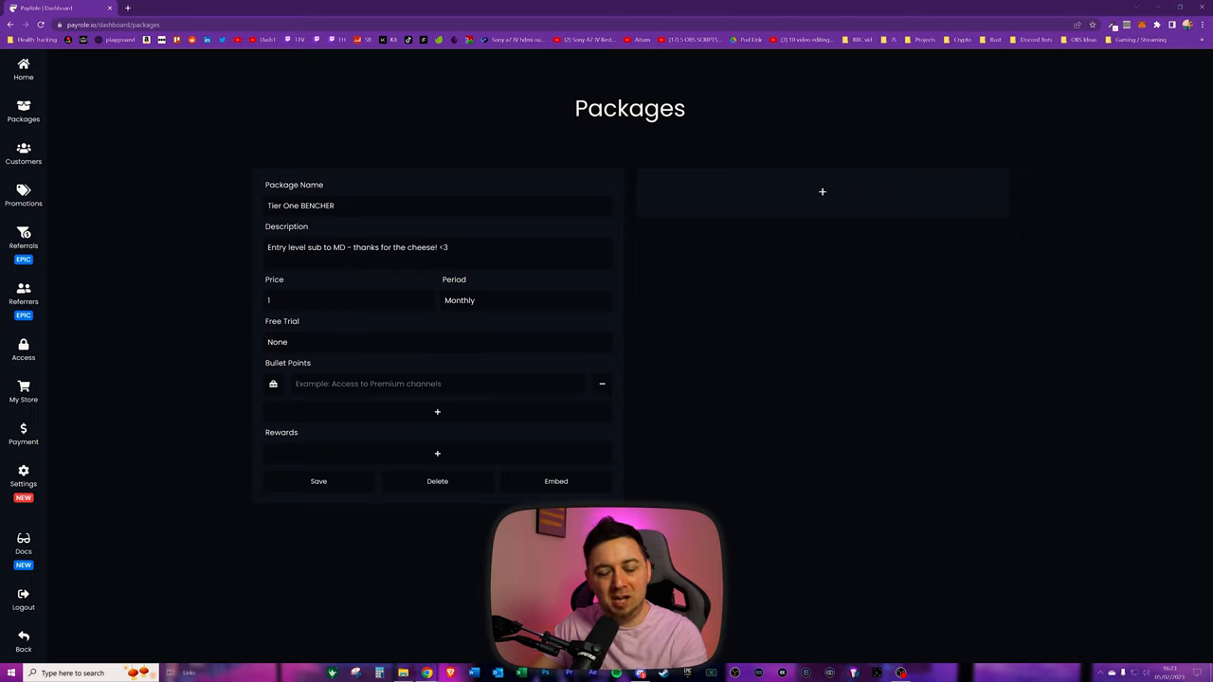
pyautogui.write('Access to Exclusive Rust Content')
pyautogui.write('Tier')
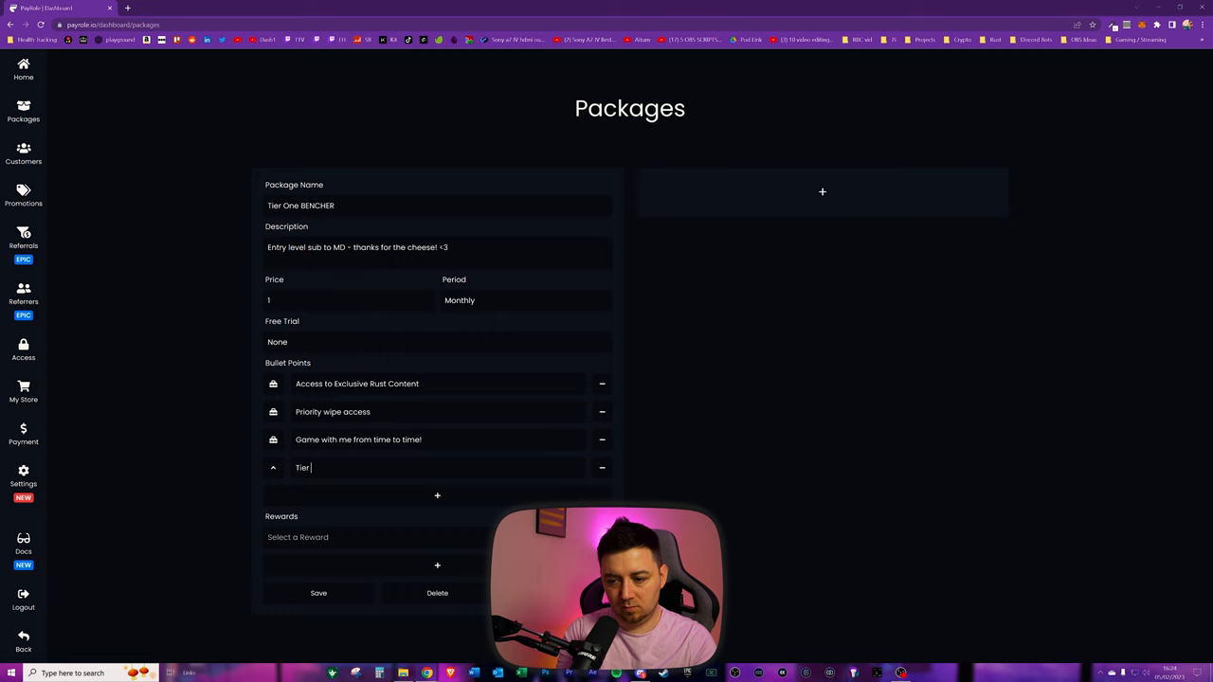
pyautogui.write('One Discord Role / Badge')
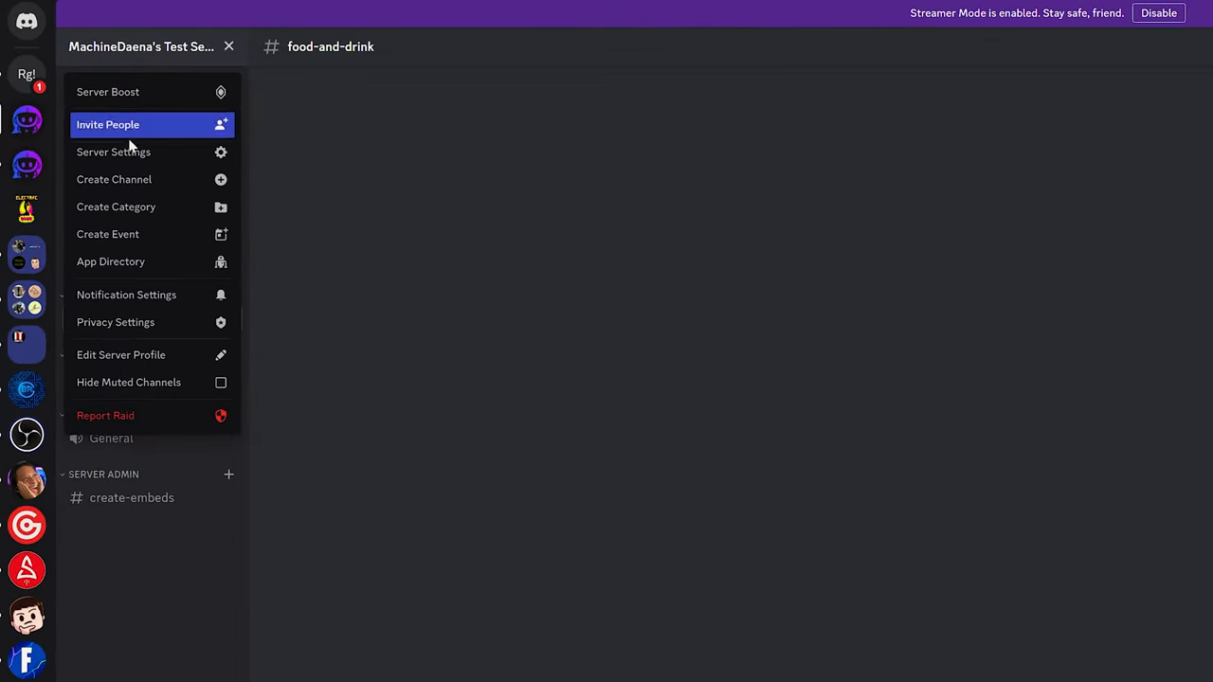
# Open the server's Roles settings and select the Tier 1 Bench role for editing.
pyautogui.click(112, 152)
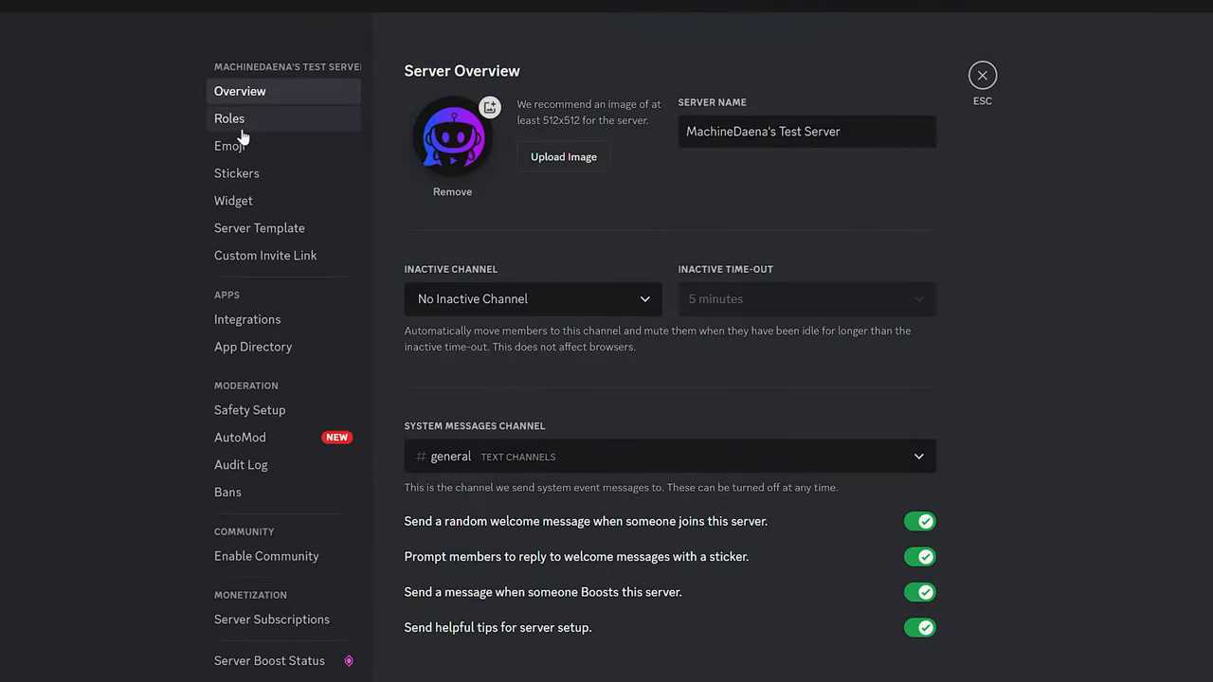
pyautogui.click(229, 119)
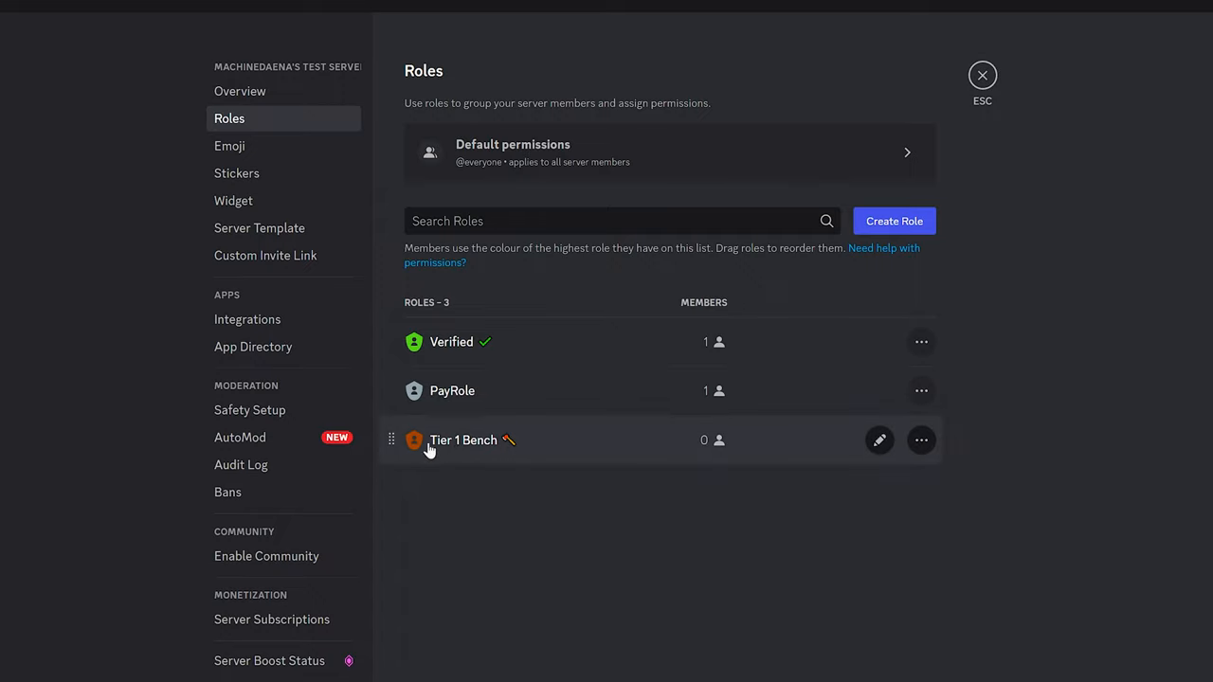
pyautogui.moveTo(518, 442)
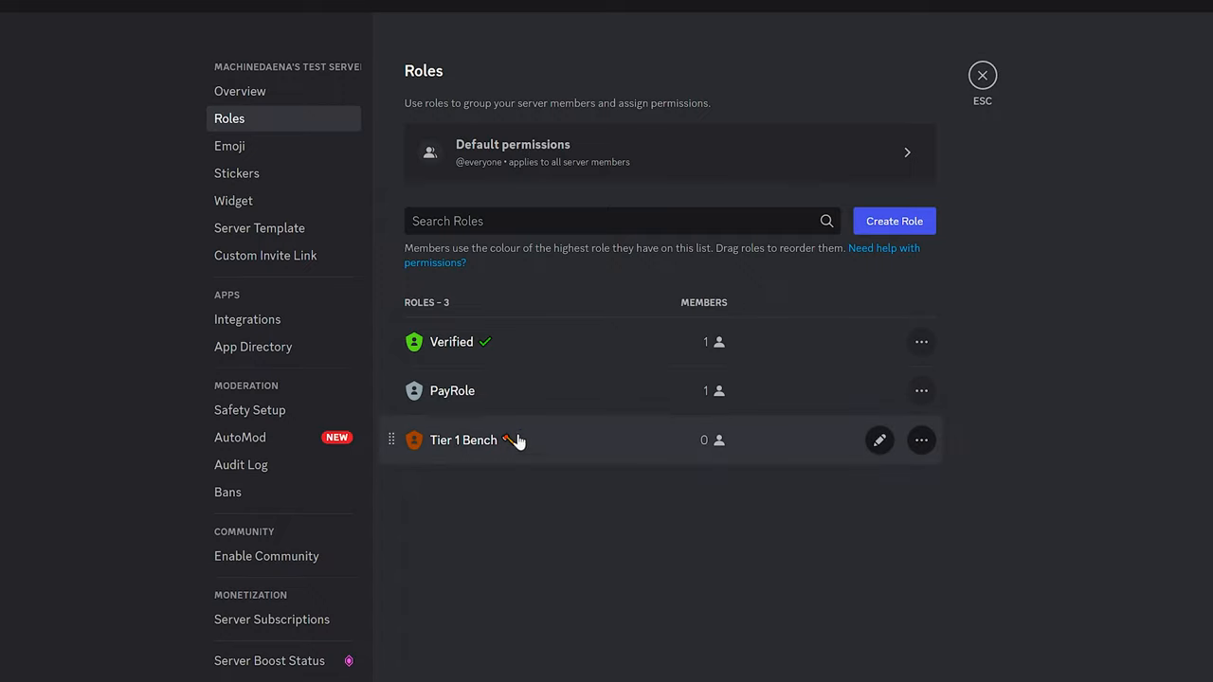
pyautogui.moveTo(482, 475)
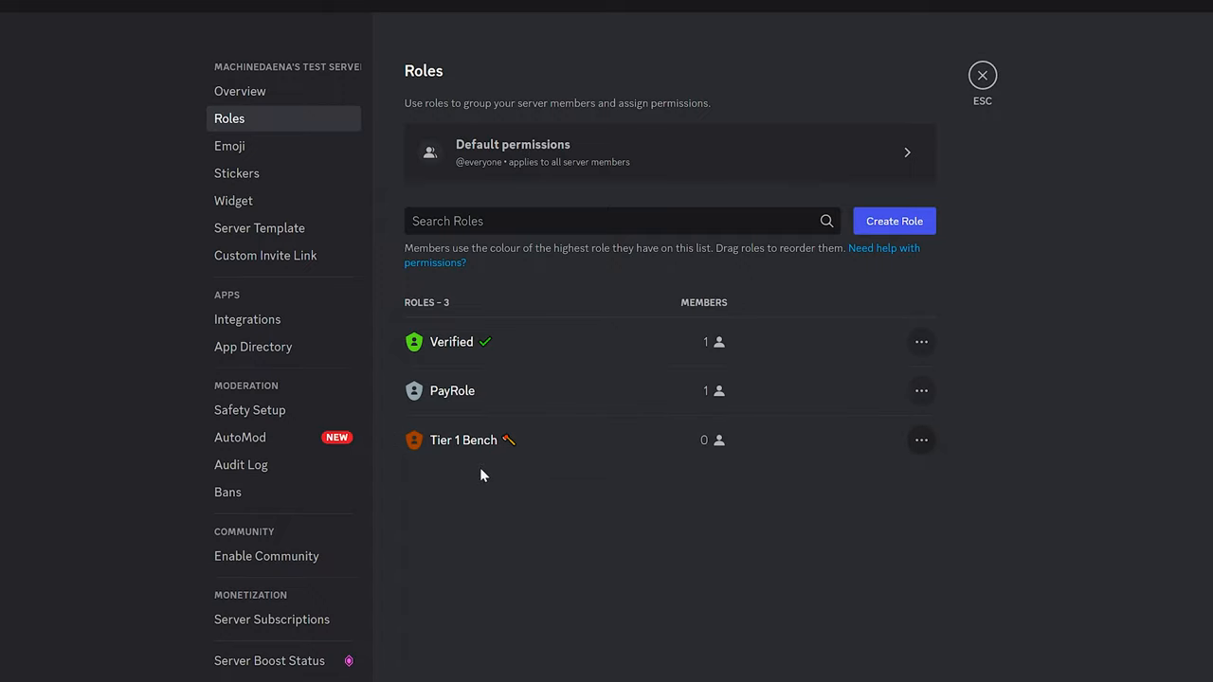
pyautogui.click(13, 673)
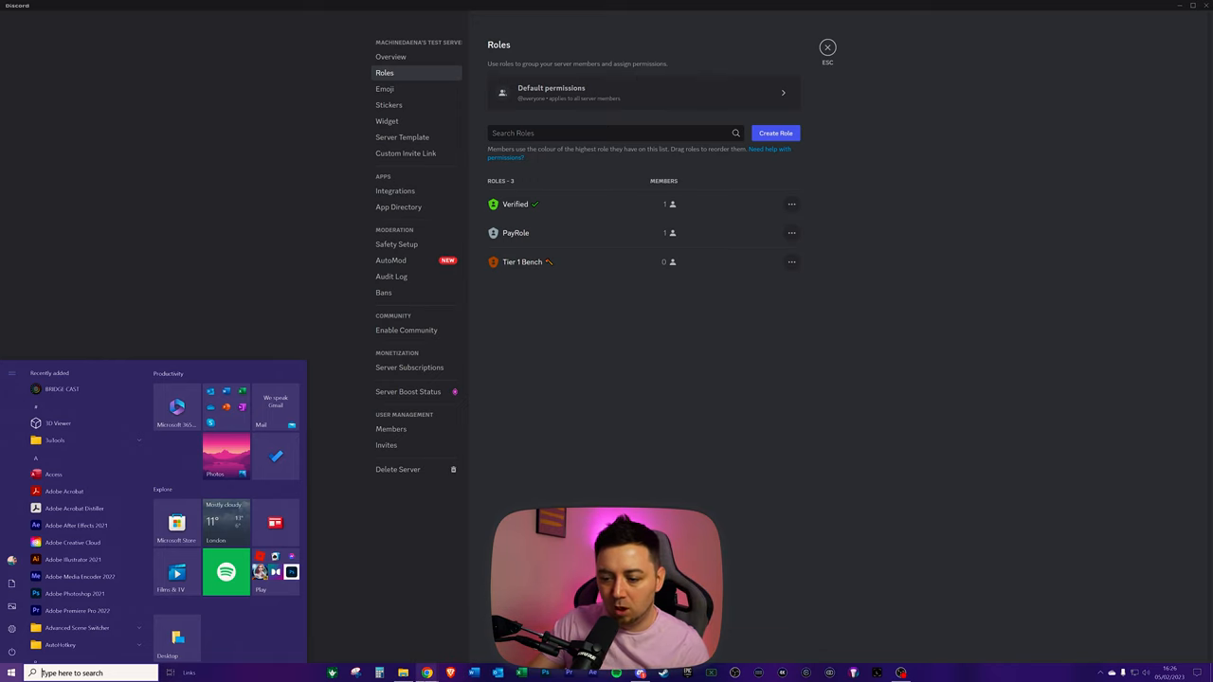
pyautogui.click(522, 262)
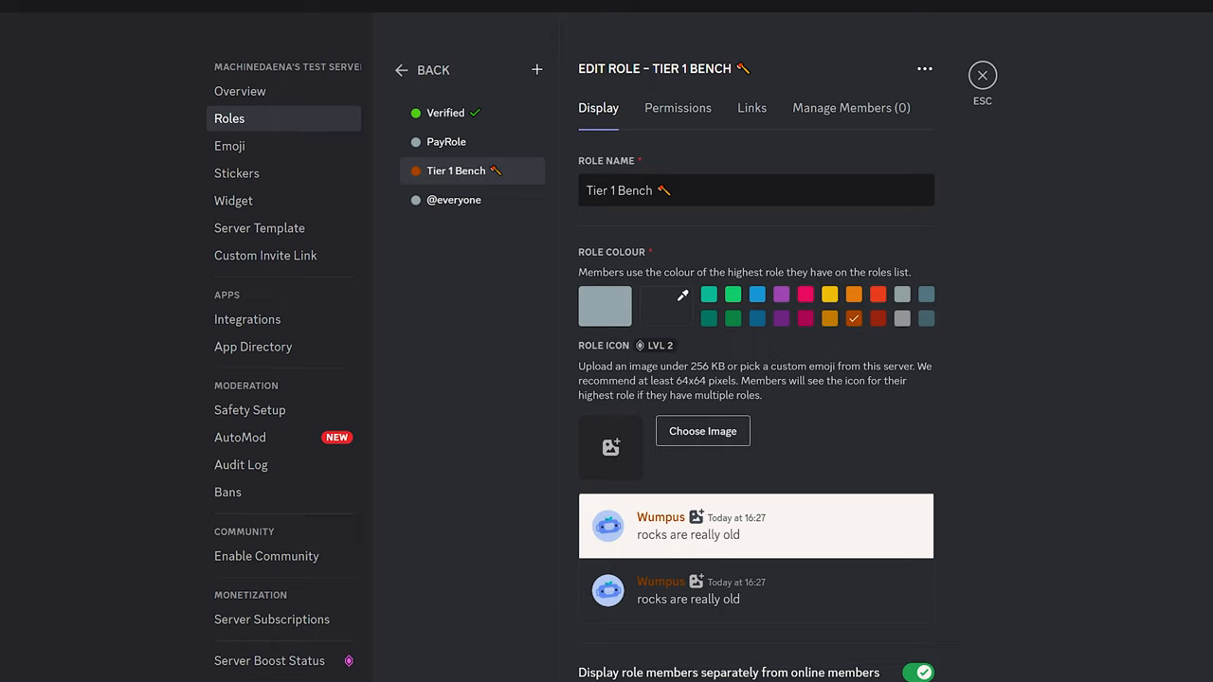
pyautogui.moveTo(891, 87)
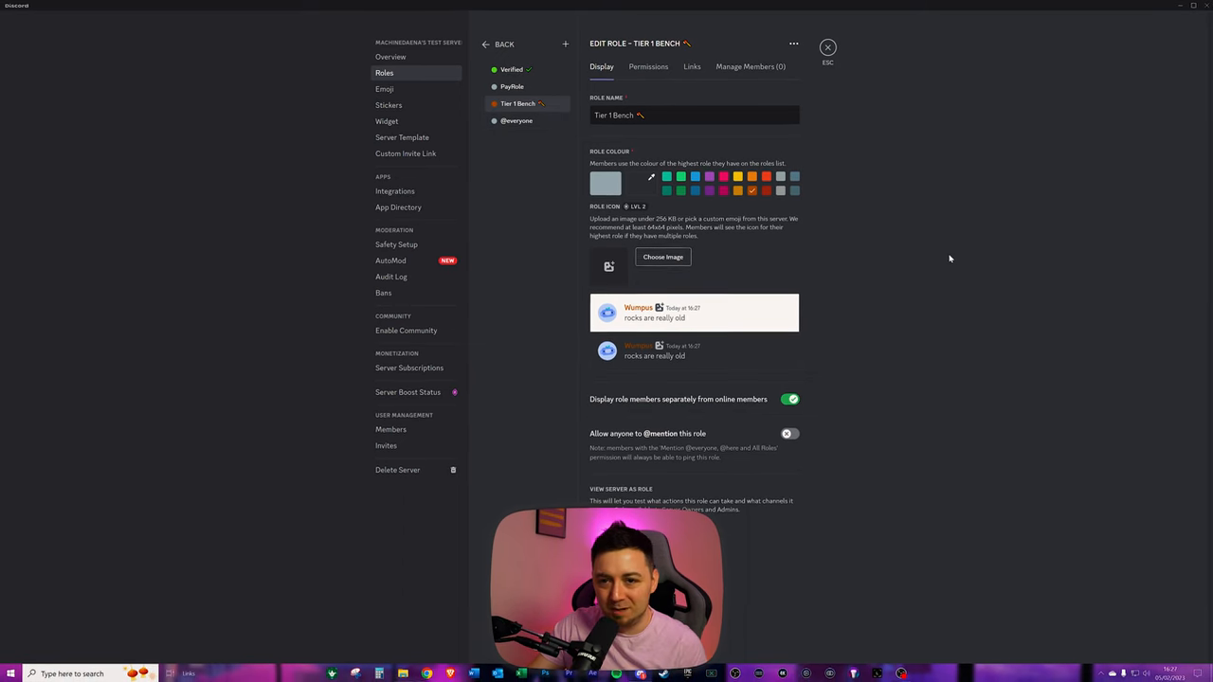
# Review Tier 1 Bench permissions, exit settings, and open the owner's member menu.
pyautogui.click(648, 66)
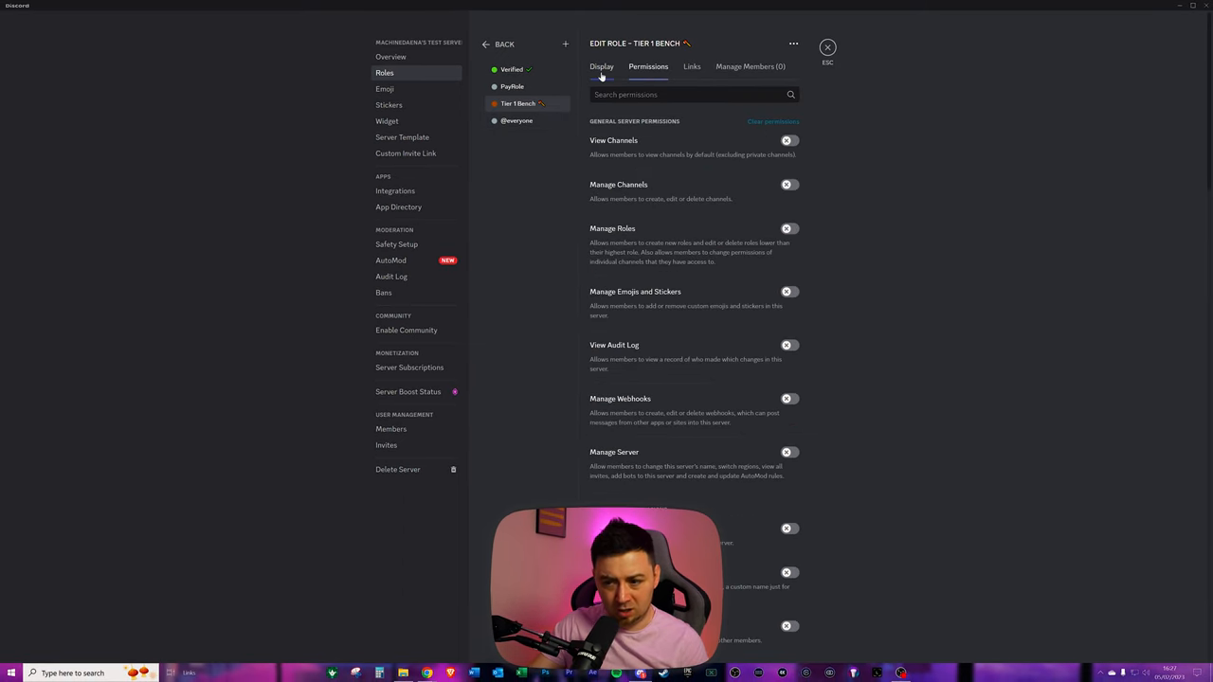
pyautogui.moveTo(877, 337)
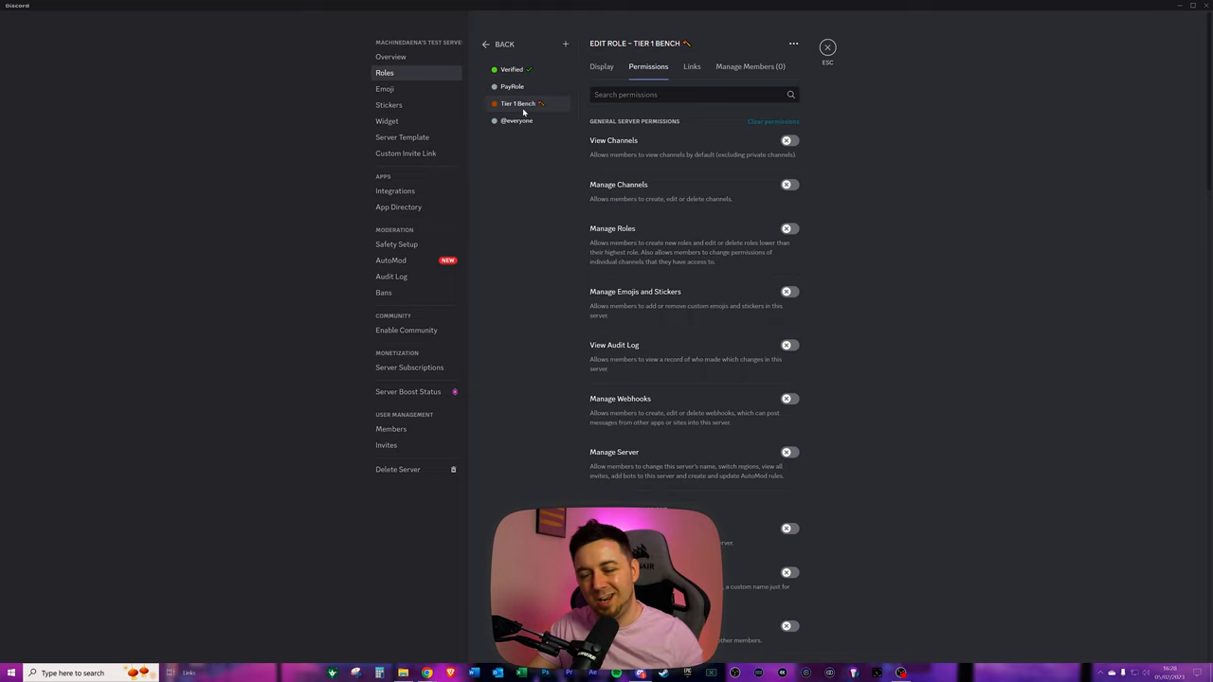
pyautogui.moveTo(536, 120)
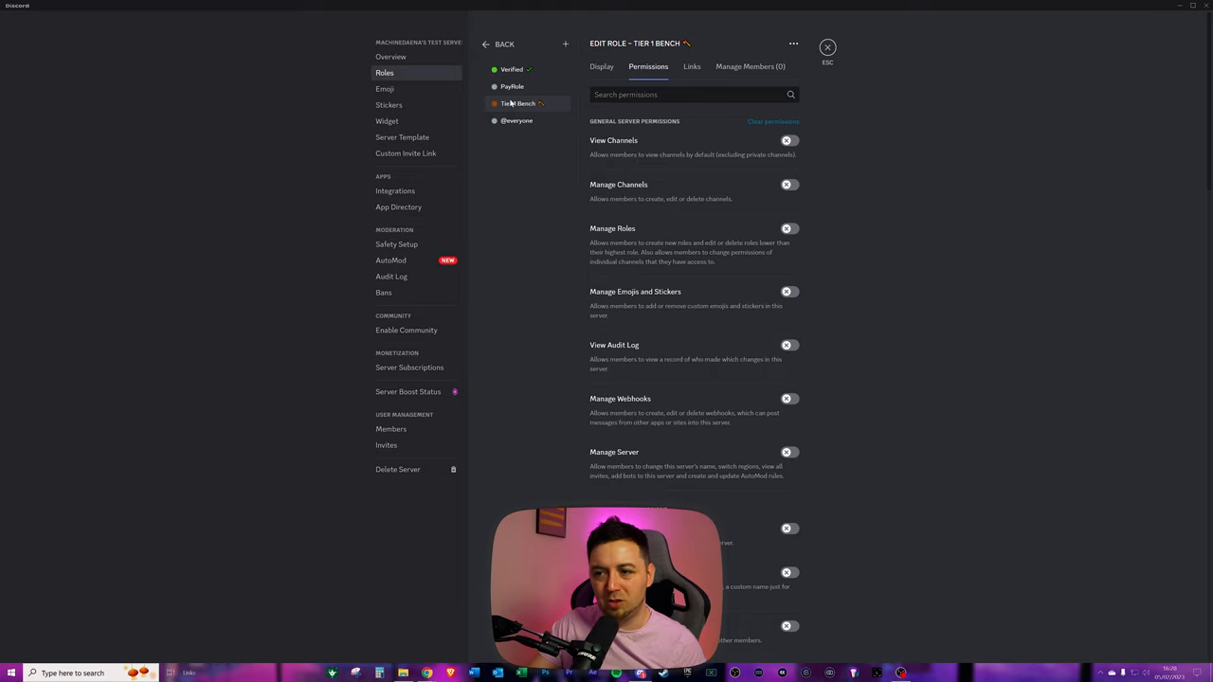
pyautogui.moveTo(668, 90)
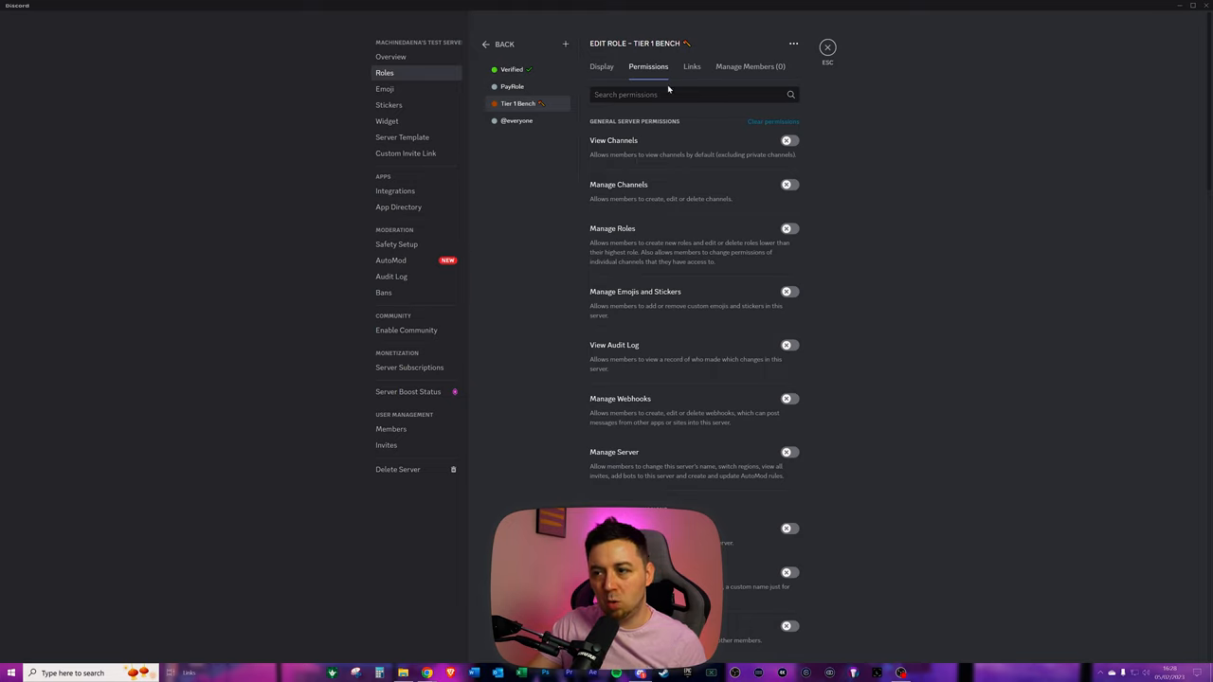
pyautogui.moveTo(919, 271)
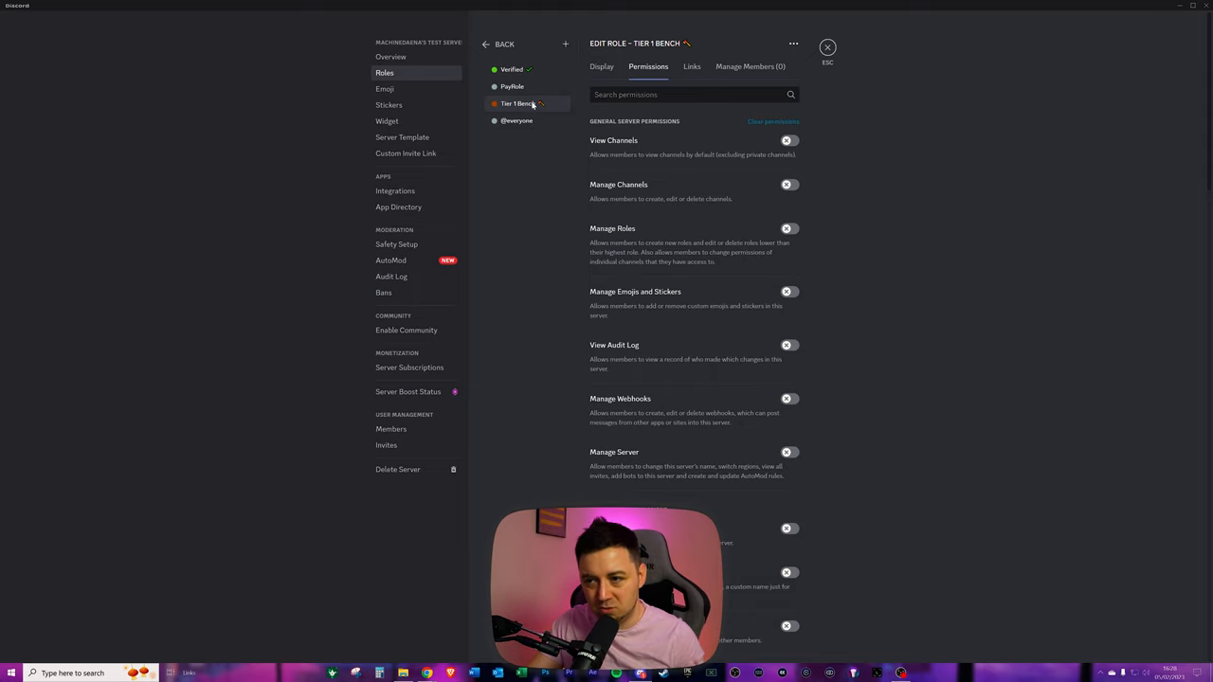
pyautogui.moveTo(727, 481)
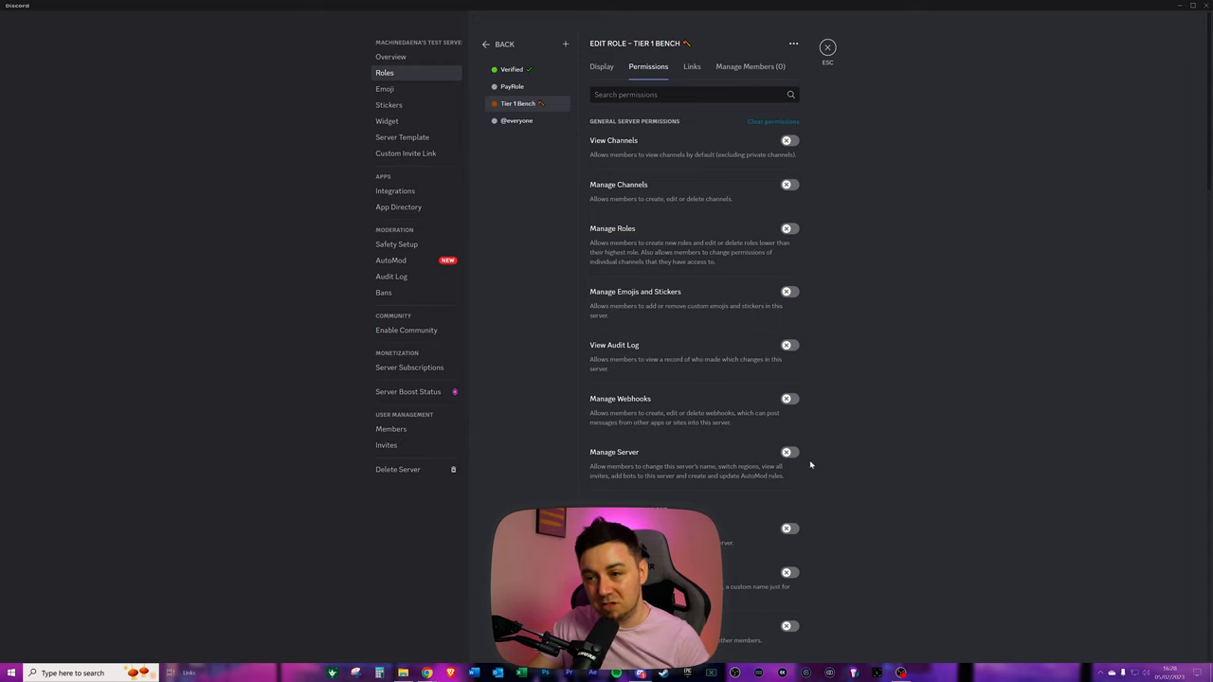
pyautogui.click(827, 46)
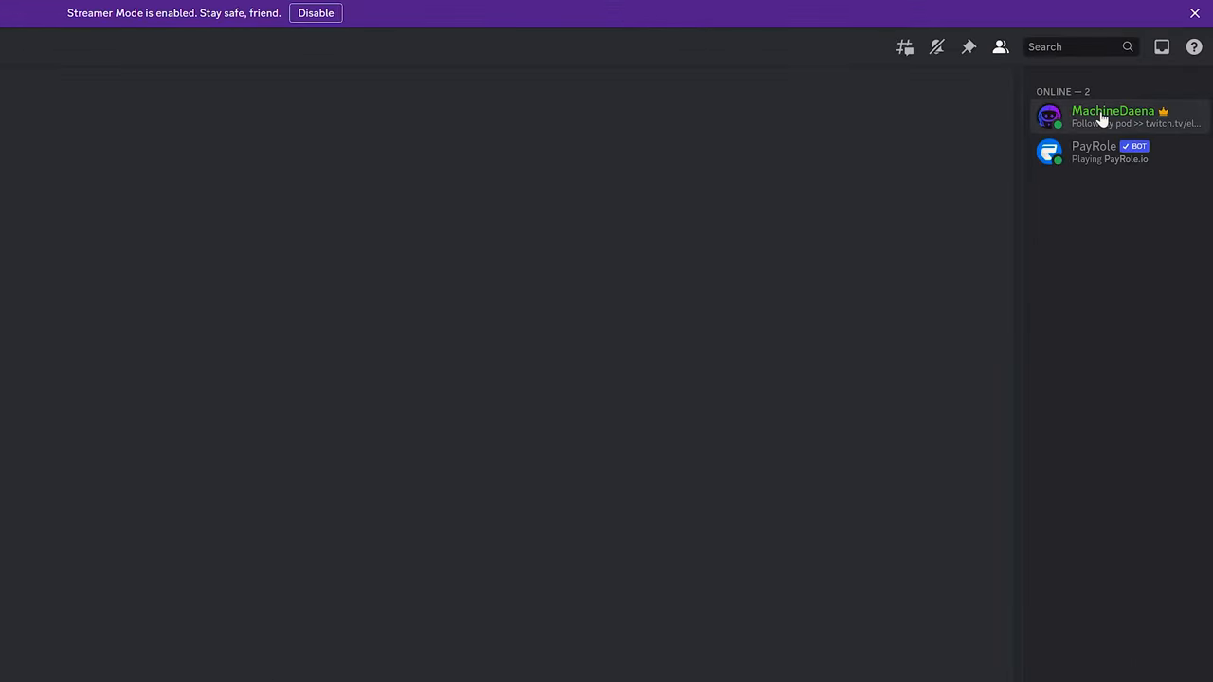
pyautogui.rightClick(1114, 116)
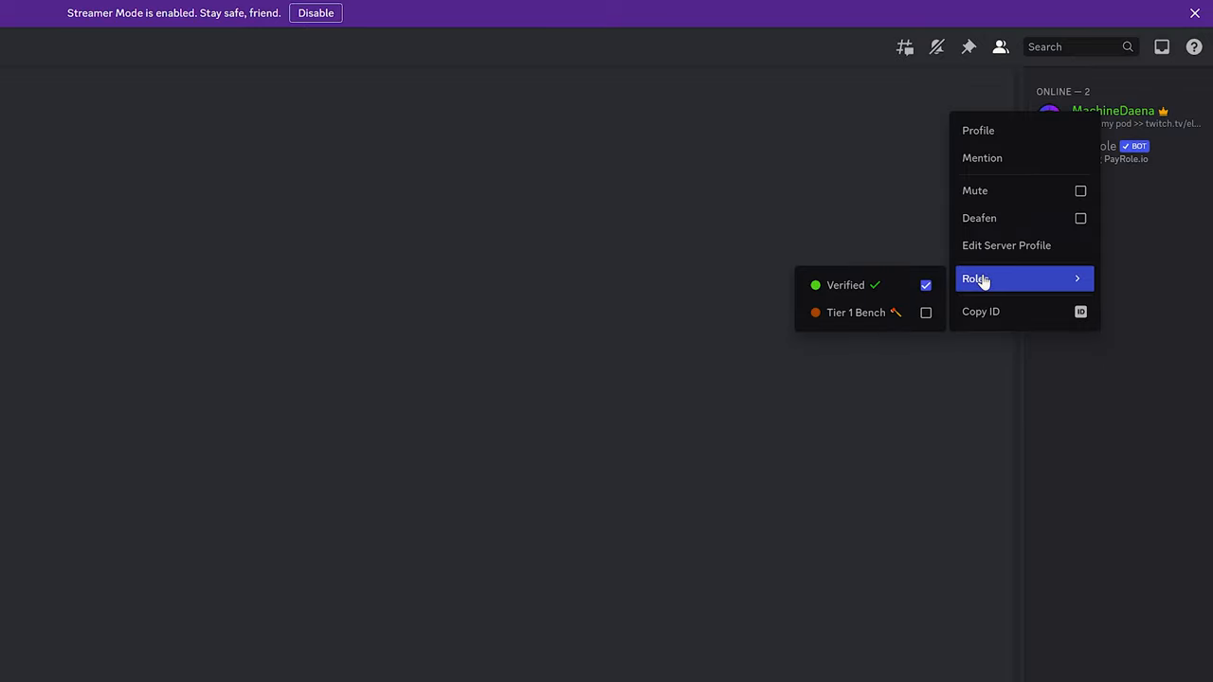
pyautogui.moveTo(862, 313)
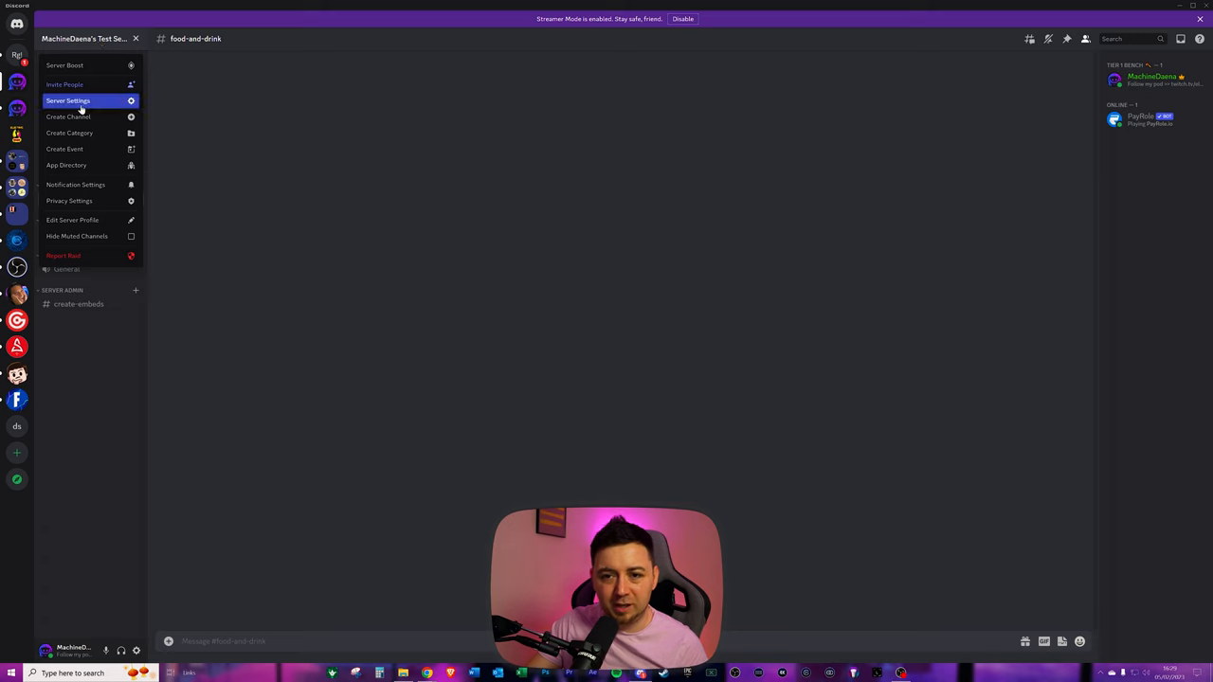
# Return to Server Settings and go to the Roles list.
pyautogui.click(69, 100)
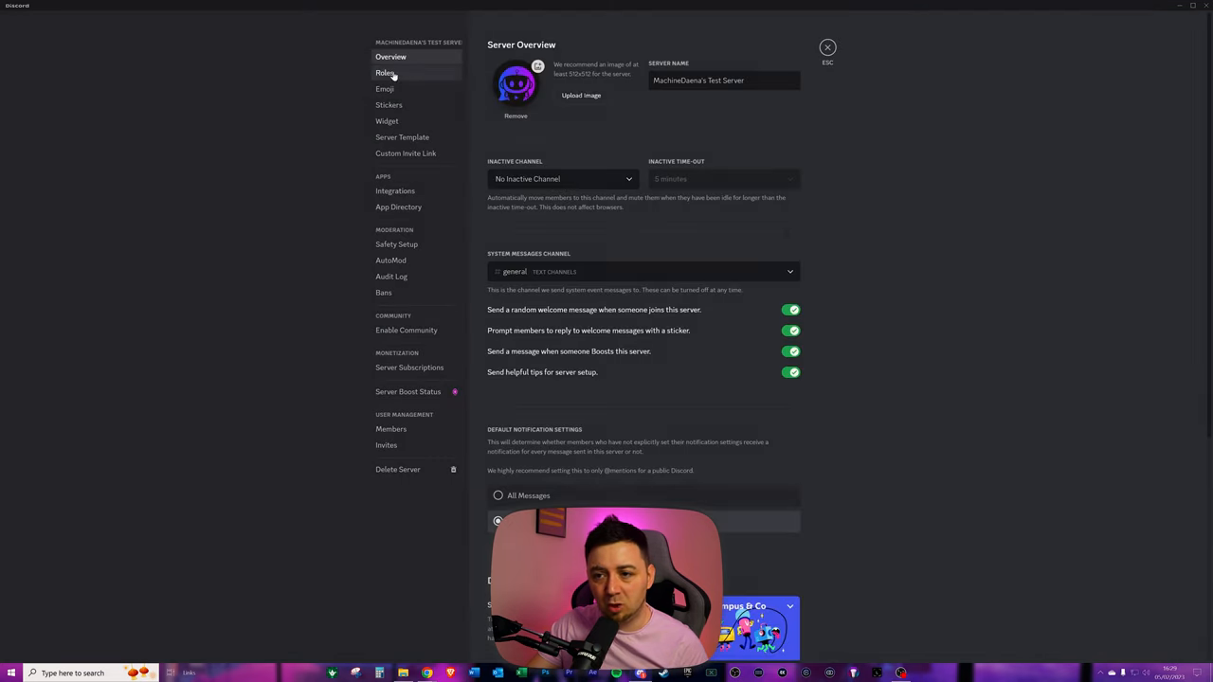
pyautogui.click(385, 73)
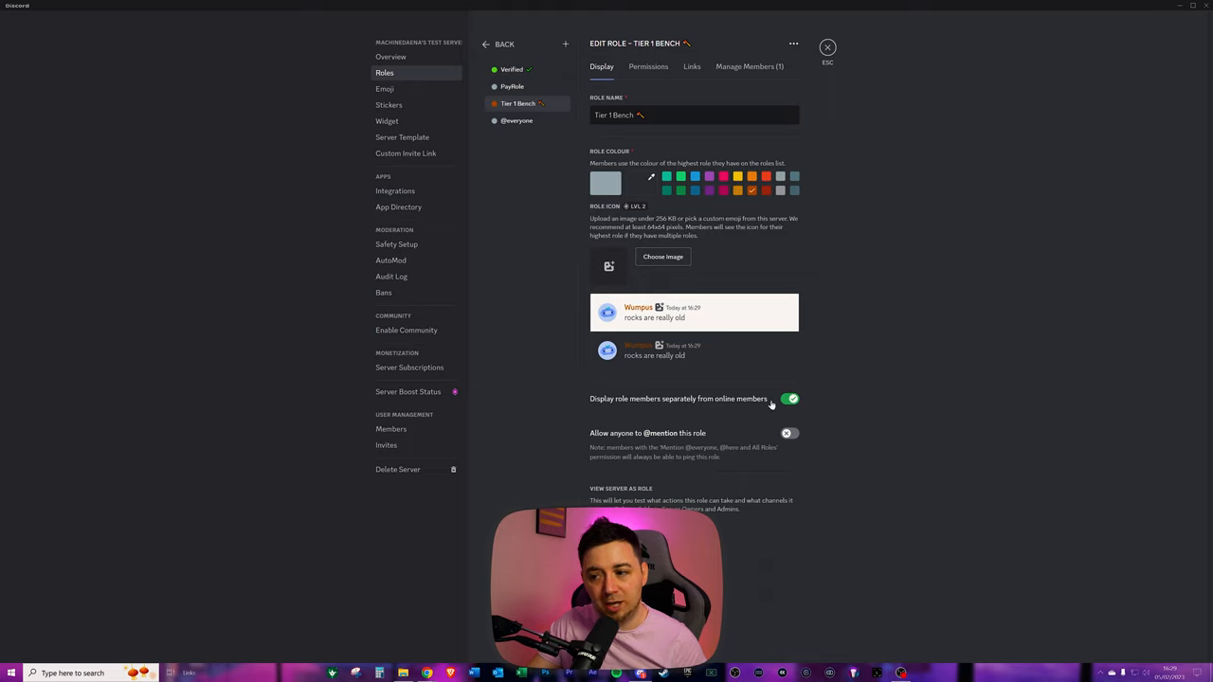
pyautogui.moveTo(740, 439)
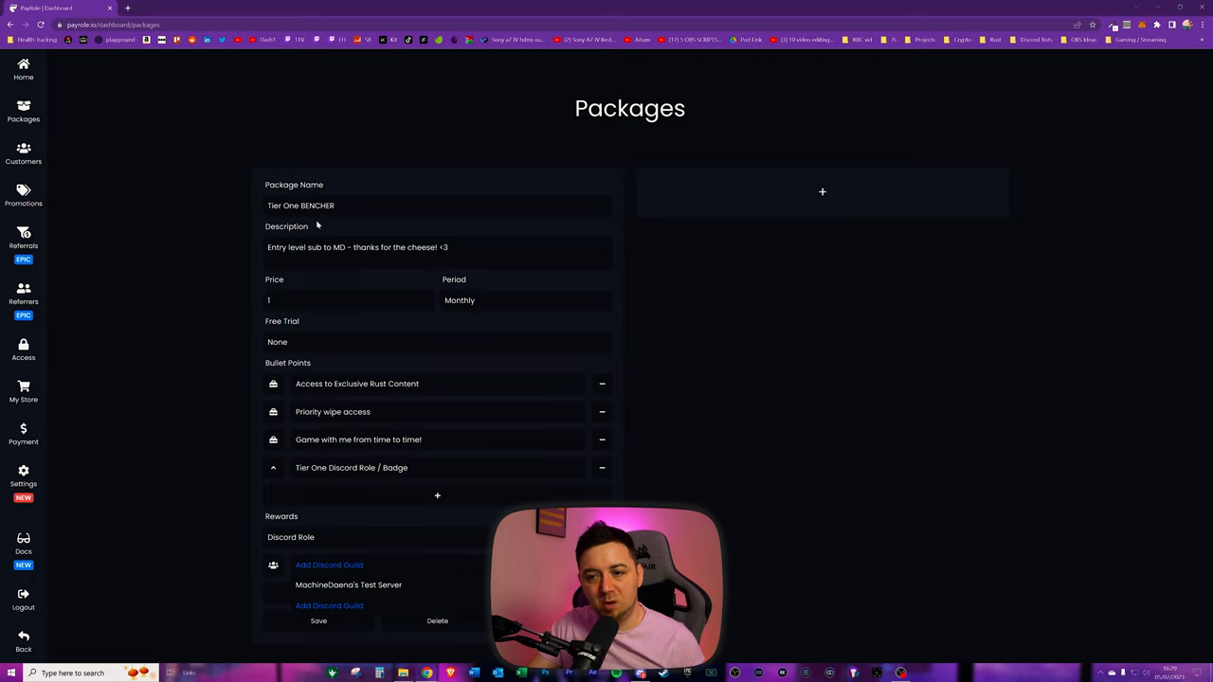
pyautogui.moveTo(345, 590)
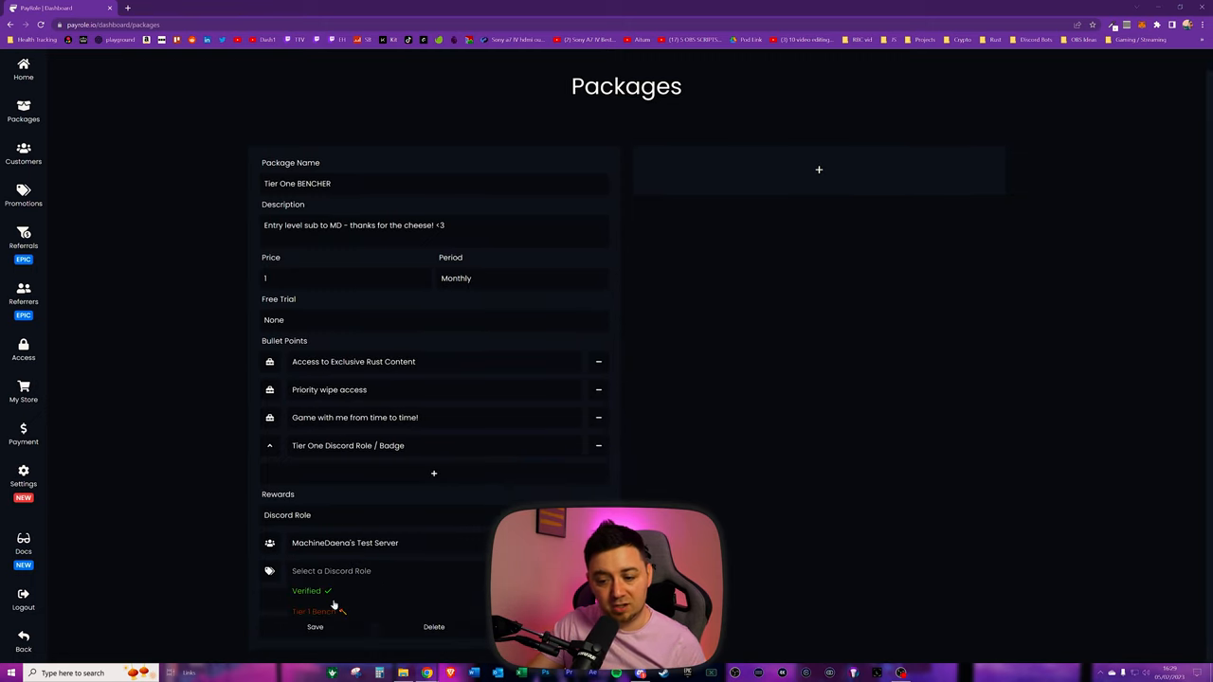
# Pick Tier 1 Bench as the package's Discord role reward.
pyautogui.click(318, 610)
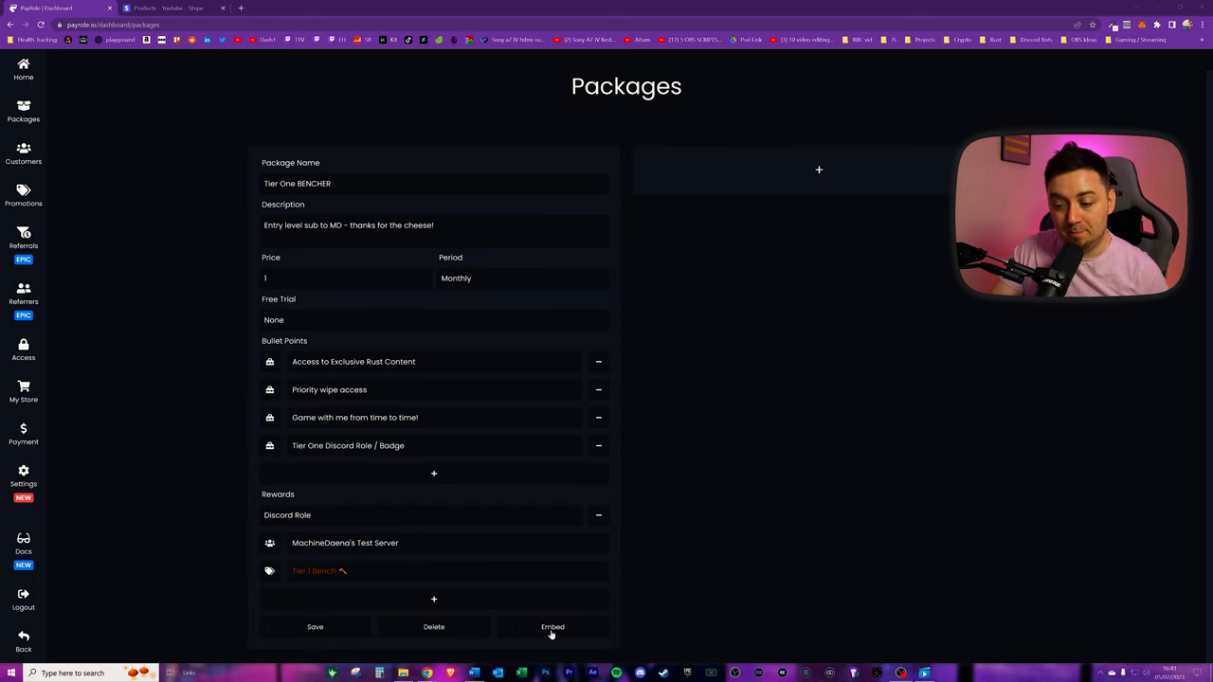
# Copy the Tier One BENCHER checkout link from the Embed option into a new tab.
pyautogui.click(553, 627)
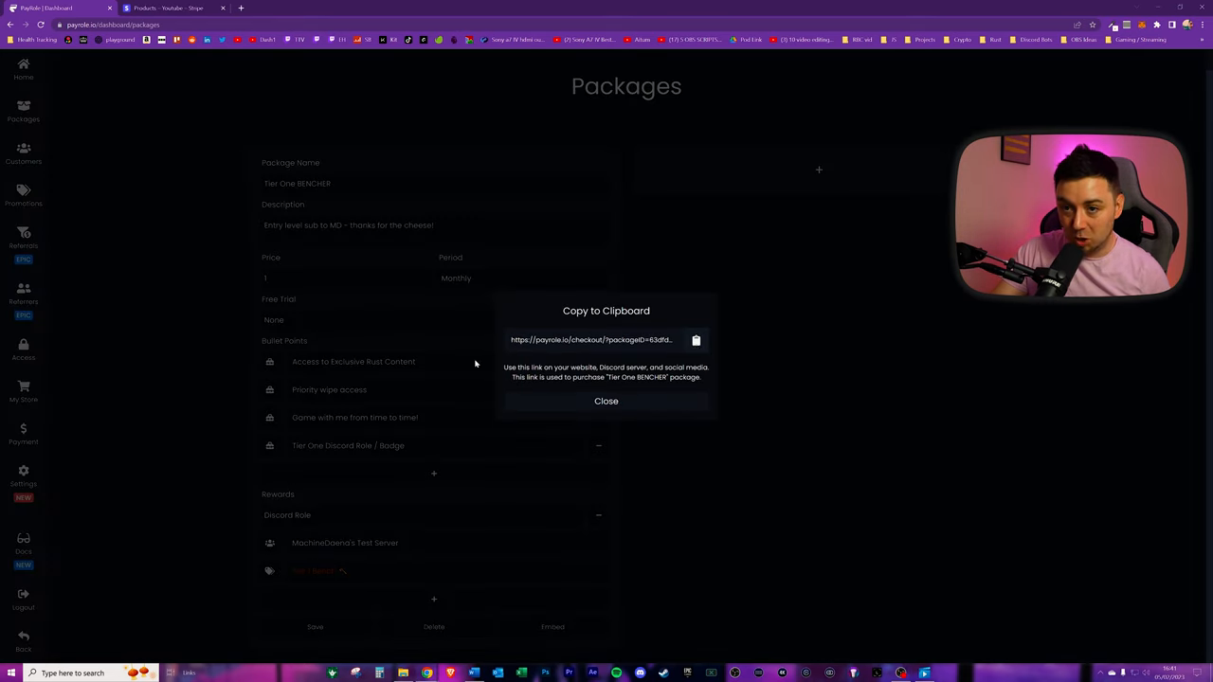
pyautogui.click(241, 8)
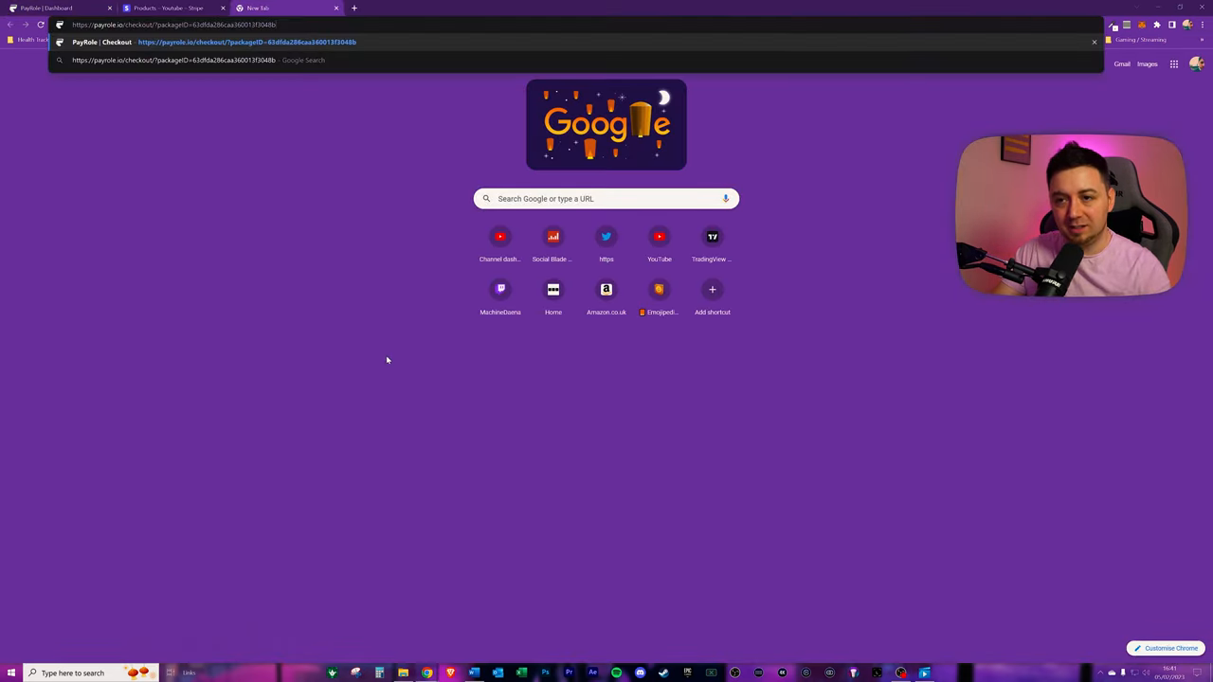
pyautogui.moveTo(365, 382)
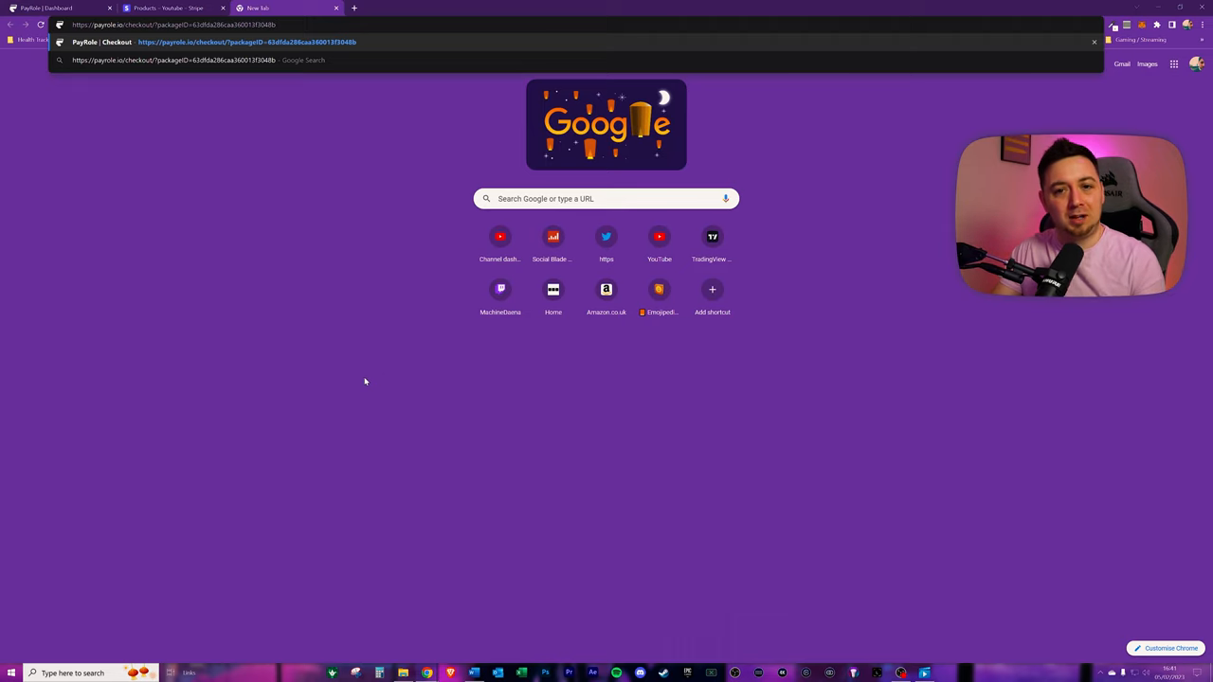
pyautogui.moveTo(373, 385)
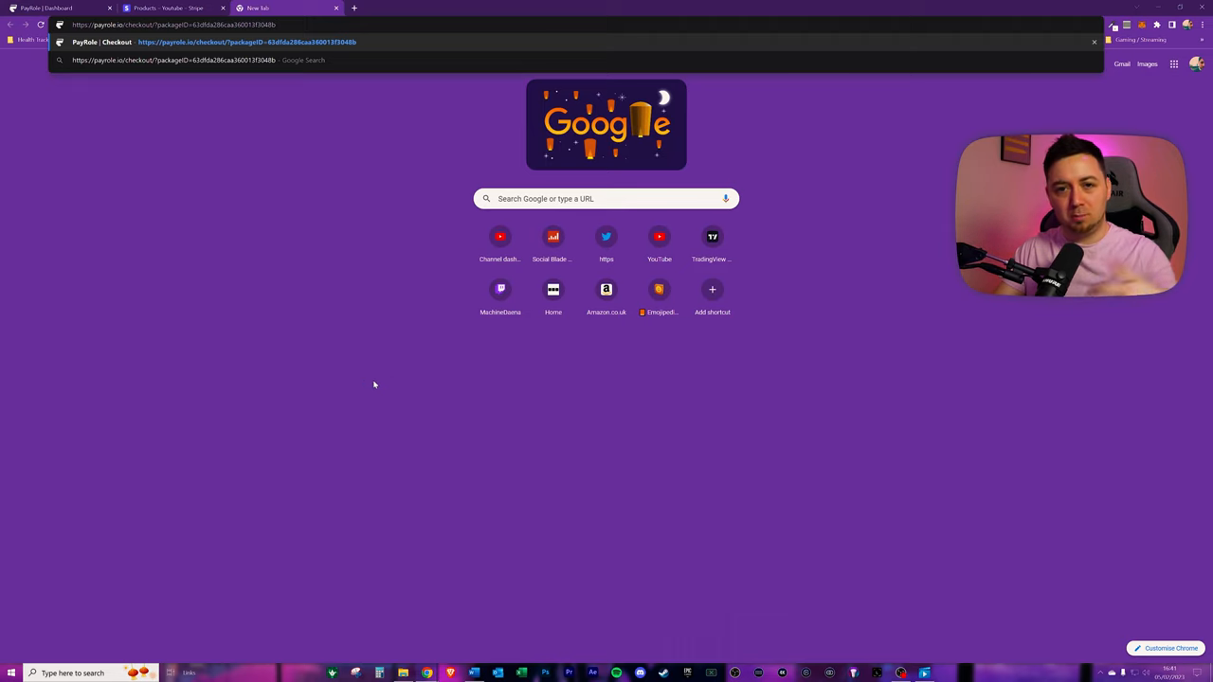
pyautogui.moveTo(398, 395)
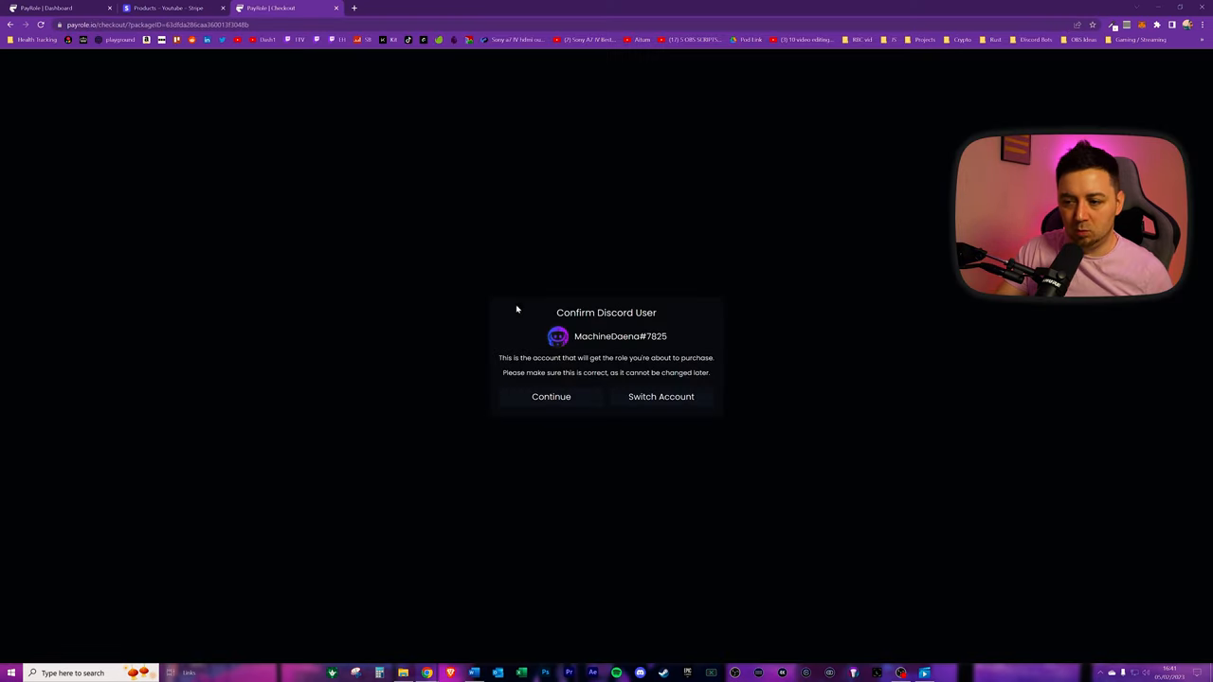
pyautogui.moveTo(661, 357)
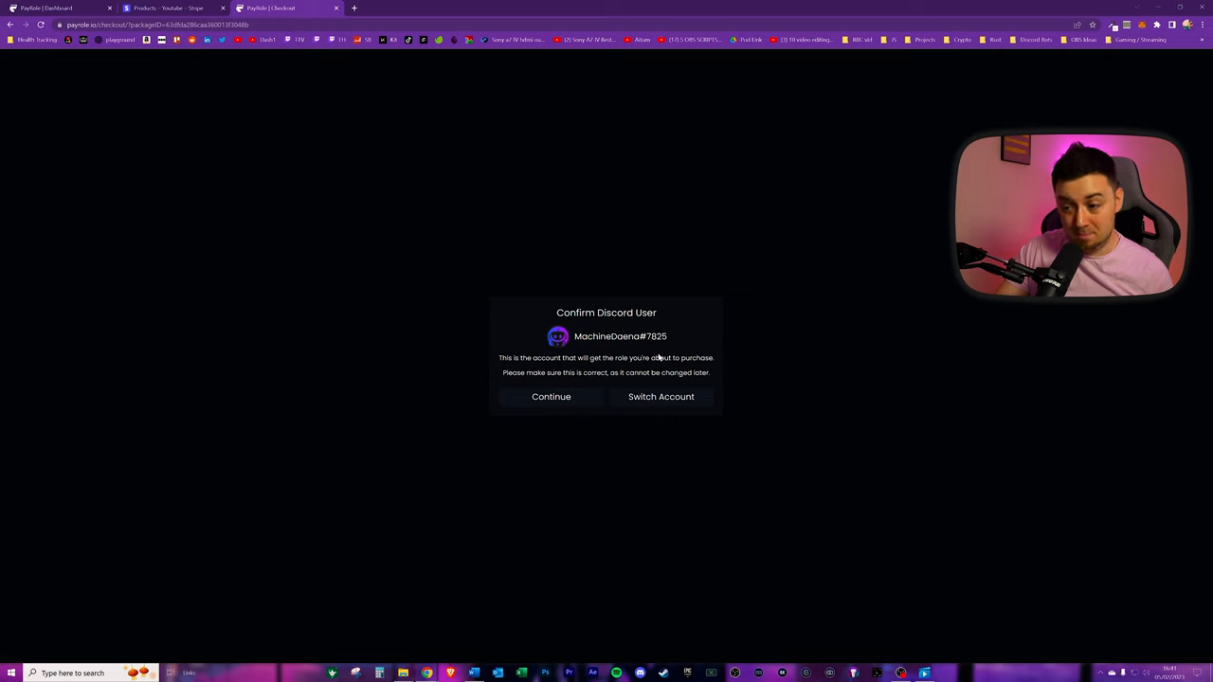
pyautogui.moveTo(512, 400)
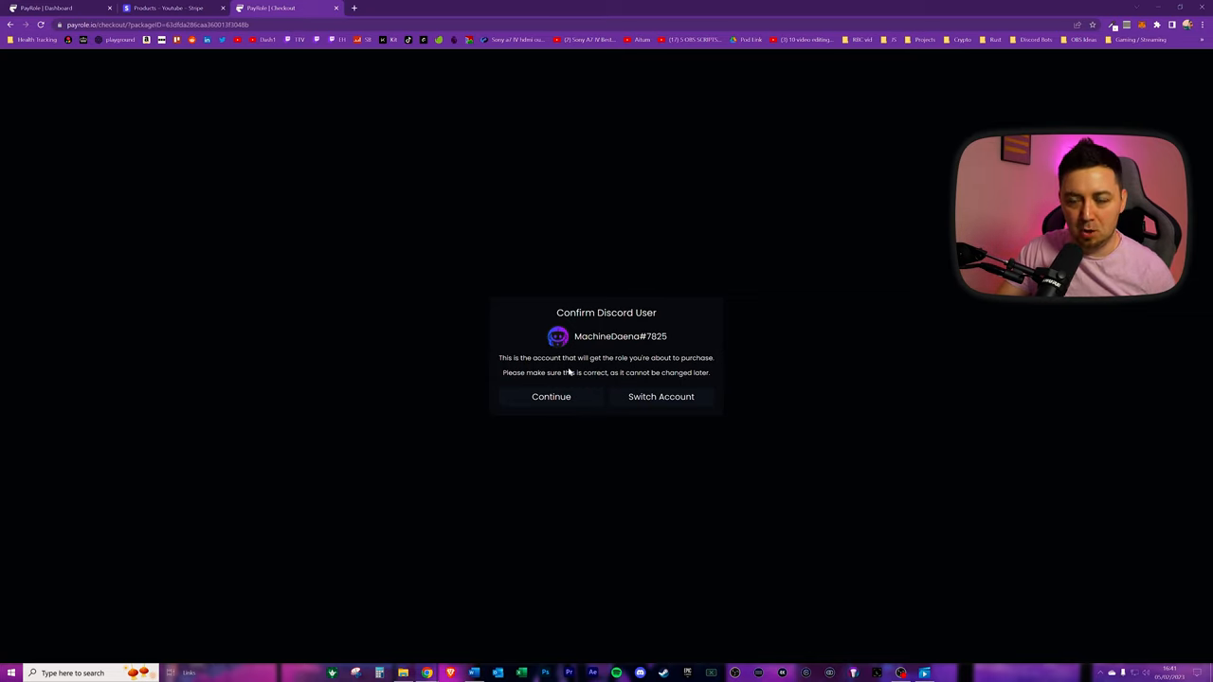
pyautogui.moveTo(515, 435)
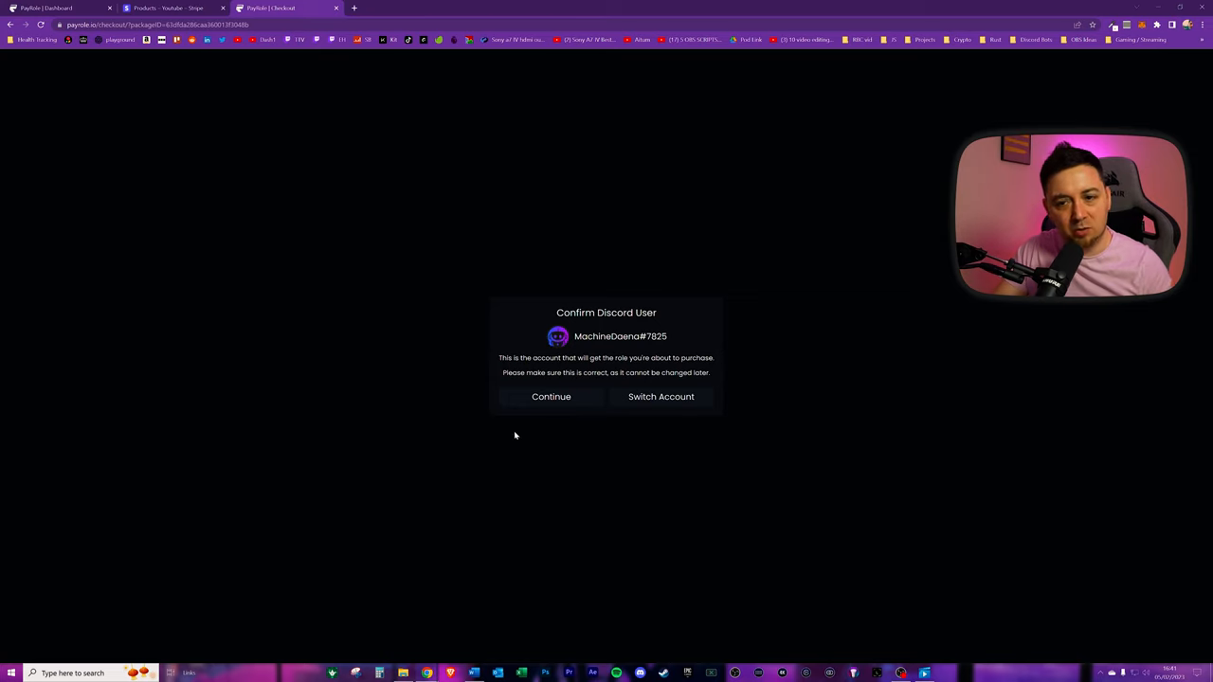
pyautogui.moveTo(553, 405)
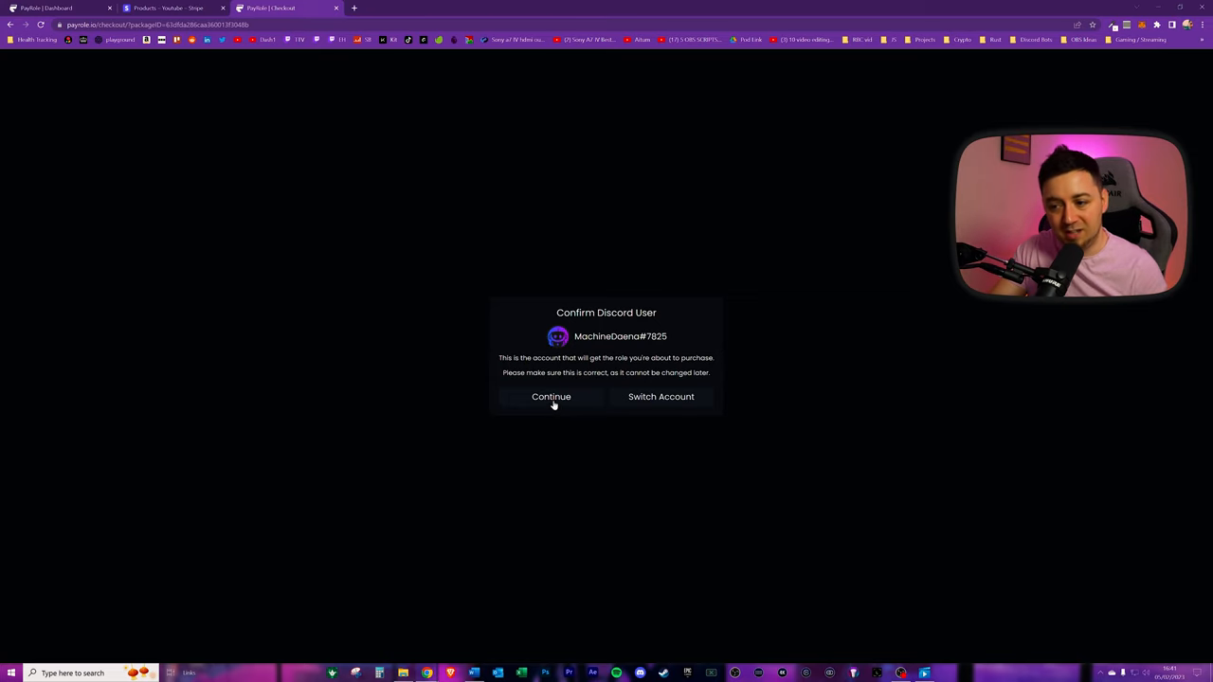
# Confirm the Discord account to load the US$1.00 monthly Stripe Checkout page.
pyautogui.click(550, 396)
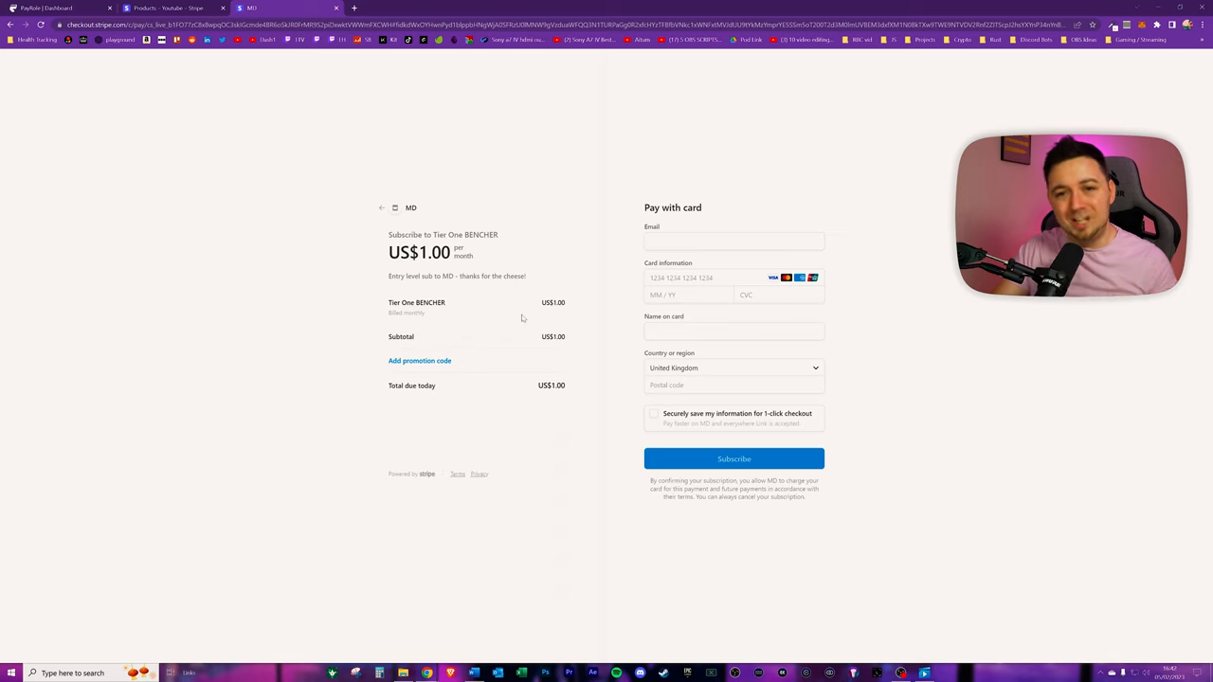
pyautogui.moveTo(535, 231)
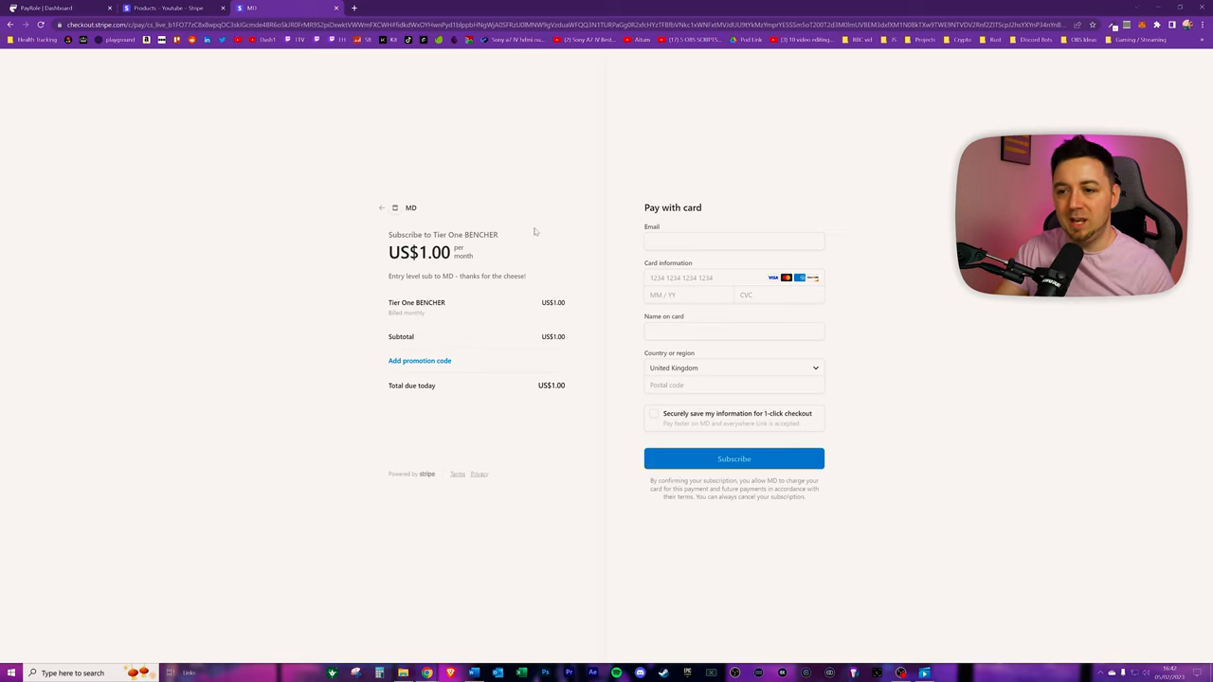
pyautogui.moveTo(424, 482)
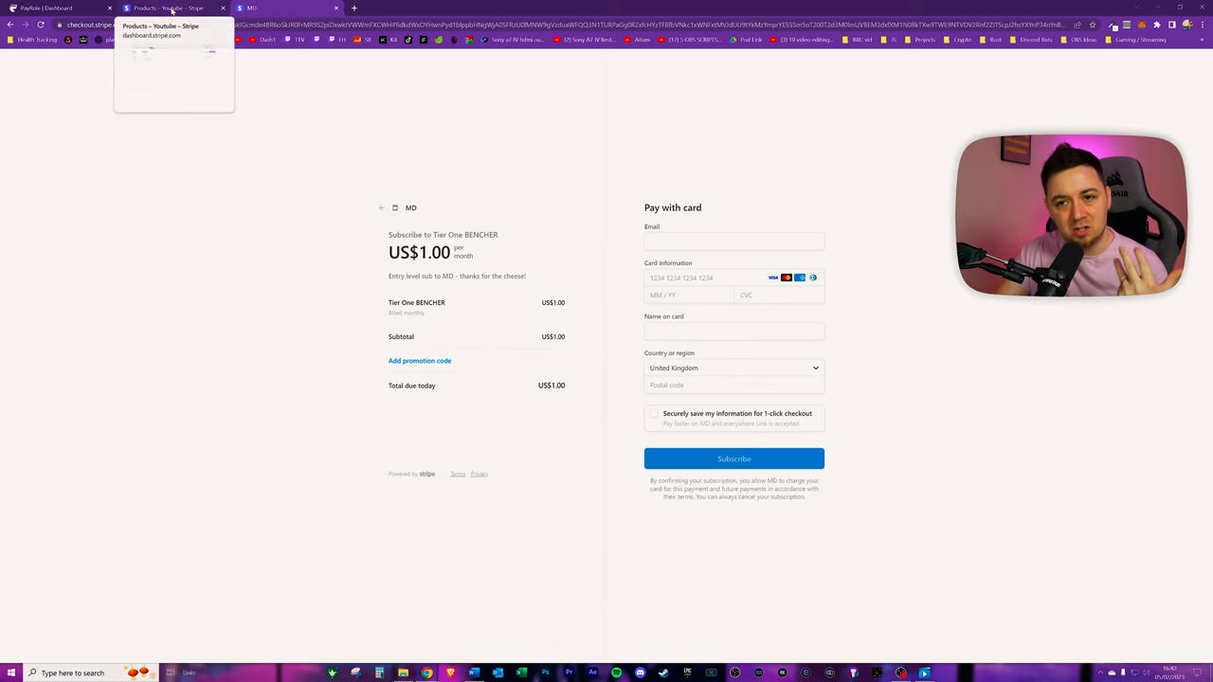
# Open Tier One BENCHER in Stripe Products and select its description text.
pyautogui.click(170, 8)
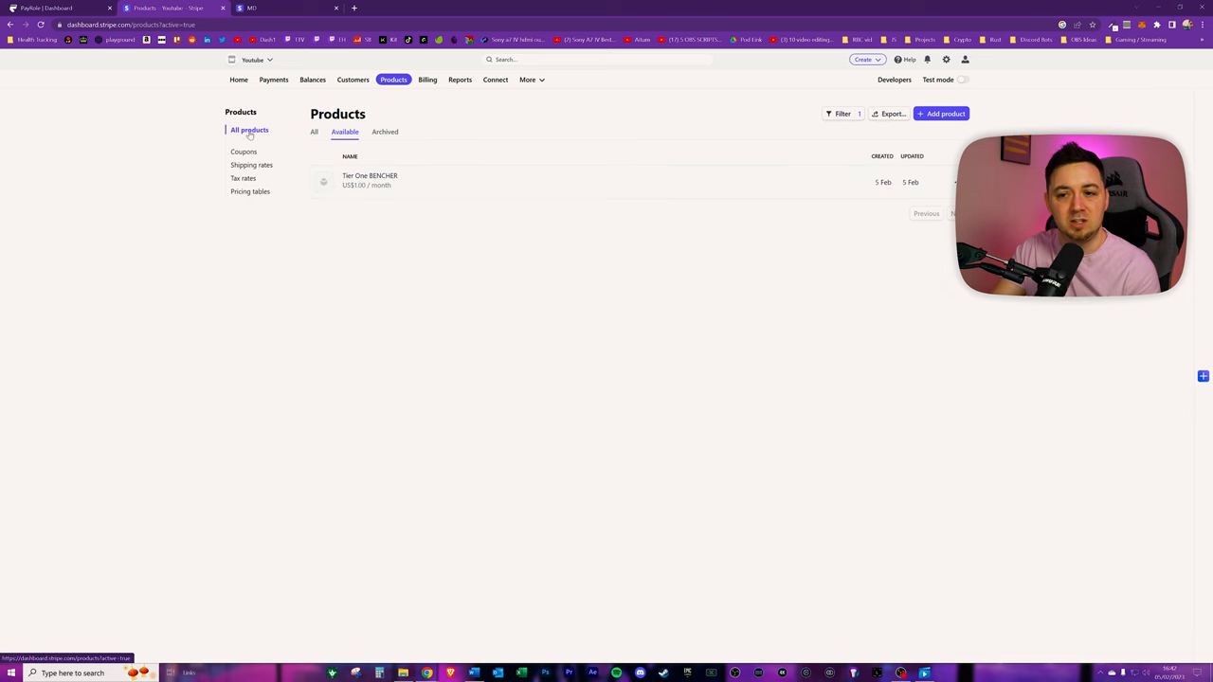
pyautogui.click(370, 180)
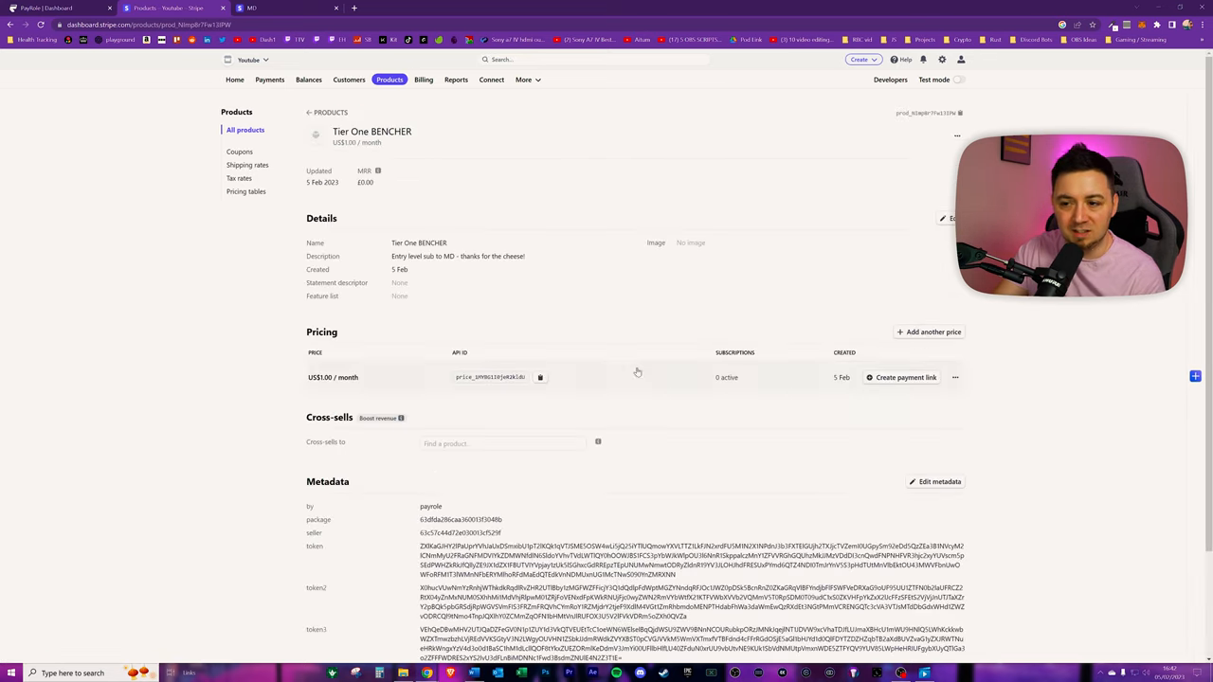
pyautogui.doubleClick(417, 256)
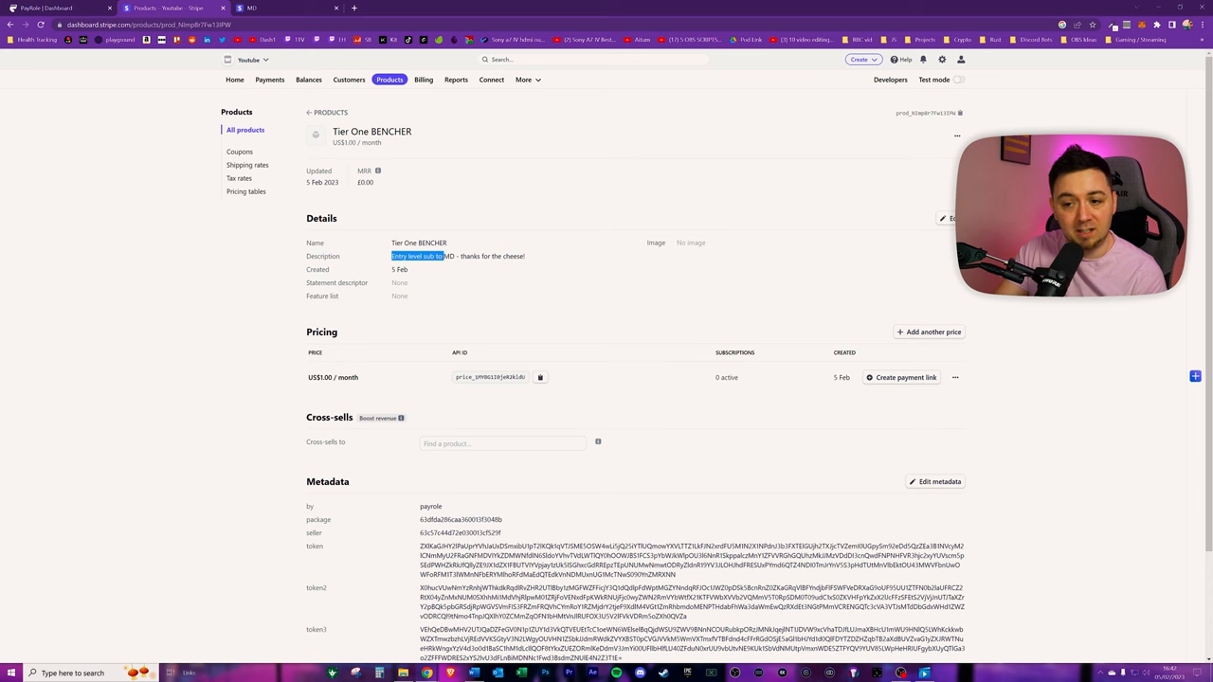
pyautogui.tripleClick(458, 256)
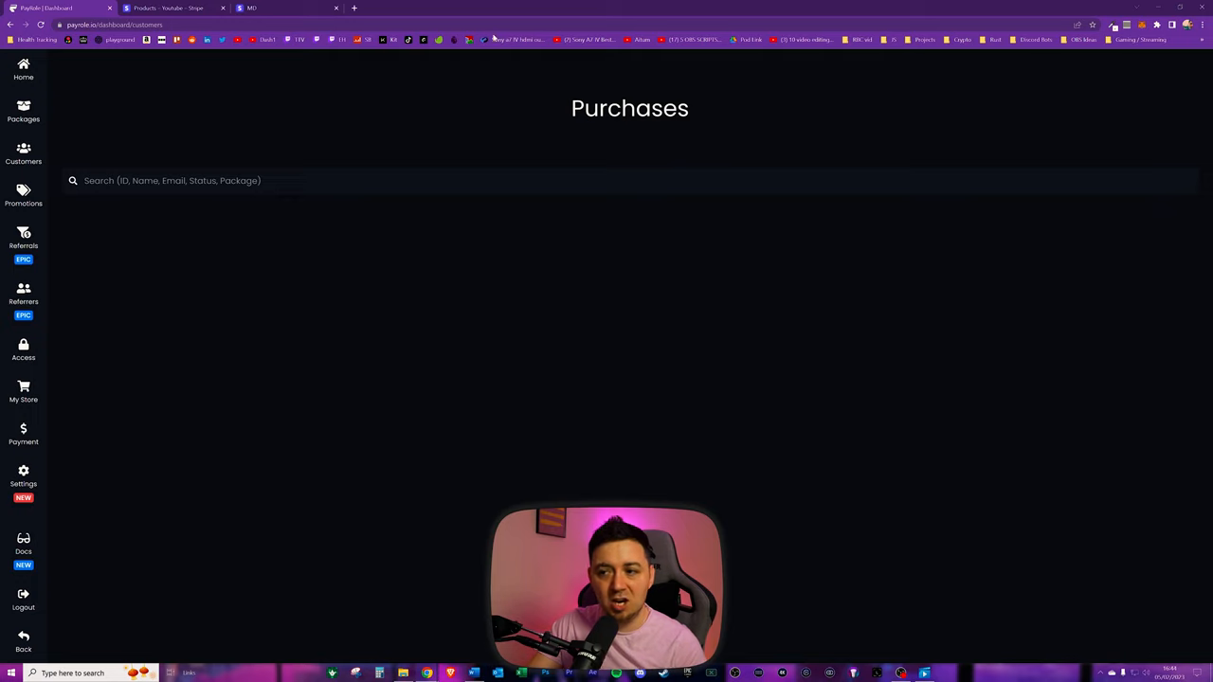
pyautogui.moveTo(33, 3)
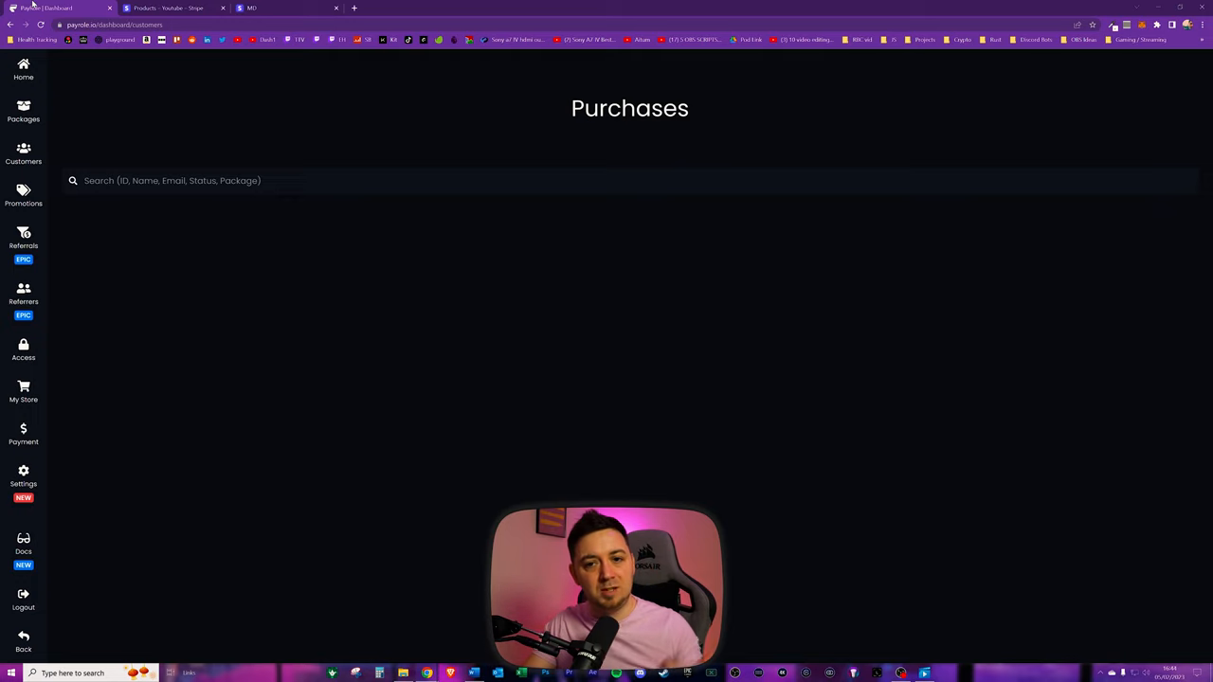
# View the 50% off Tier 1 Bench Role promotion with coupon code RAIDED.
pyautogui.click(22, 194)
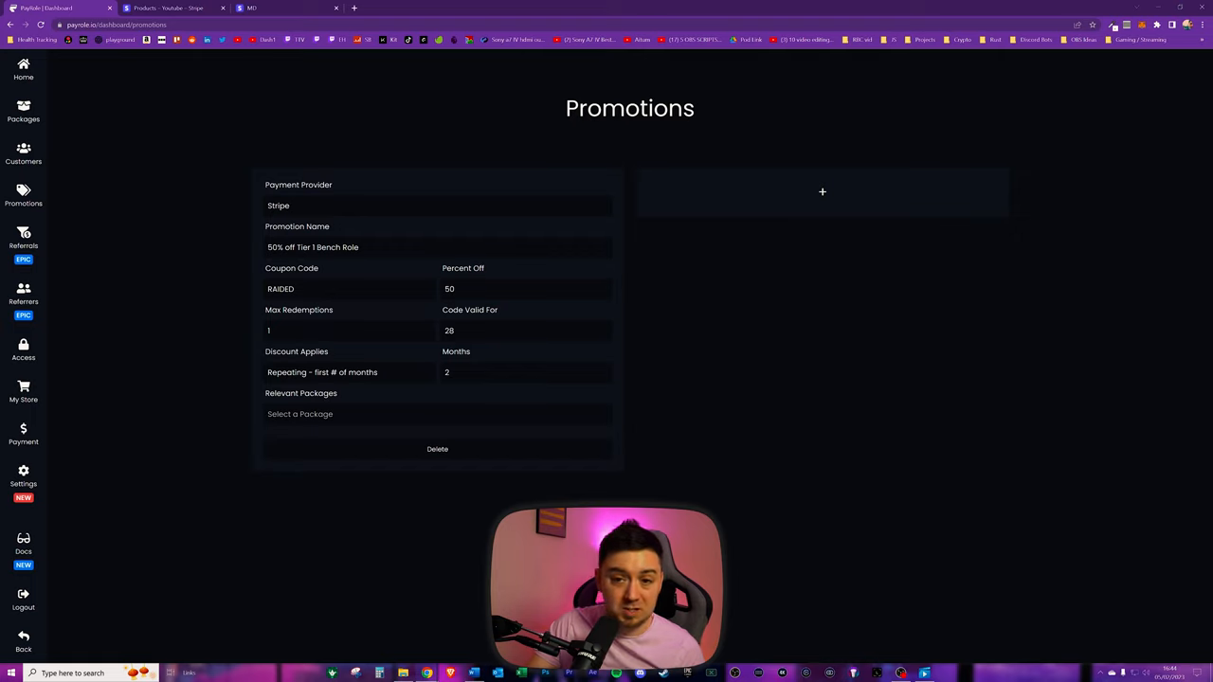
pyautogui.click(437, 206)
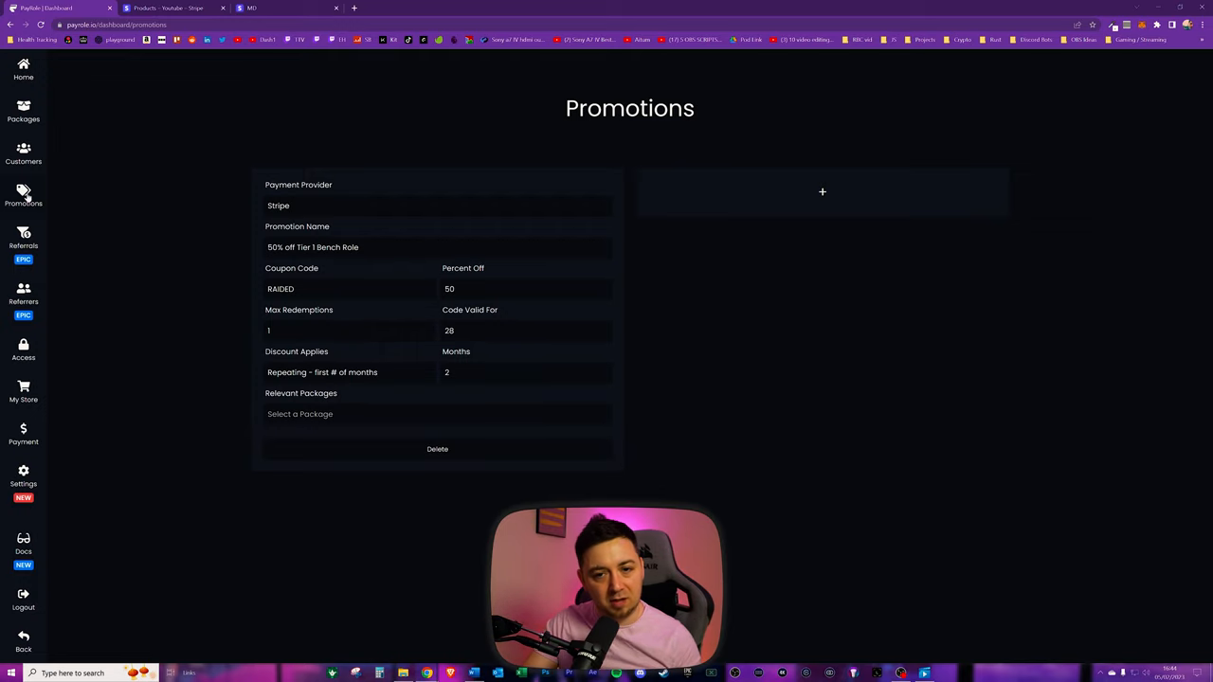
# Browse the empty Referrals and Referrers pages, then the Access page with its moderator.
pyautogui.click(22, 239)
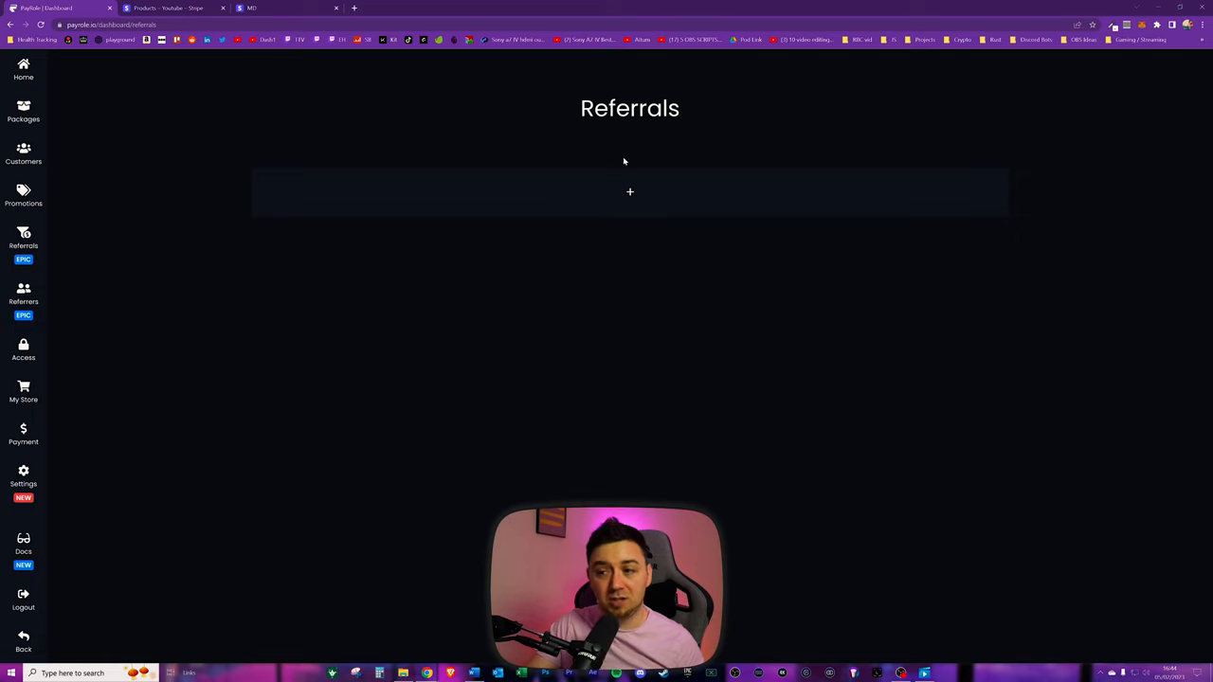
pyautogui.moveTo(718, 154)
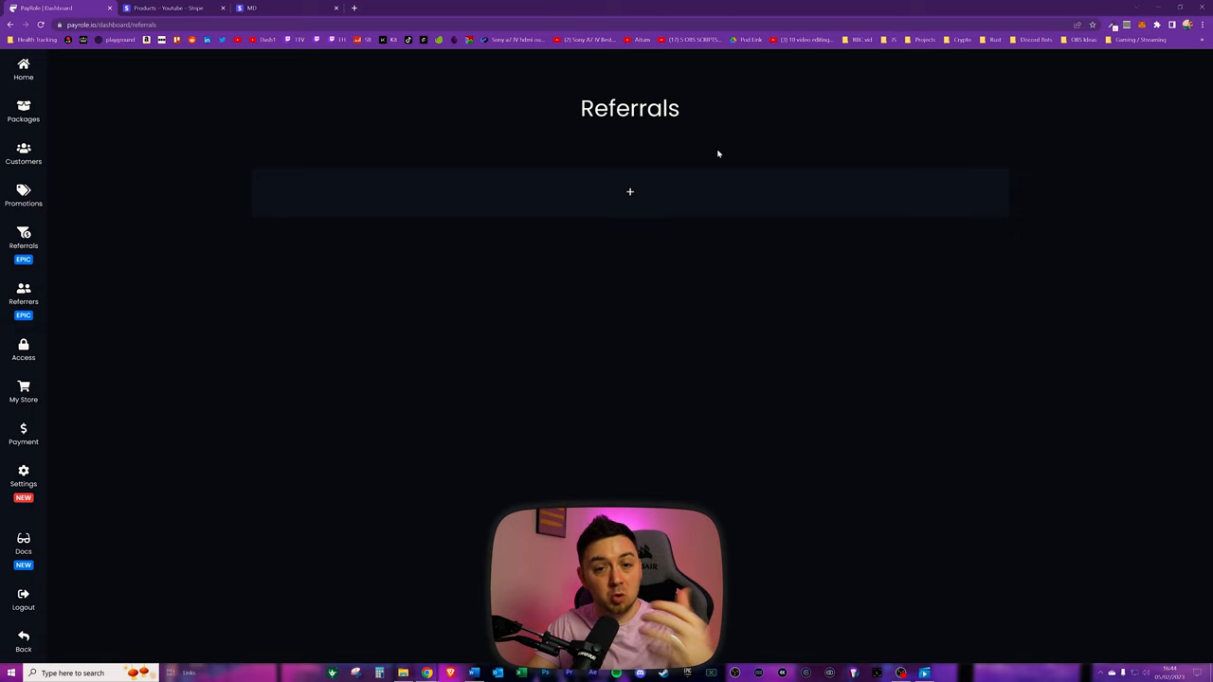
pyautogui.moveTo(725, 177)
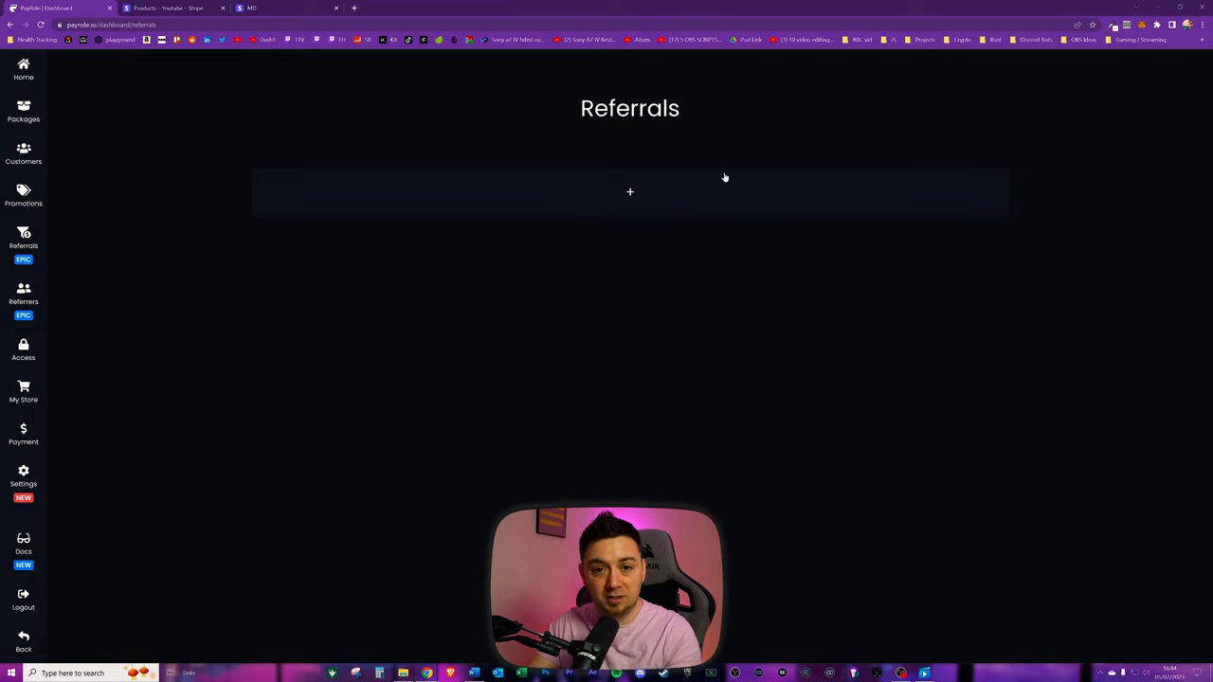
pyautogui.moveTo(730, 187)
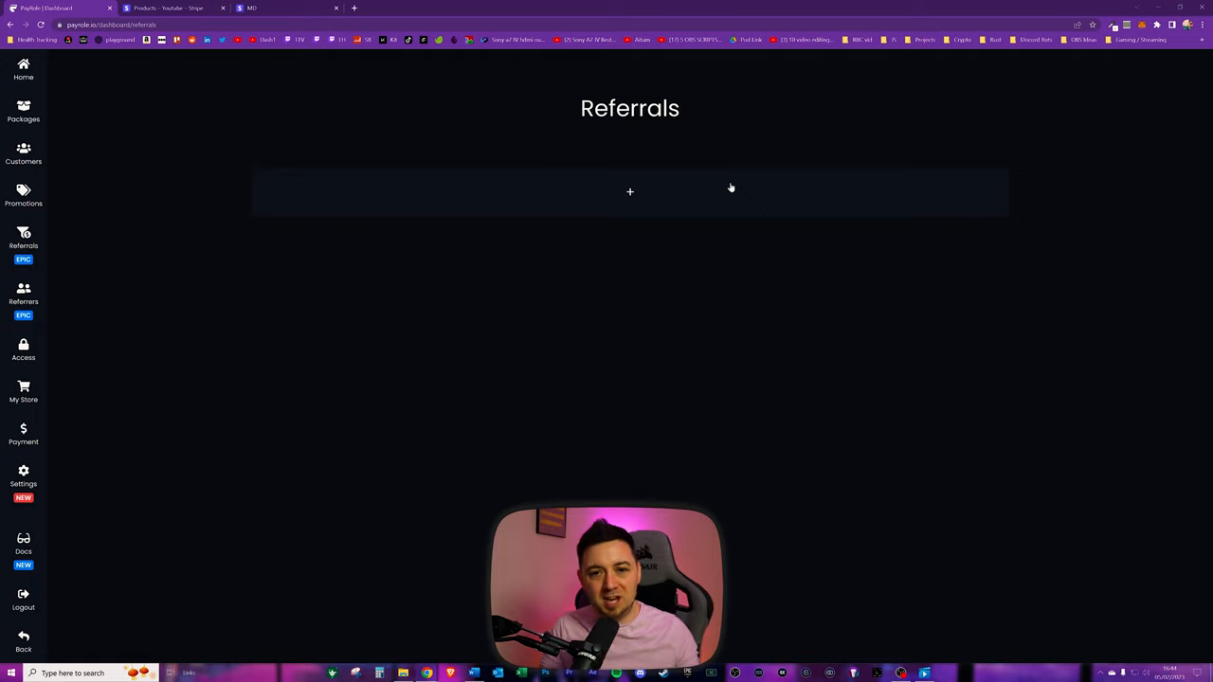
pyautogui.click(23, 301)
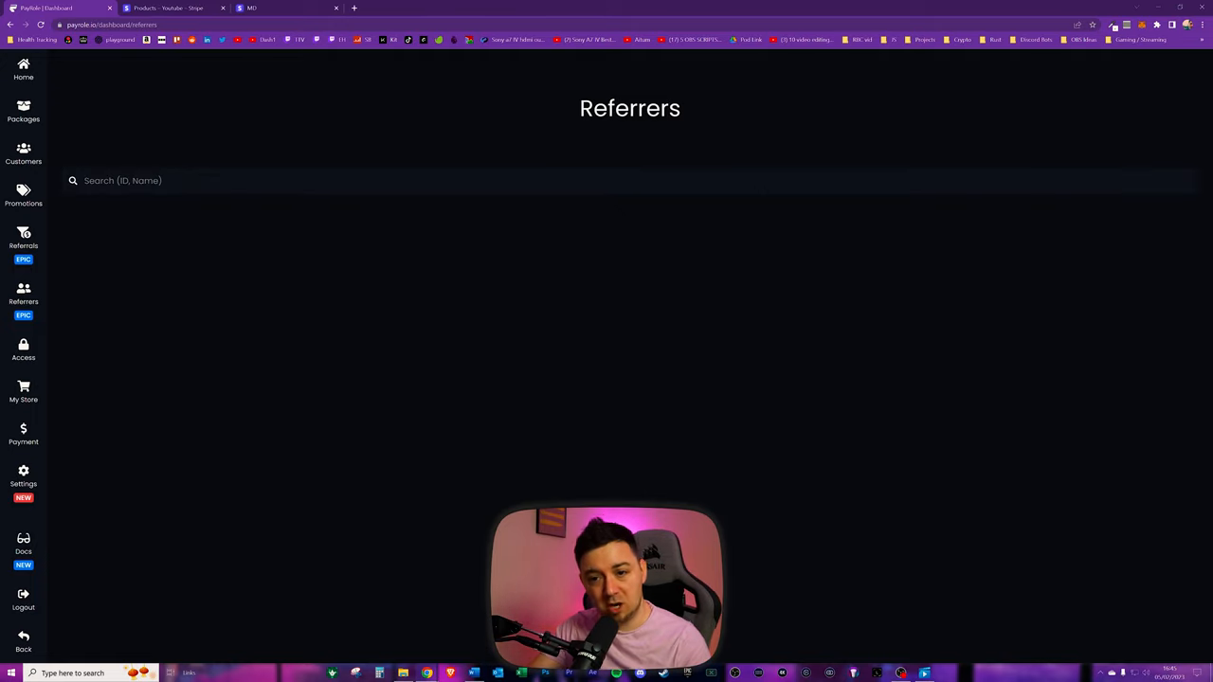
pyautogui.moveTo(33, 374)
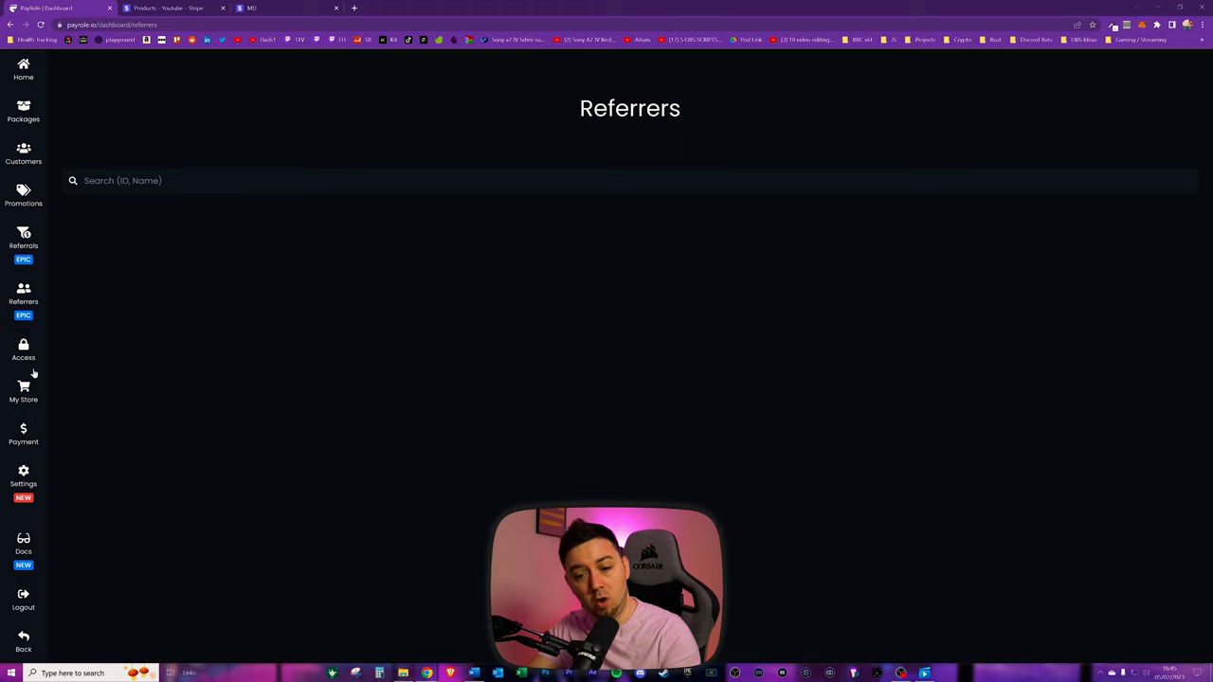
pyautogui.click(22, 350)
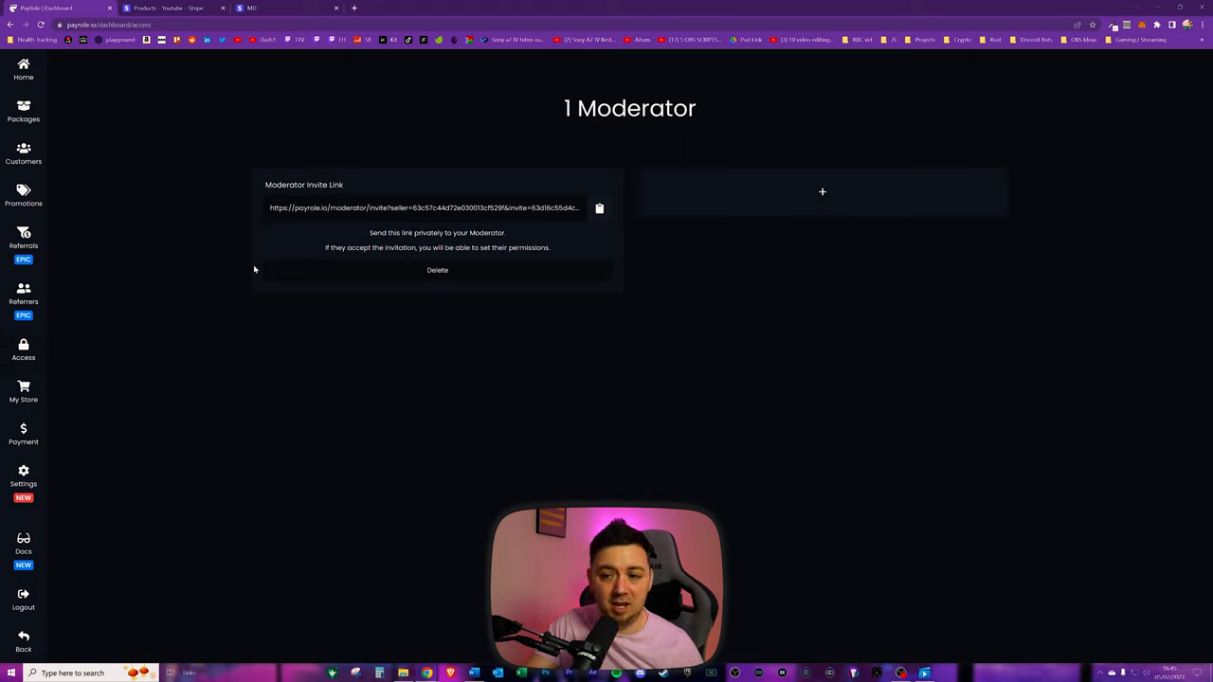
pyautogui.moveTo(448, 498)
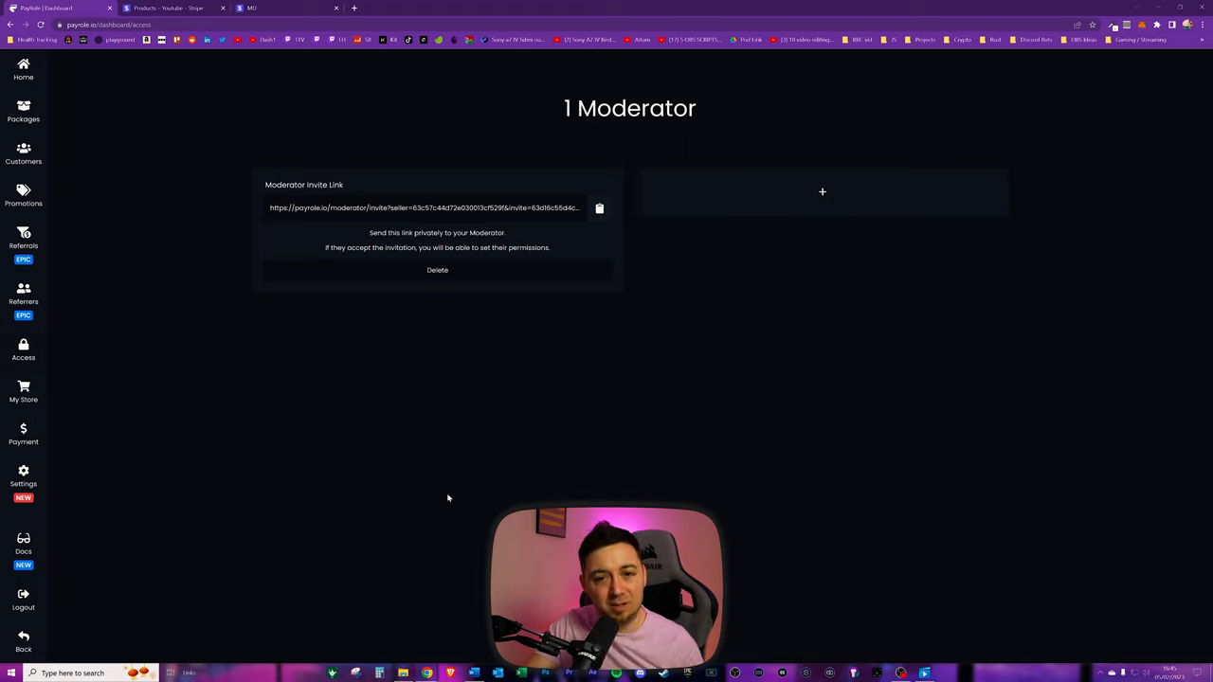
pyautogui.moveTo(412, 446)
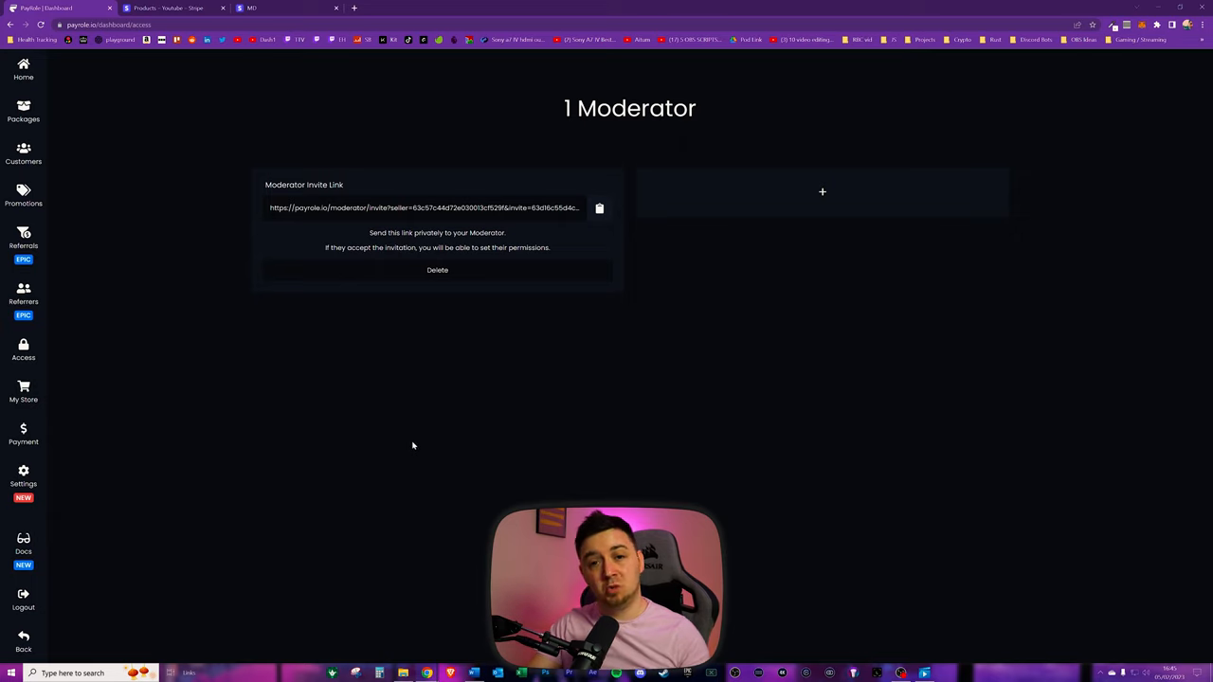
pyautogui.moveTo(265, 312)
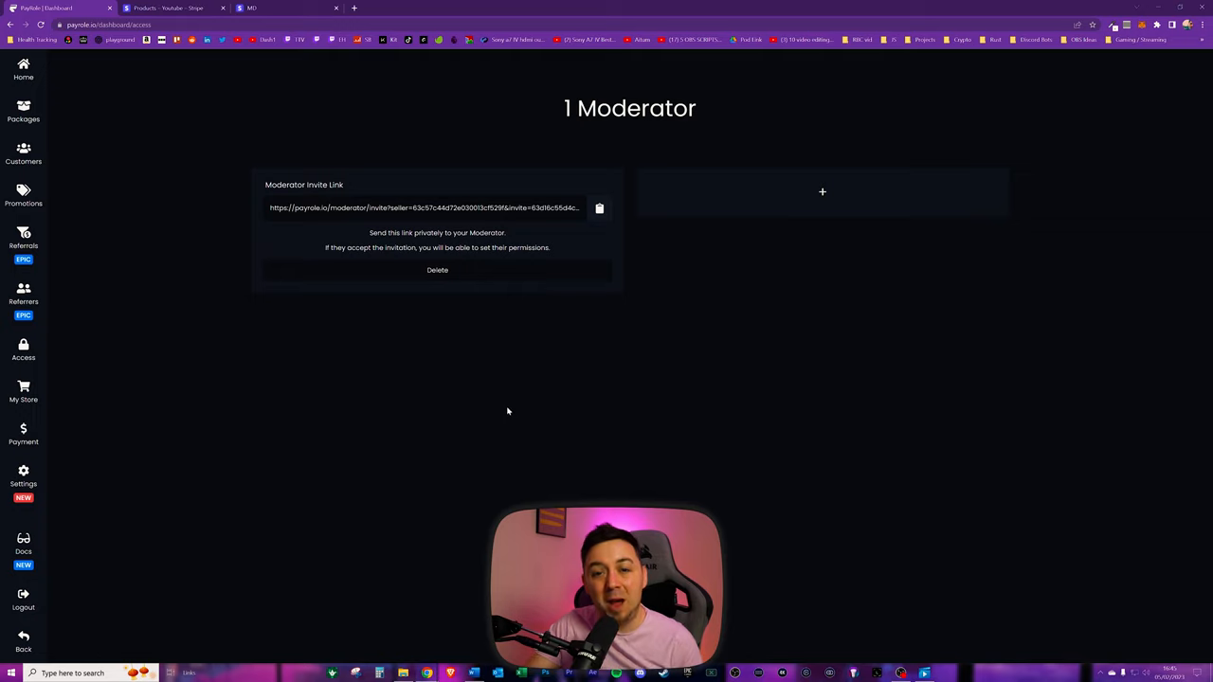
pyautogui.moveTo(633, 458)
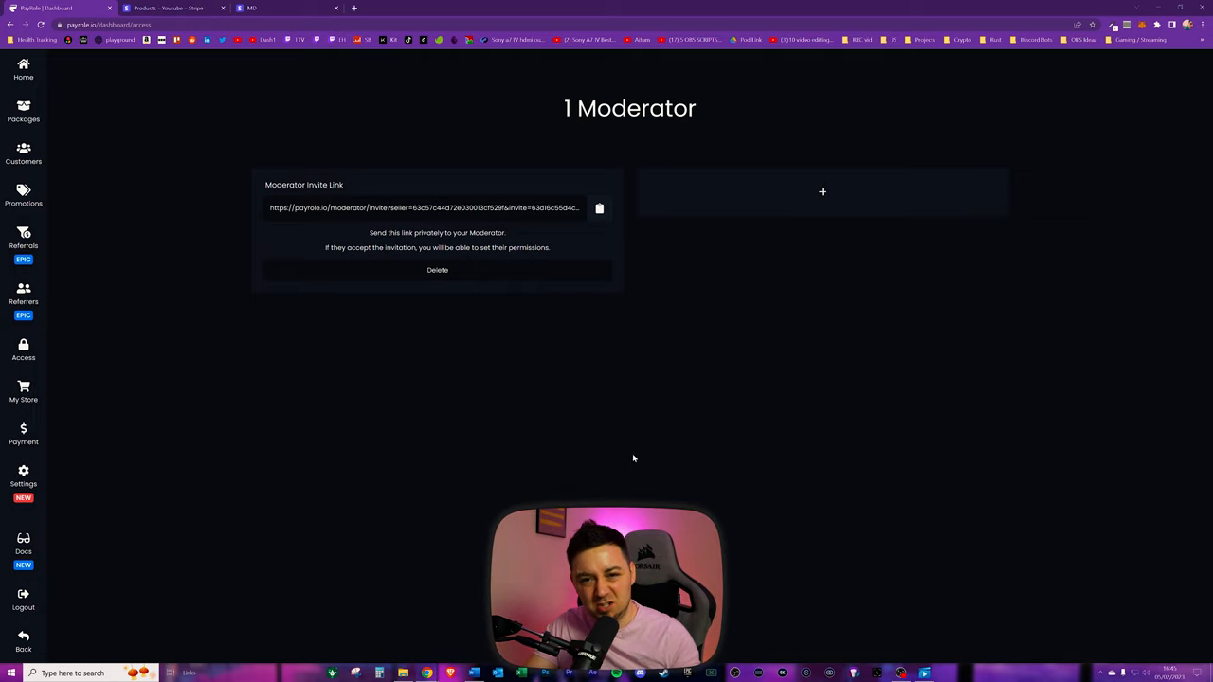
# Open the public store page from My Store, showing Tier One BENCHER at $1 monthly.
pyautogui.click(23, 391)
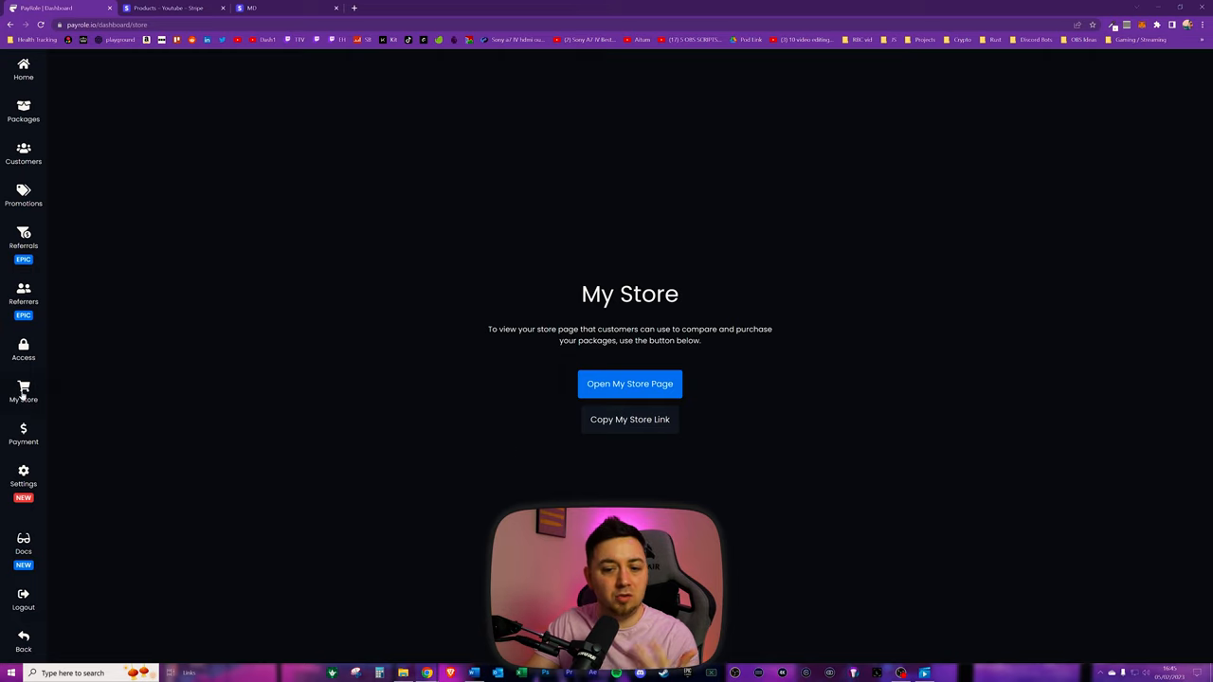
pyautogui.moveTo(631, 384)
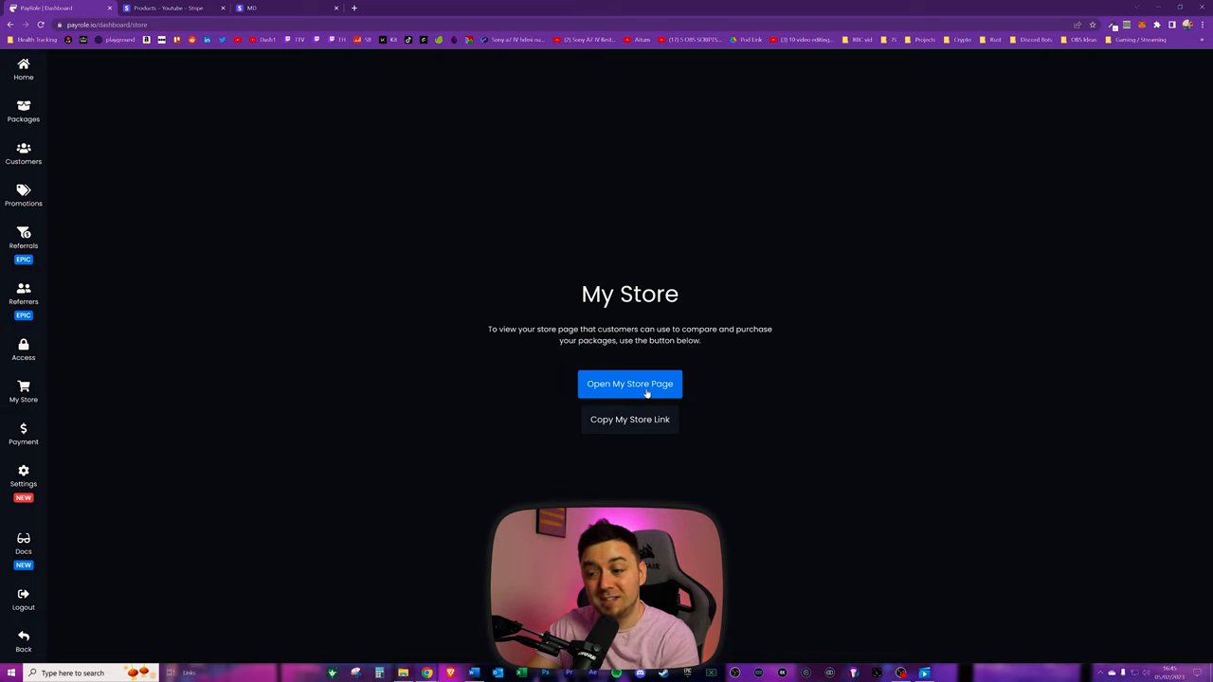
pyautogui.moveTo(631, 425)
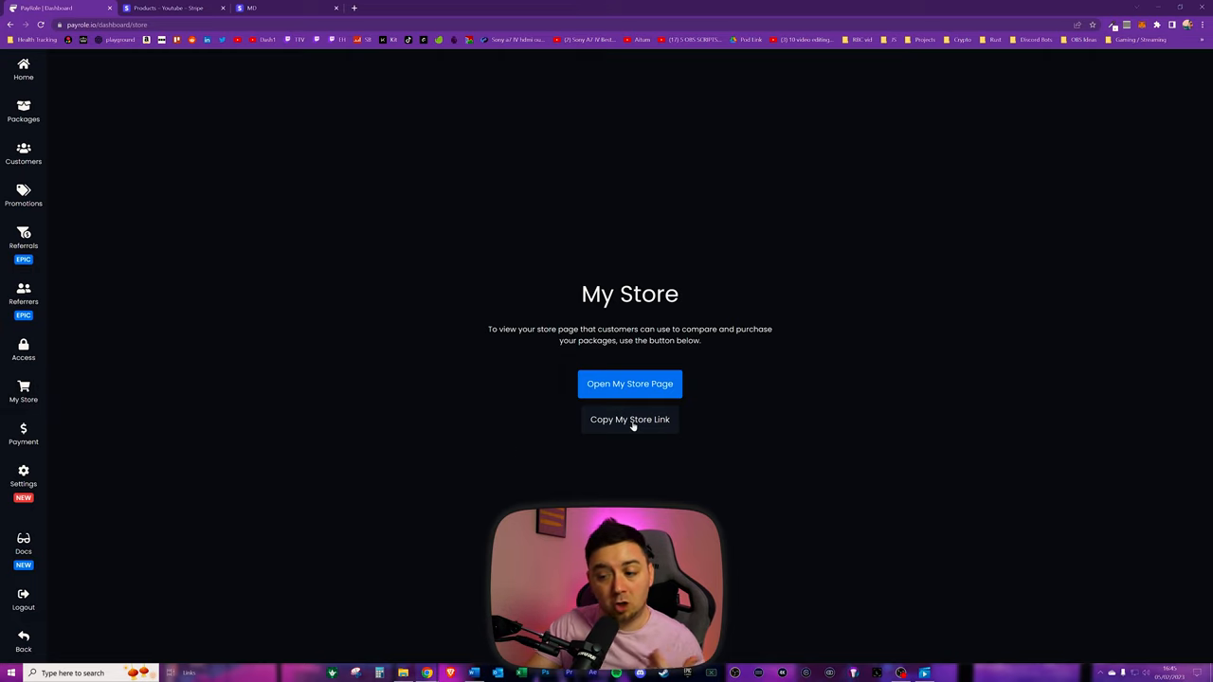
pyautogui.moveTo(747, 426)
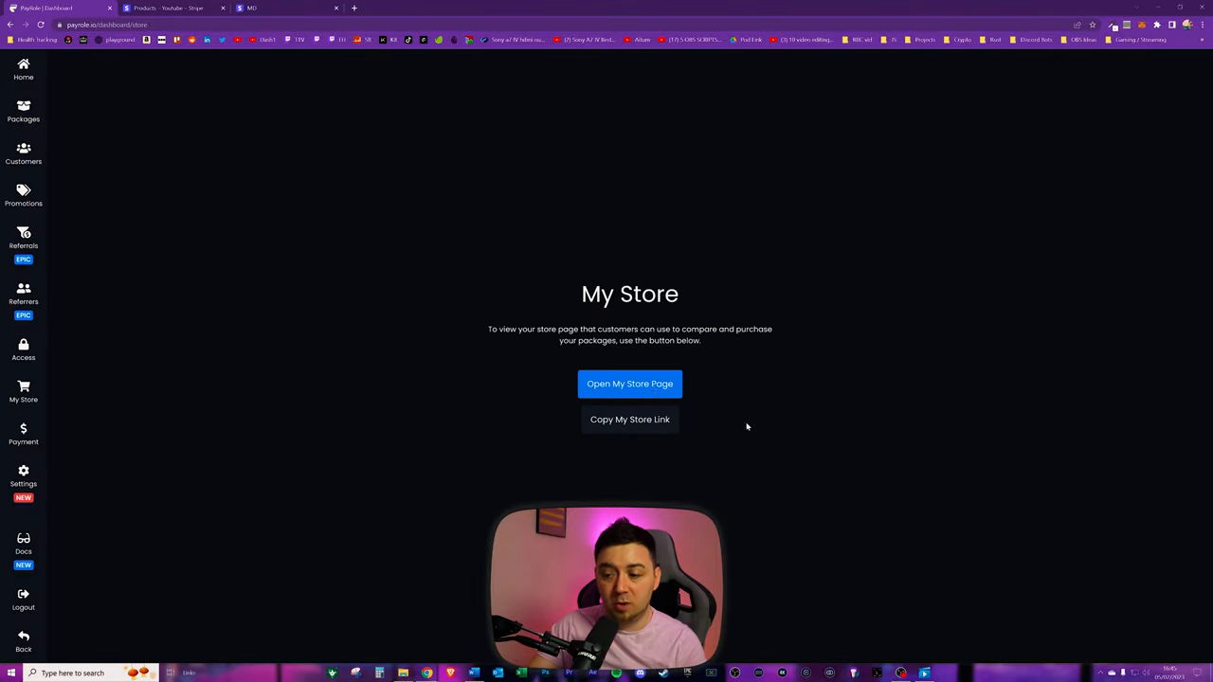
pyautogui.click(629, 384)
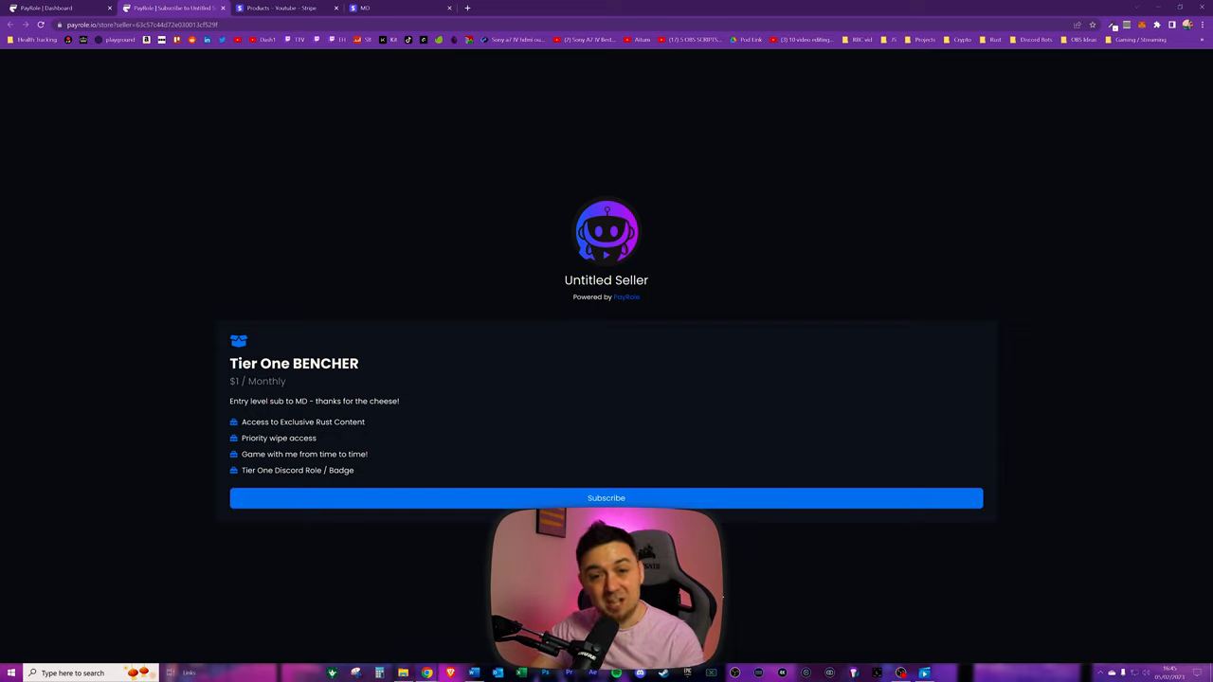
pyautogui.moveTo(1078, 372)
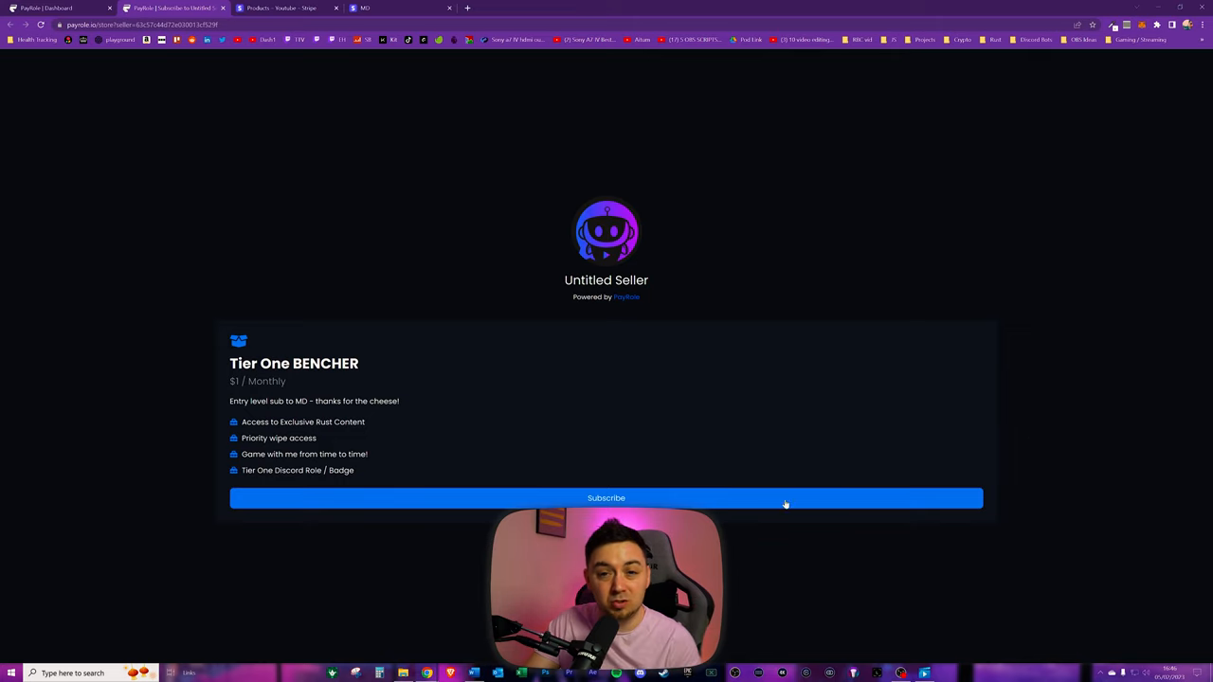
pyautogui.moveTo(215, 453)
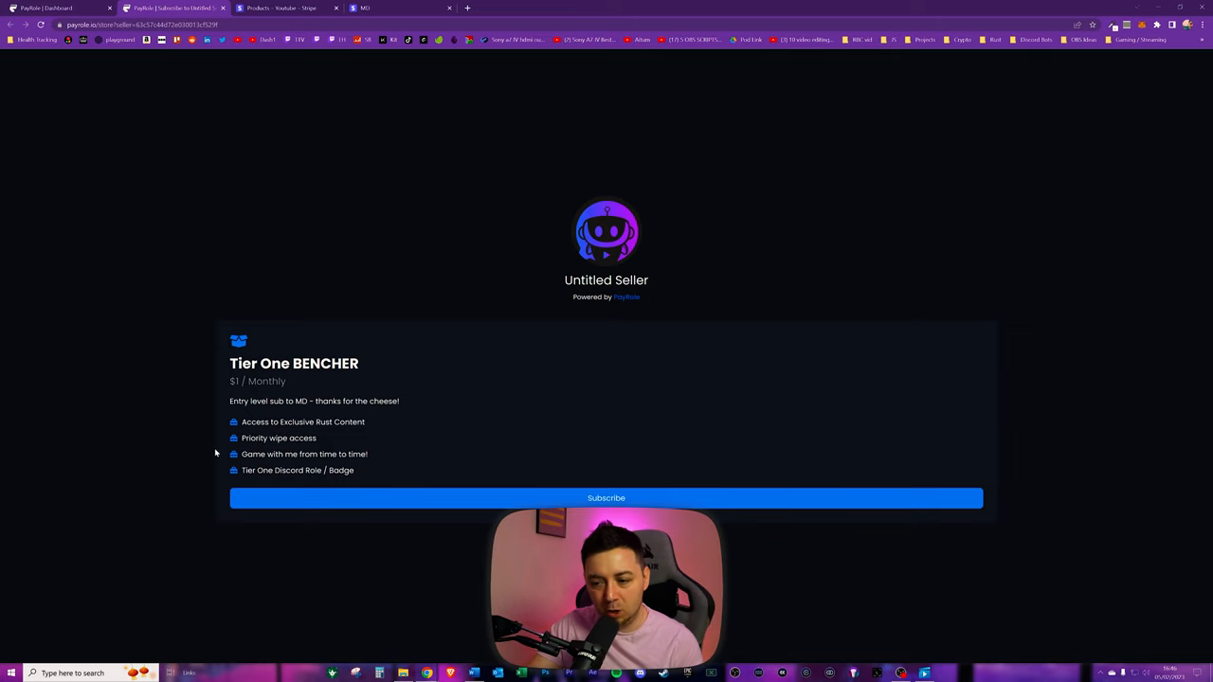